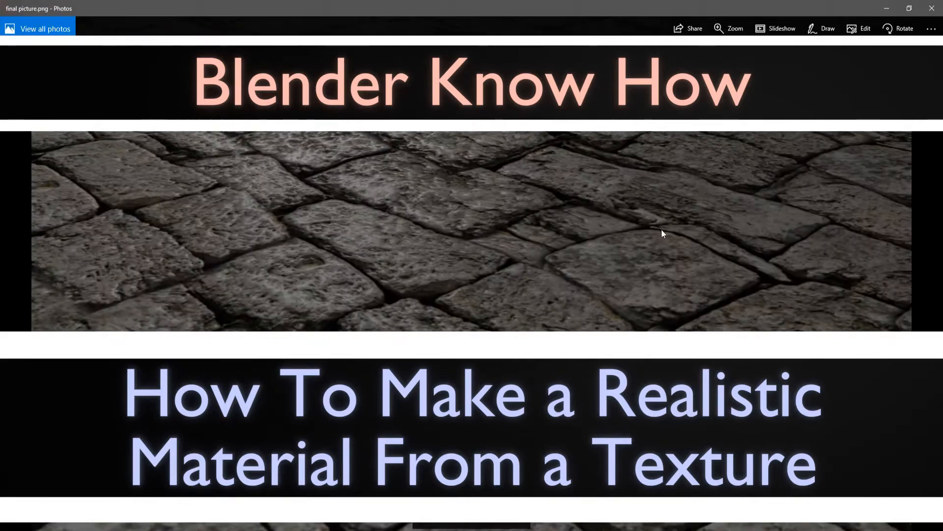
# - Close the reference paving picture, delete the default cube and hide the side panel
pyautogui.click(728, 29)
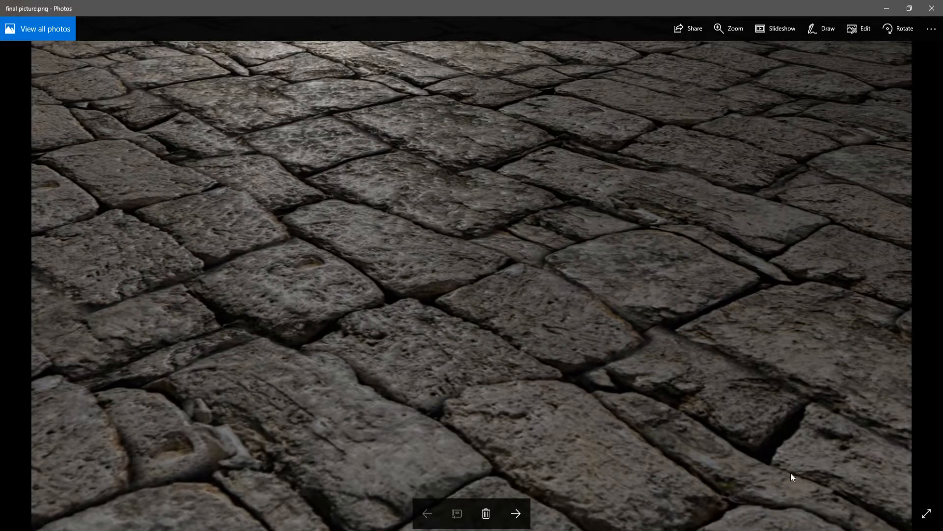
pyautogui.moveTo(566, 316)
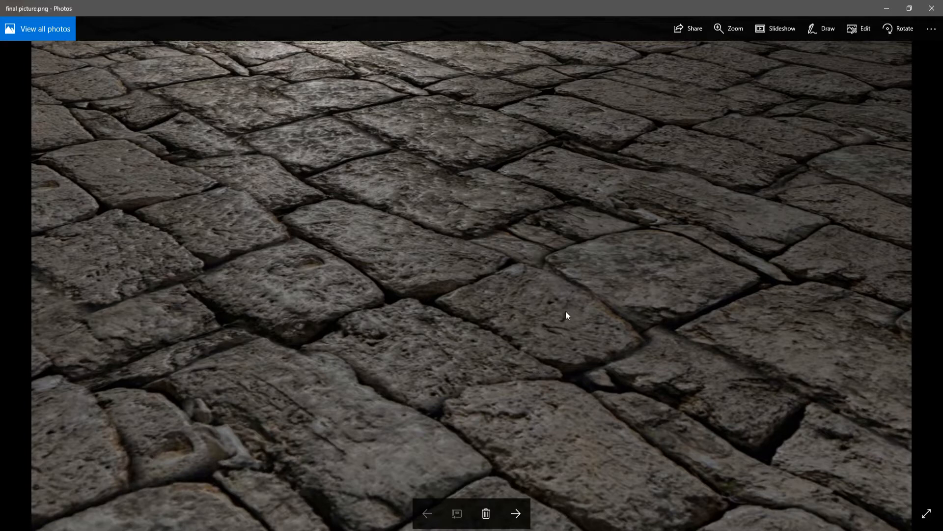
pyautogui.moveTo(429, 242)
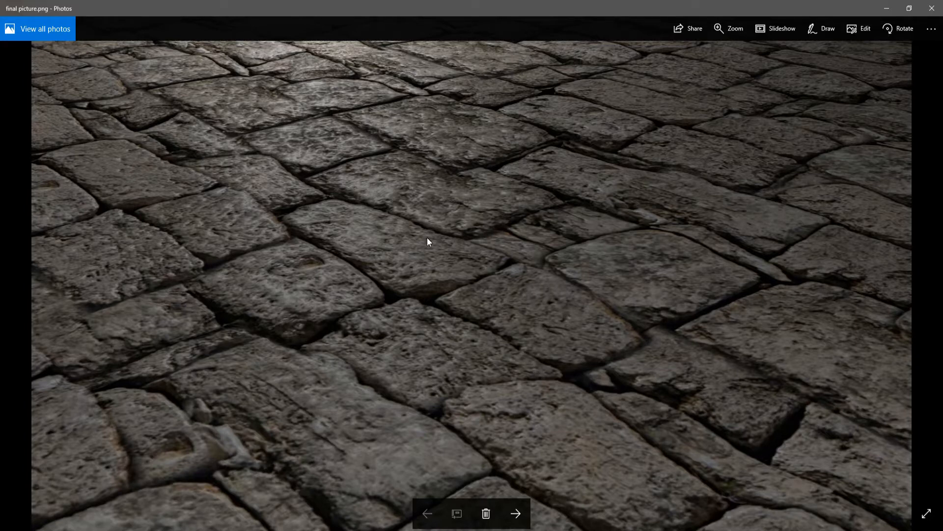
pyautogui.moveTo(251, 150)
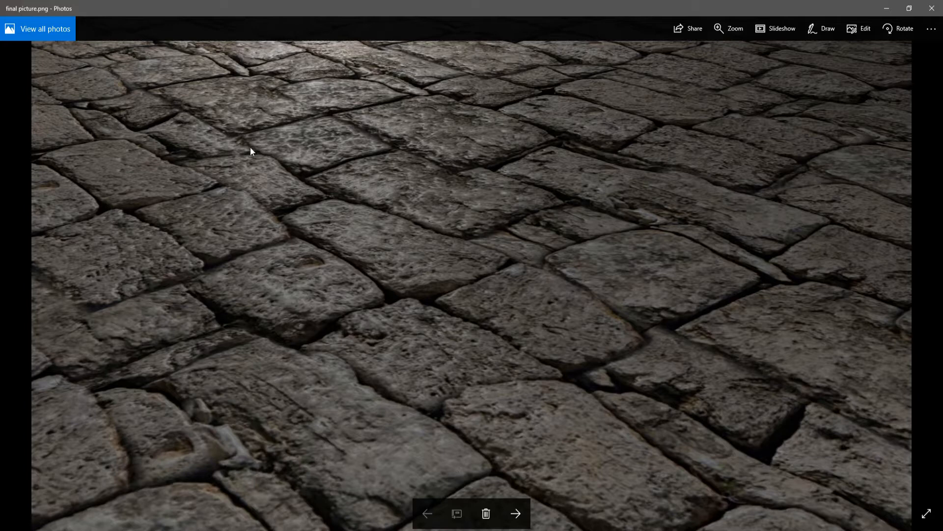
pyautogui.moveTo(377, 365)
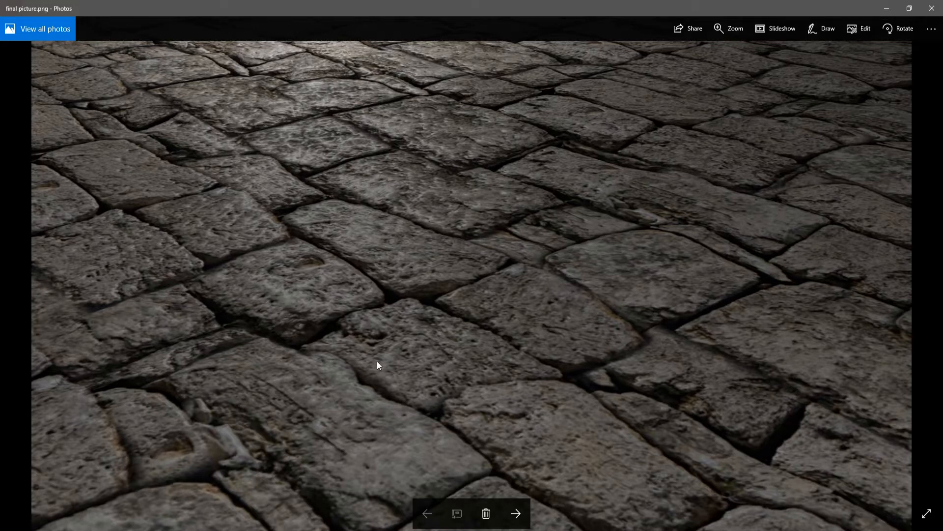
pyautogui.moveTo(581, 204)
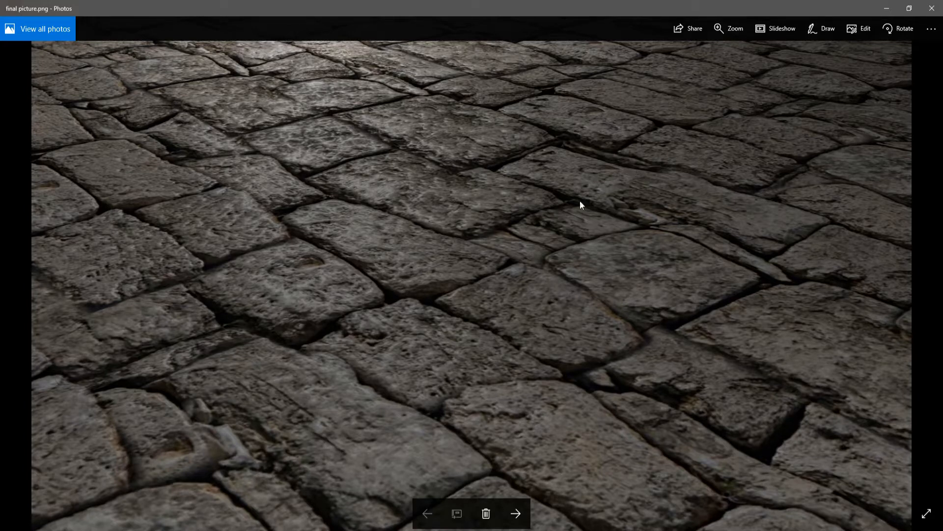
pyautogui.moveTo(510, 439)
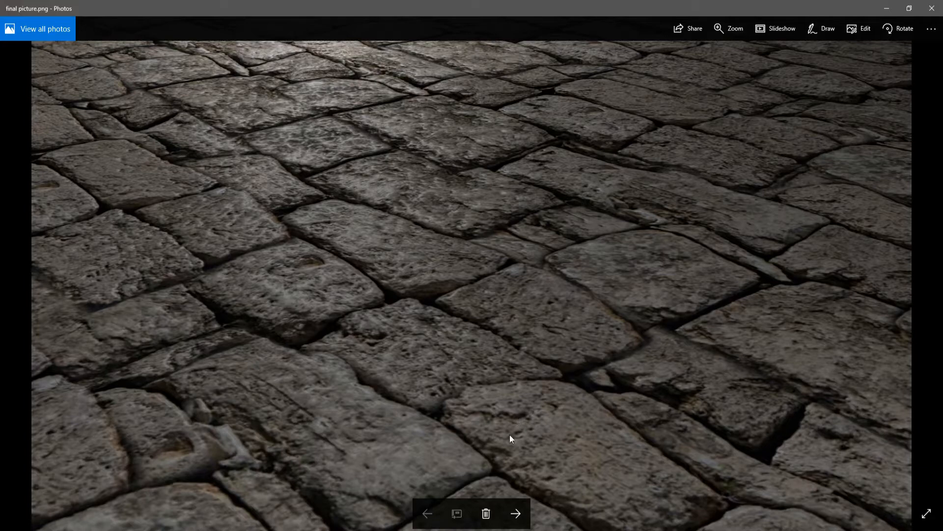
pyautogui.moveTo(766, 192)
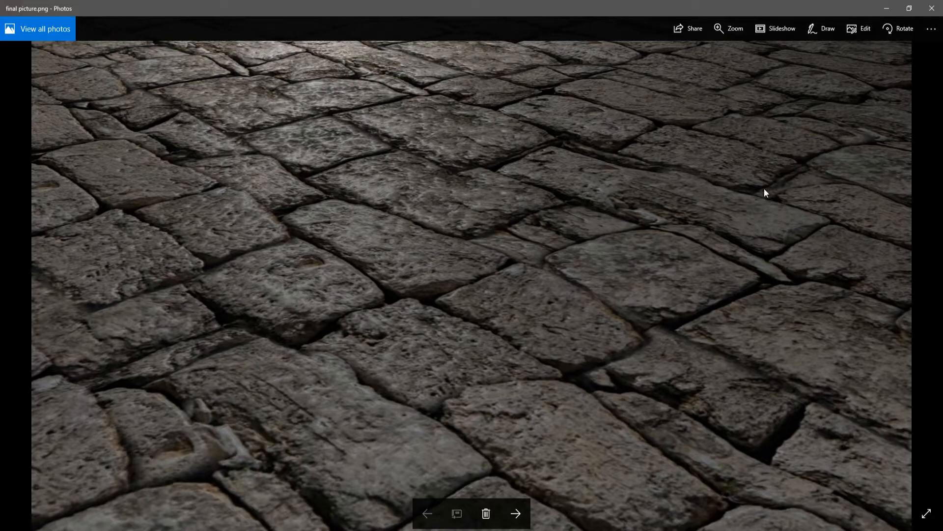
pyautogui.moveTo(932, 11)
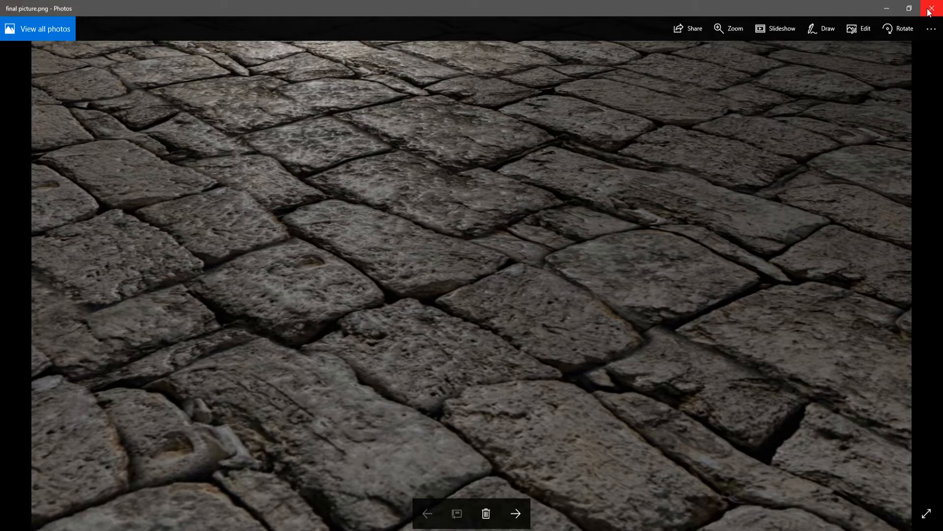
pyautogui.click(932, 8)
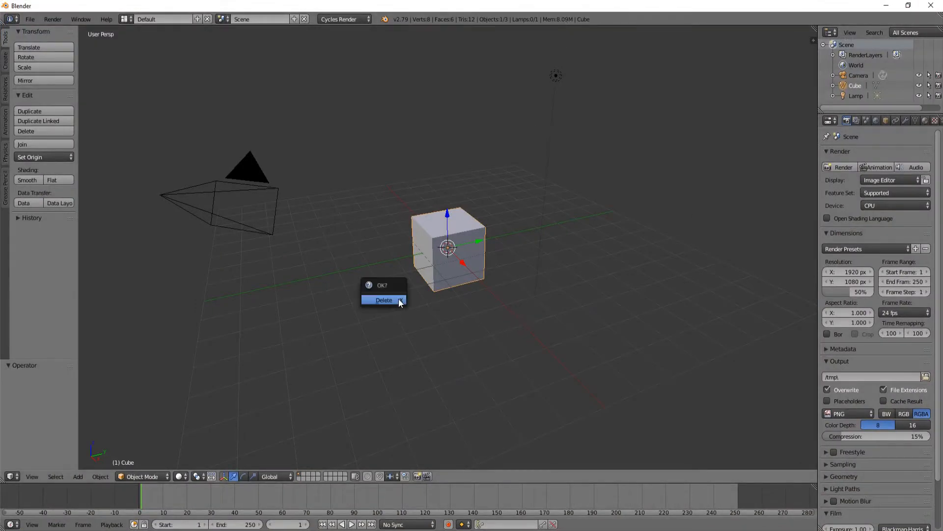
pyautogui.click(383, 300)
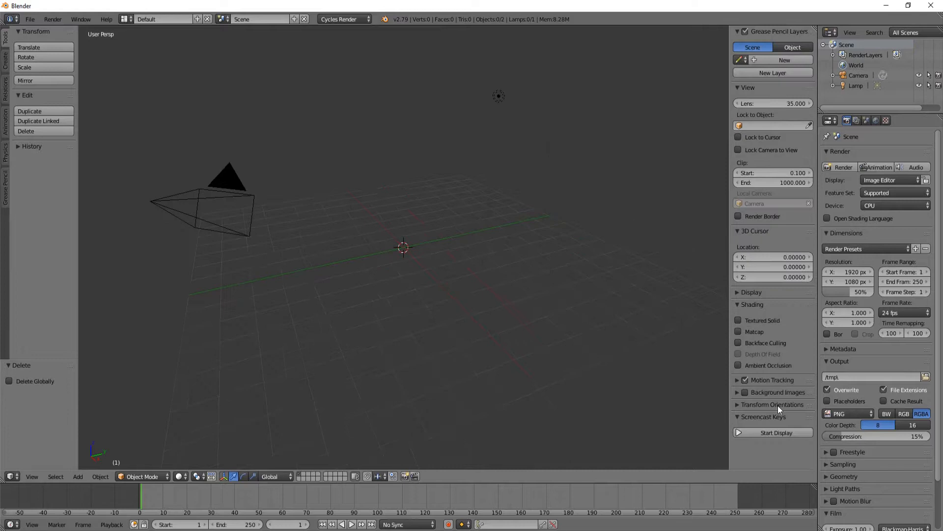
pyautogui.click(772, 432)
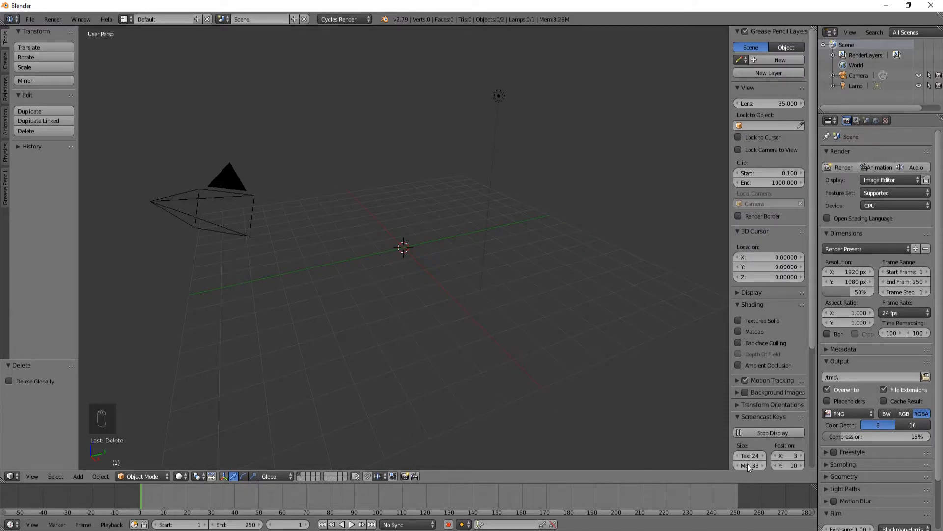
pyautogui.press('n')
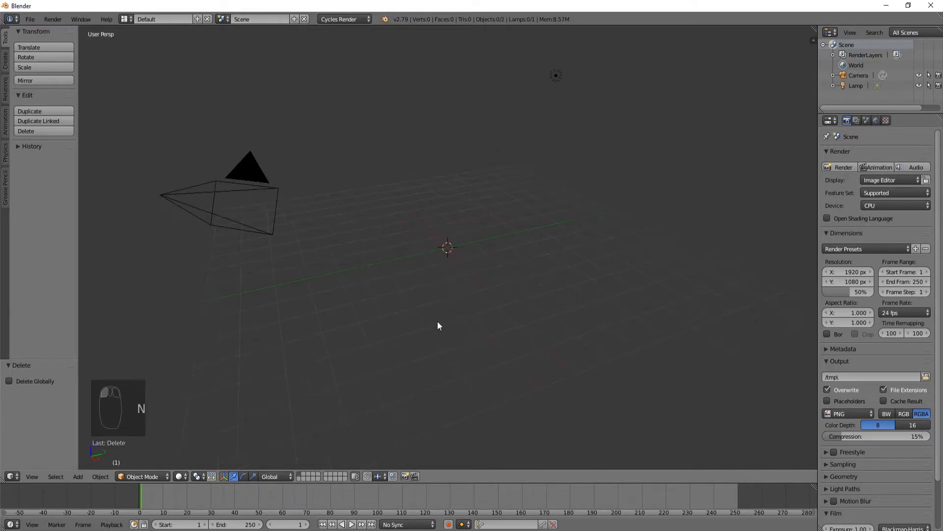
# - Add a plane, scale it up large, and set the render device to GPU Compute
pyautogui.press('shift+a')
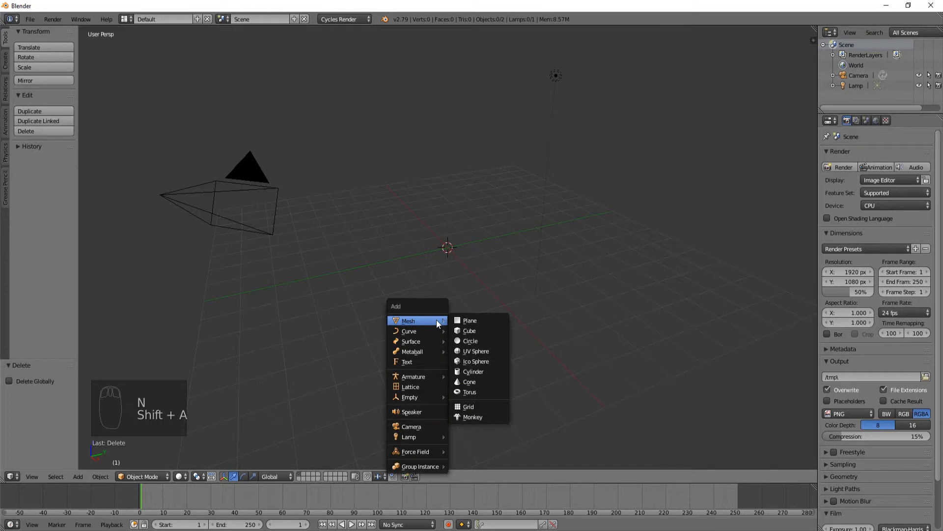
pyautogui.click(469, 320)
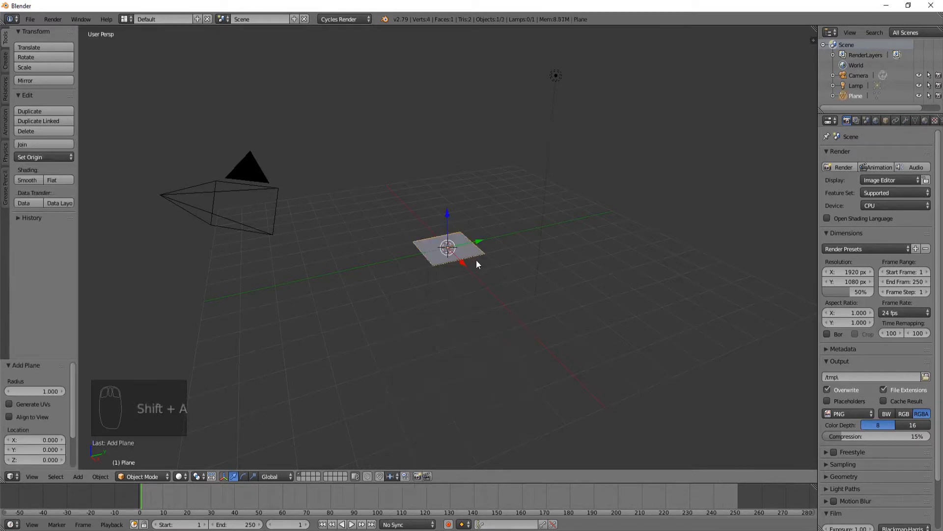
pyautogui.press('s')
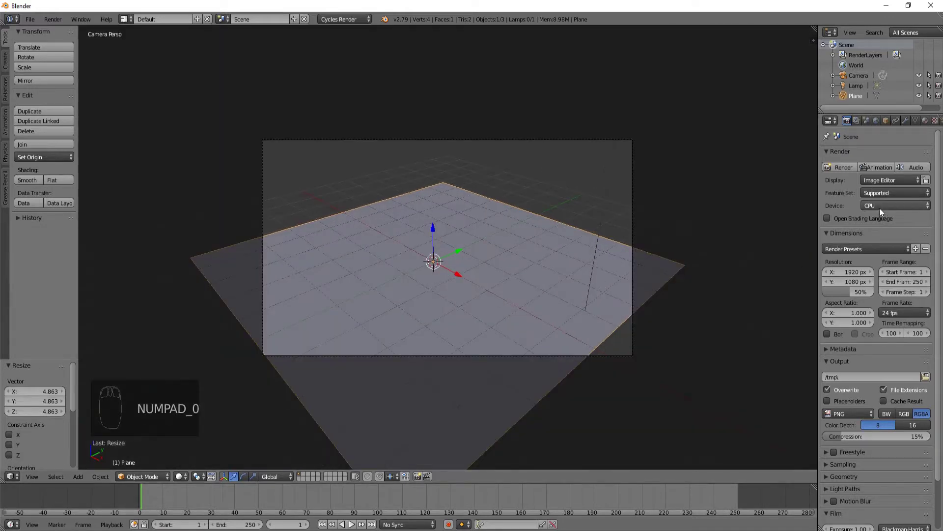
pyautogui.click(895, 205)
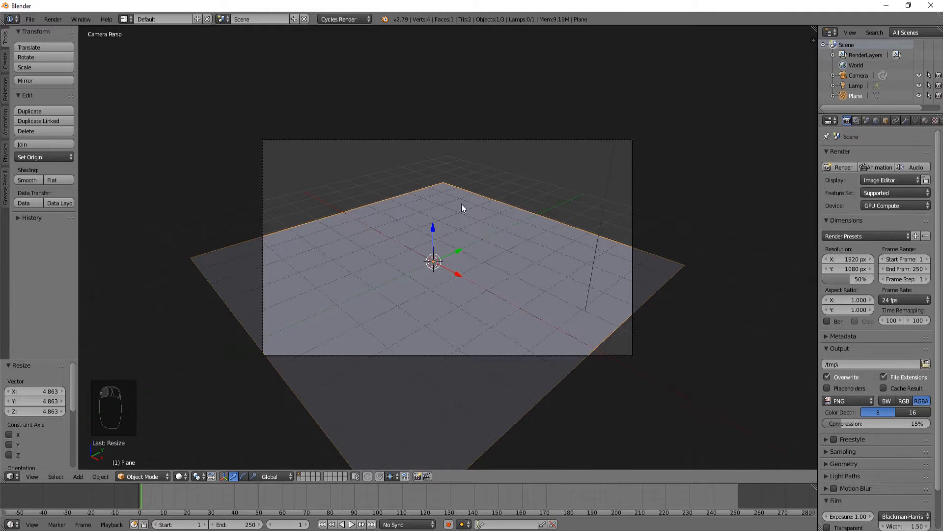
pyautogui.moveTo(478, 439)
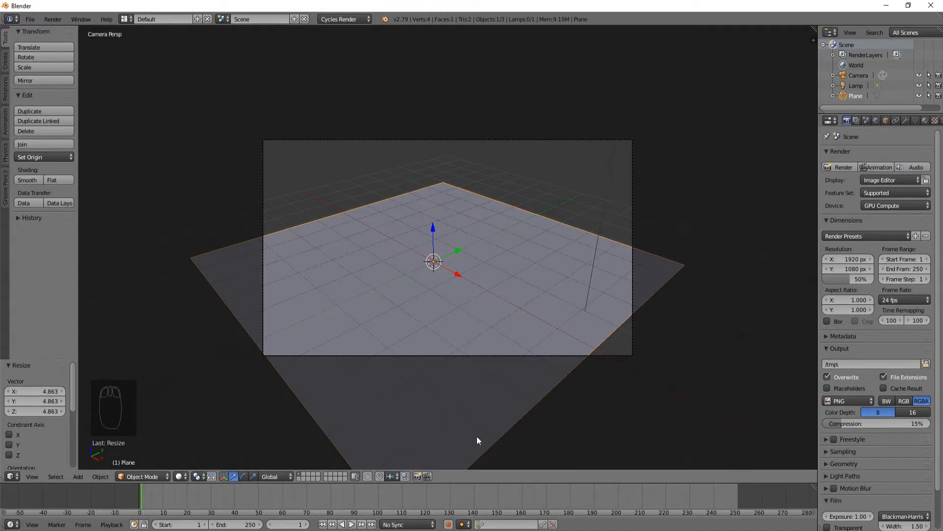
pyautogui.moveTo(3, 480)
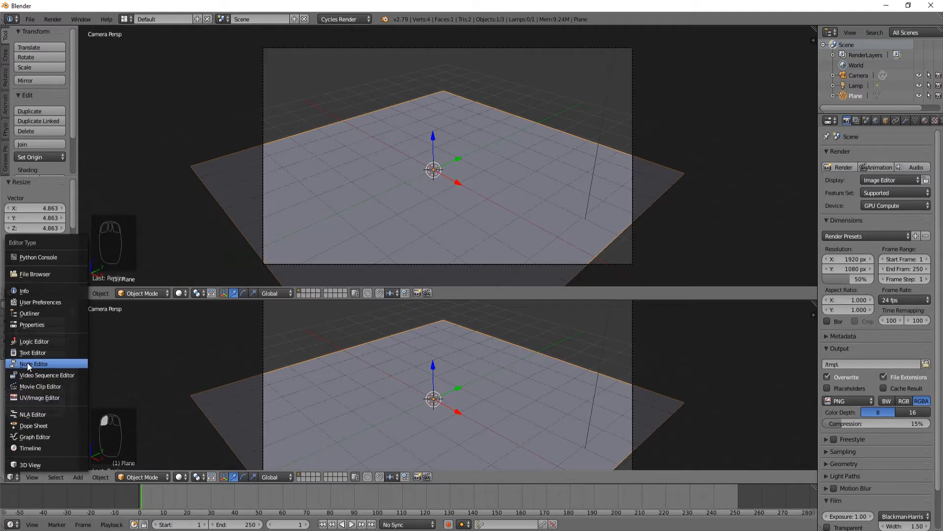
# - Make the lower area a Node Editor, add a new material, and search nodes for 'ima'
pyautogui.click(34, 364)
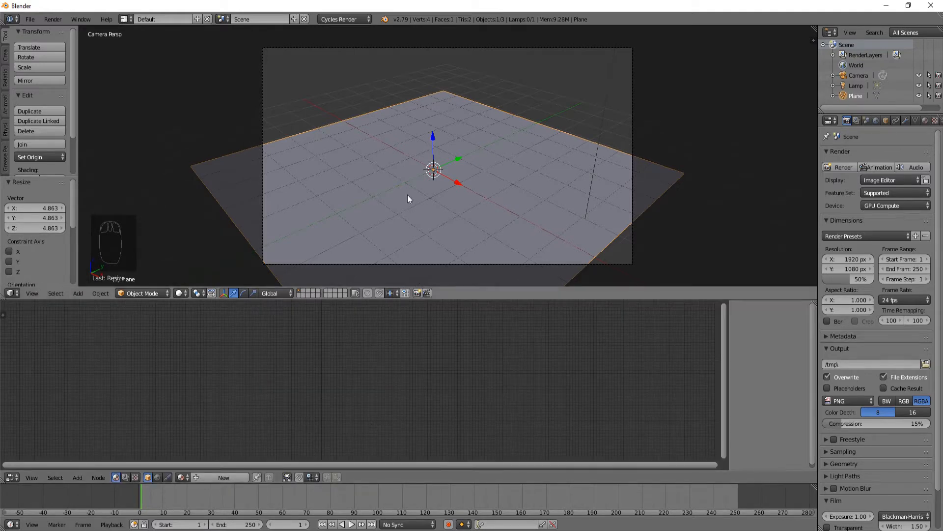
pyautogui.click(223, 476)
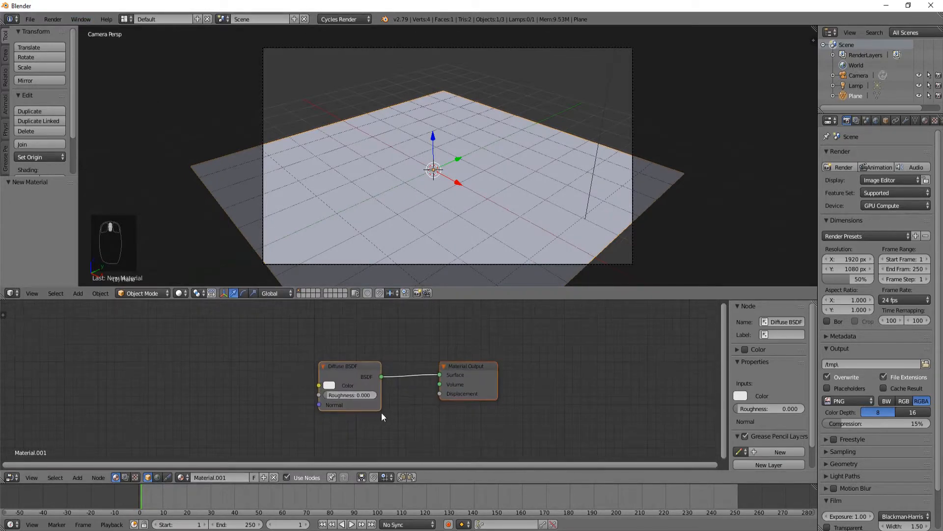
pyautogui.press('shift+a')
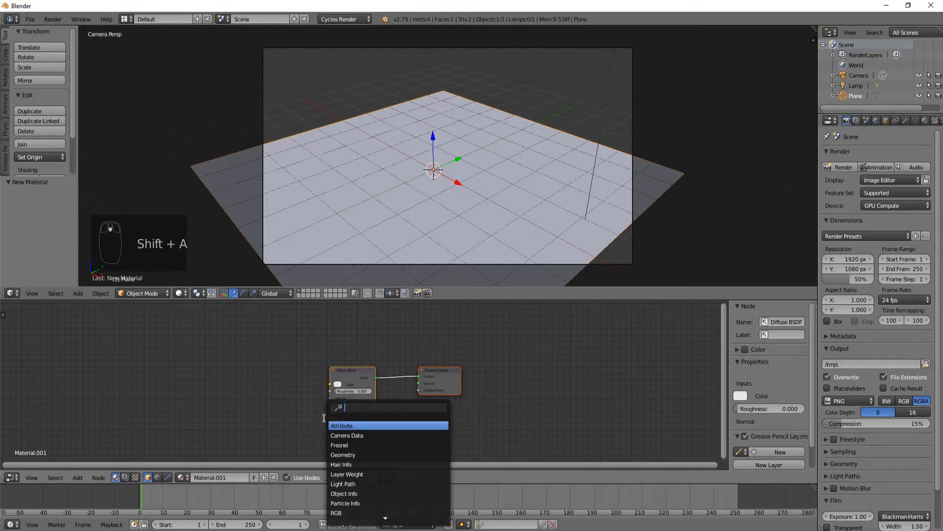
pyautogui.moveTo(302, 391)
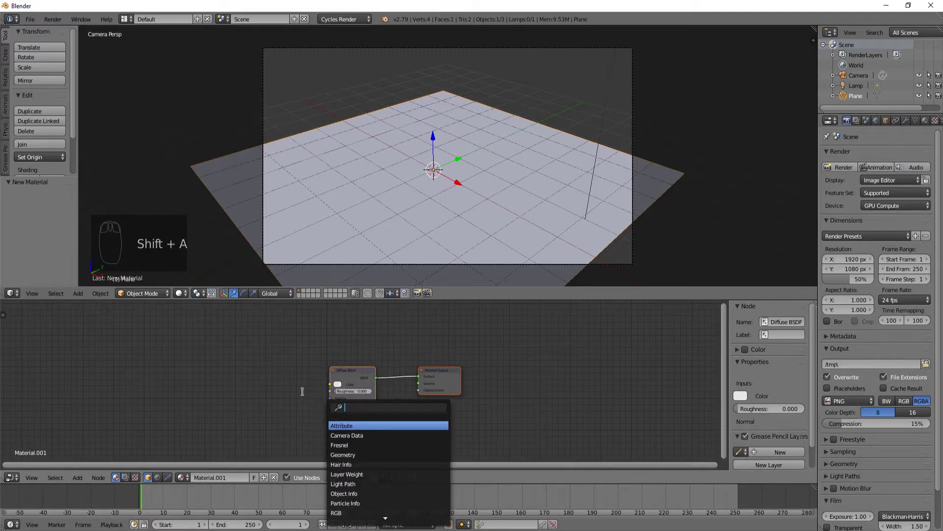
pyautogui.write('ima')
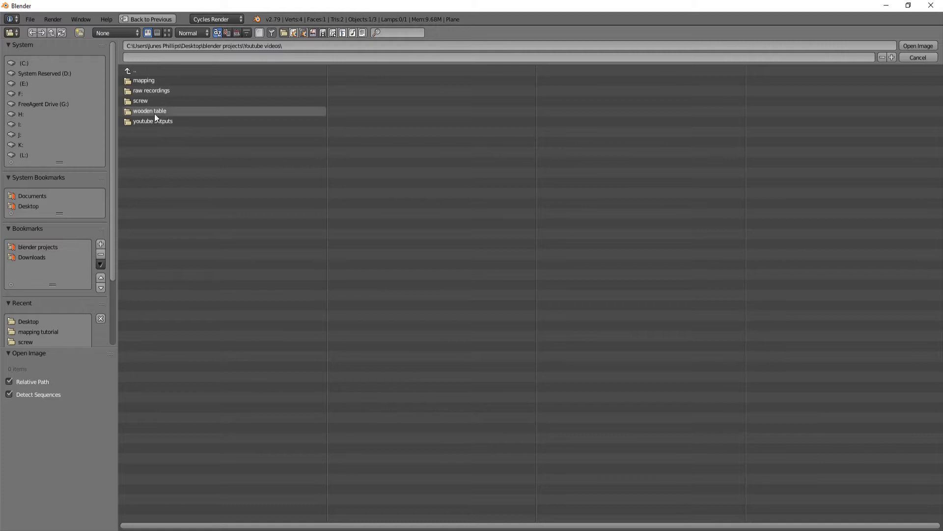
# - Browse into a folder to find the stone tile texture image
pyautogui.doubleClick(143, 80)
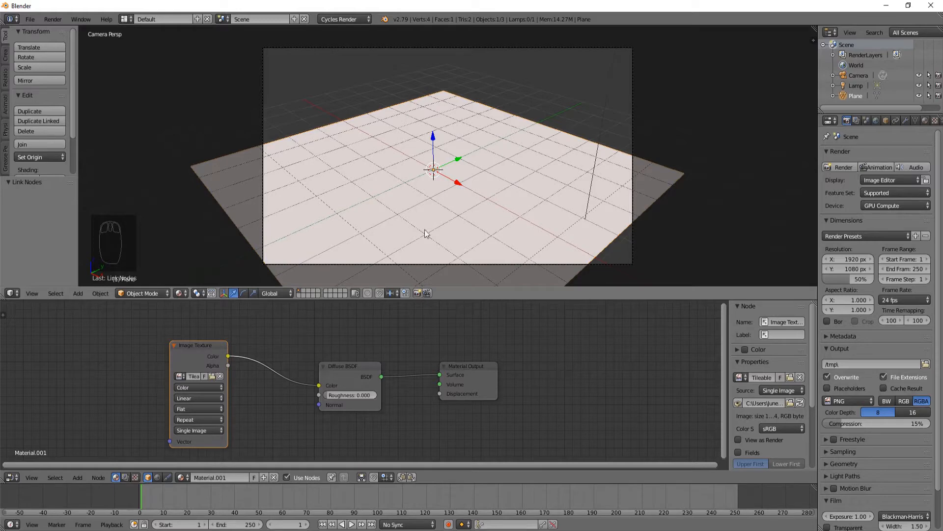
# - UV unwrap the plane in Edit Mode, then return to Object Mode
pyautogui.press('Tab')
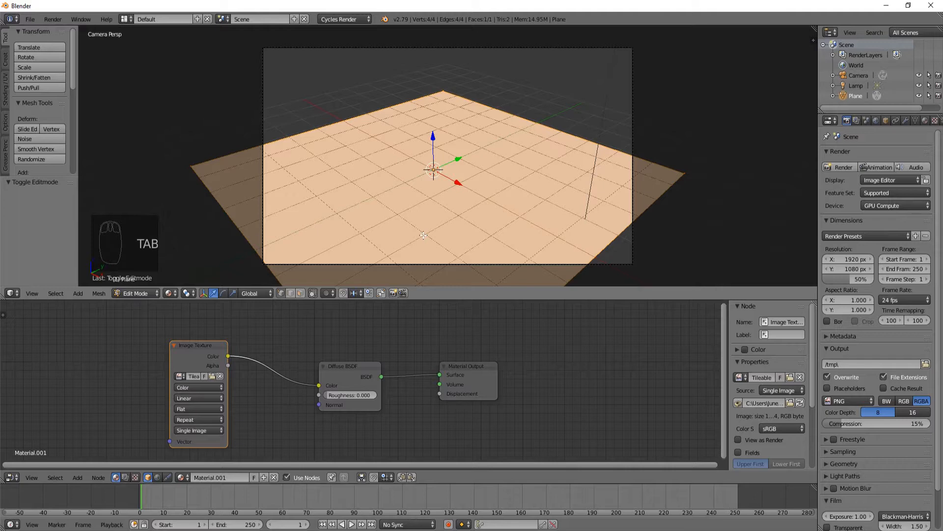
pyautogui.press('u')
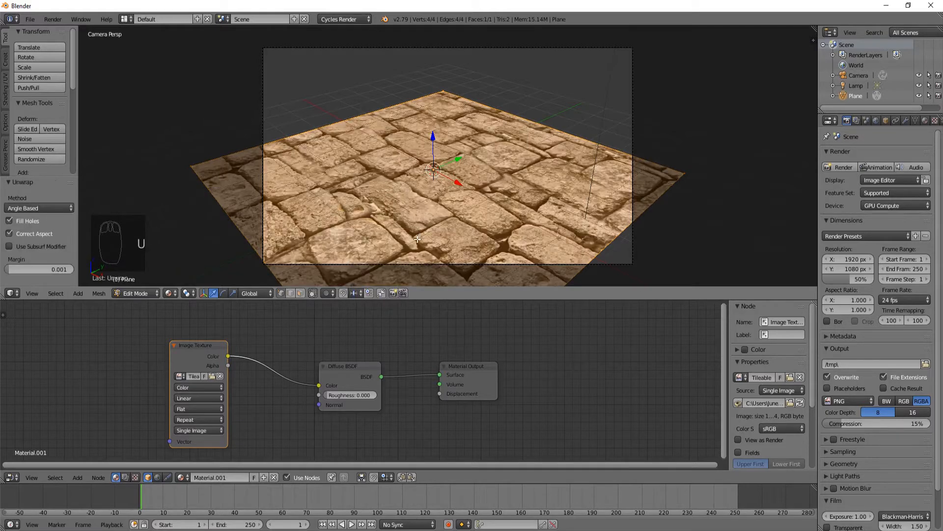
pyautogui.press('Tab')
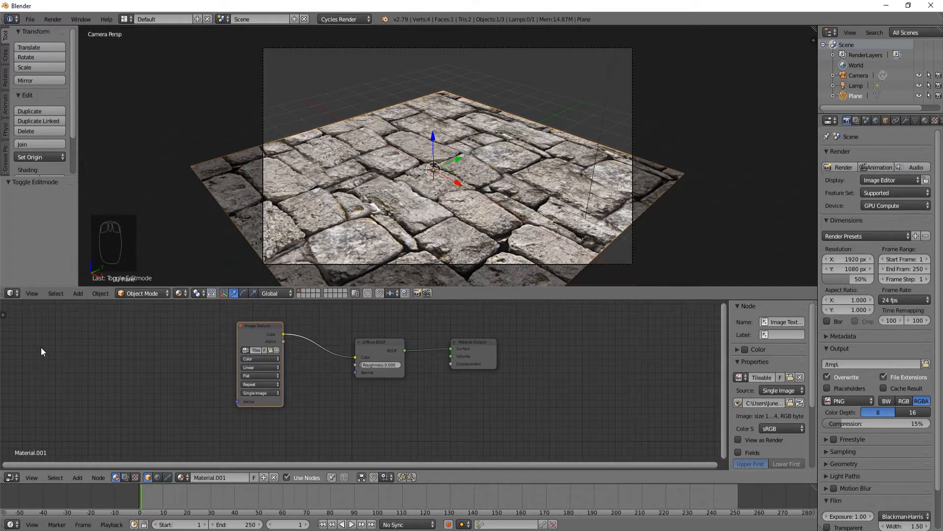
pyautogui.moveTo(392, 524)
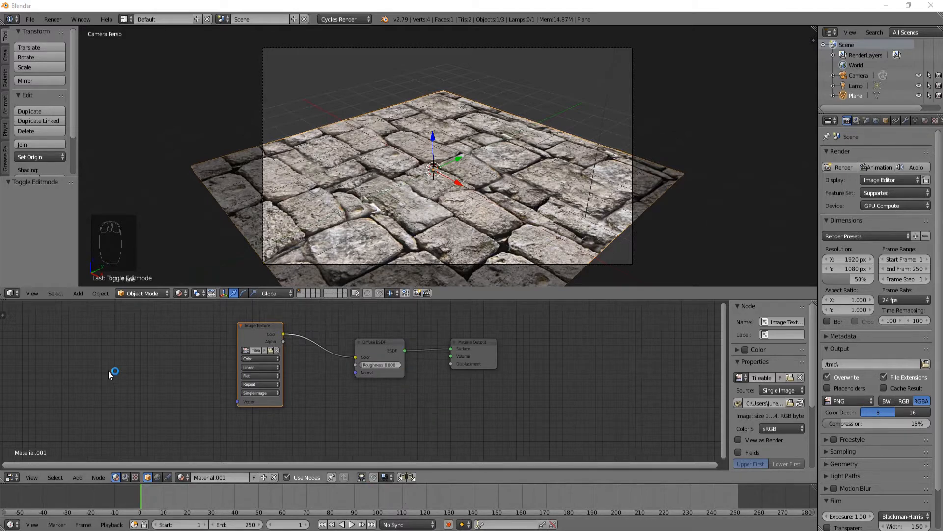
pyautogui.moveTo(51, 375)
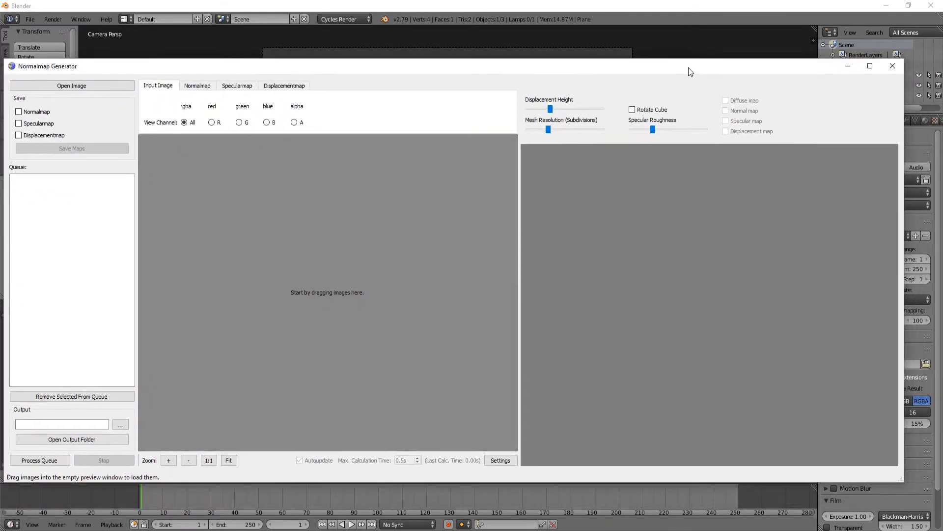
pyautogui.moveTo(114, 85)
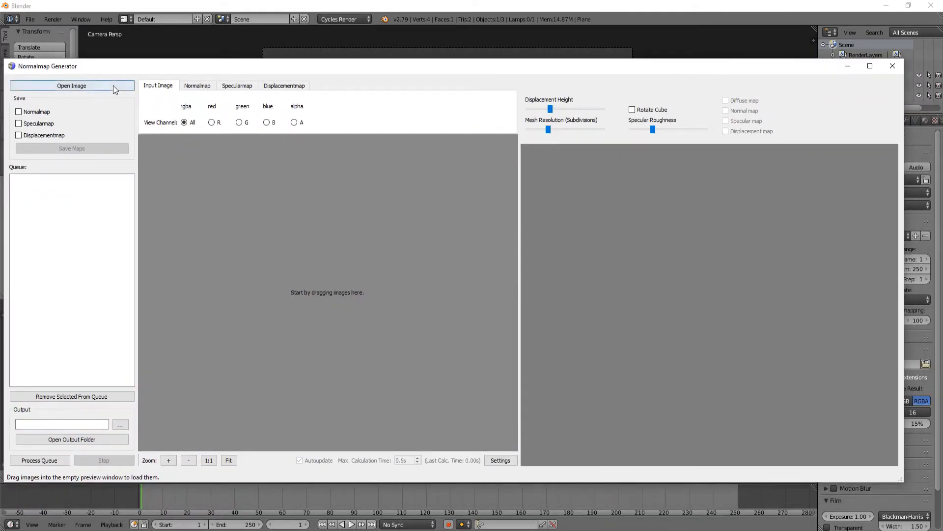
# - Open the image browser and enter the video projects folder on the way to mapping
pyautogui.click(71, 85)
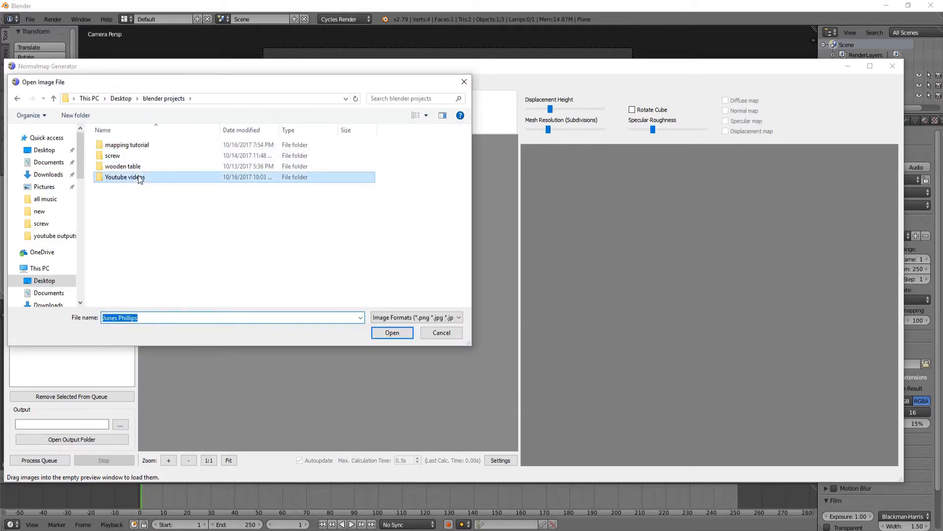
pyautogui.doubleClick(124, 176)
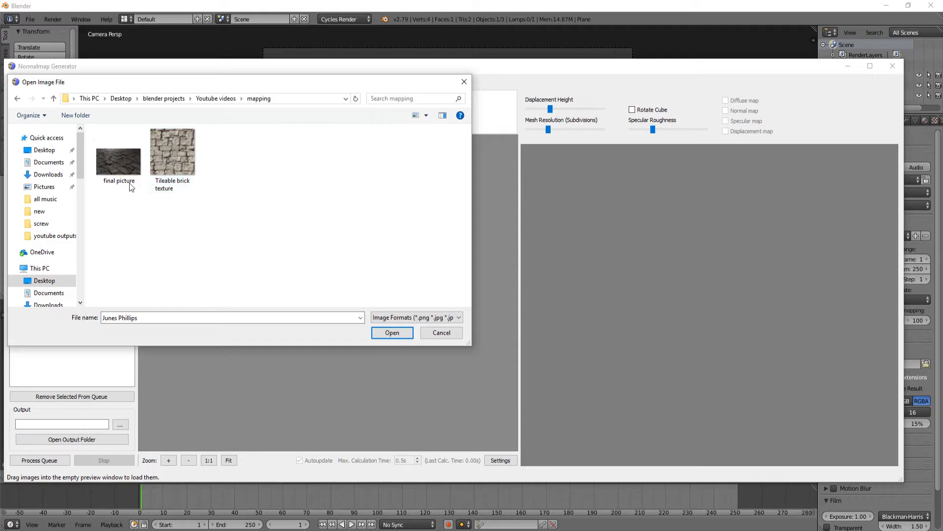
# - Load 'Tileable brick texture' and generate its normal map
pyautogui.click(392, 332)
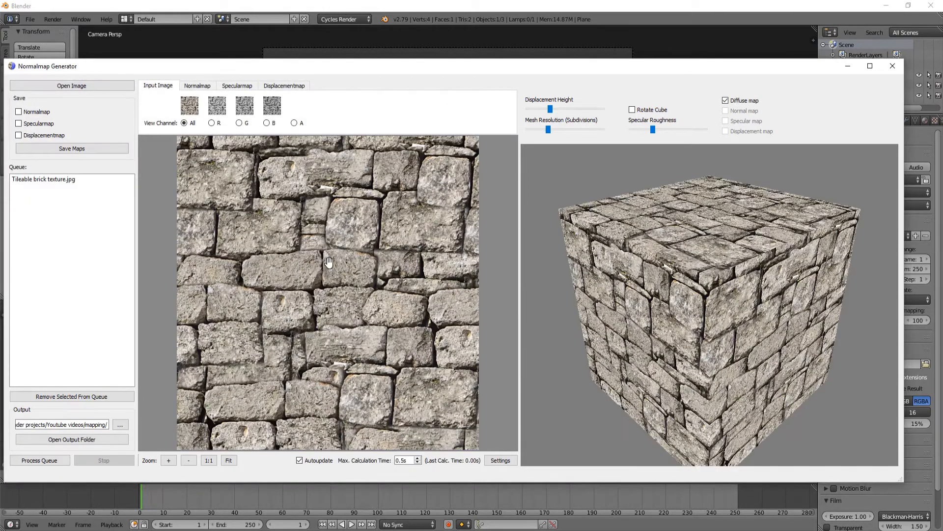
pyautogui.moveTo(218, 301)
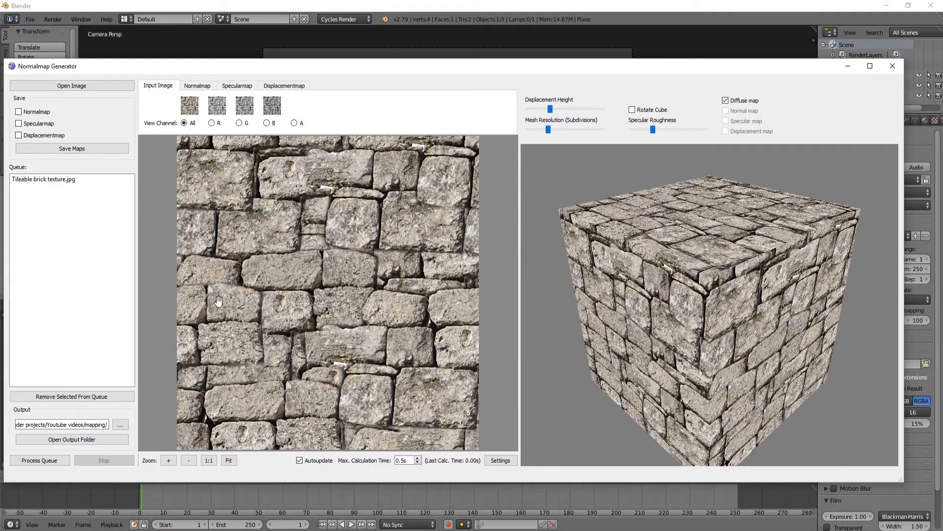
pyautogui.moveTo(708, 329)
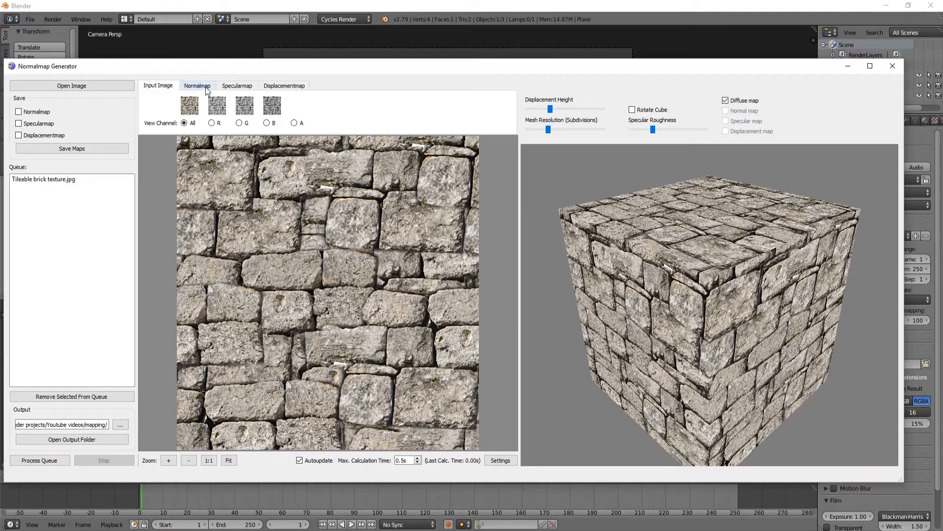
pyautogui.click(197, 85)
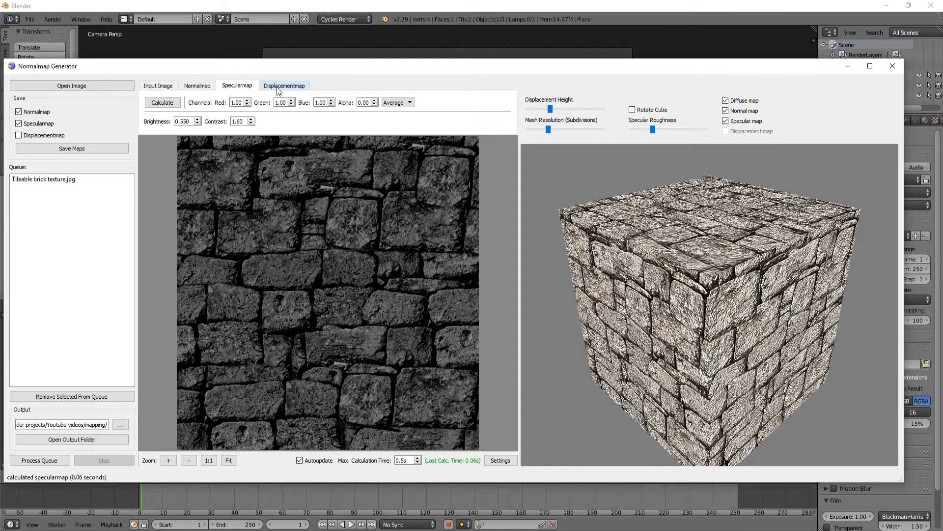
# - Compute the displacement map and enable Invert Height on the normal map
pyautogui.click(197, 85)
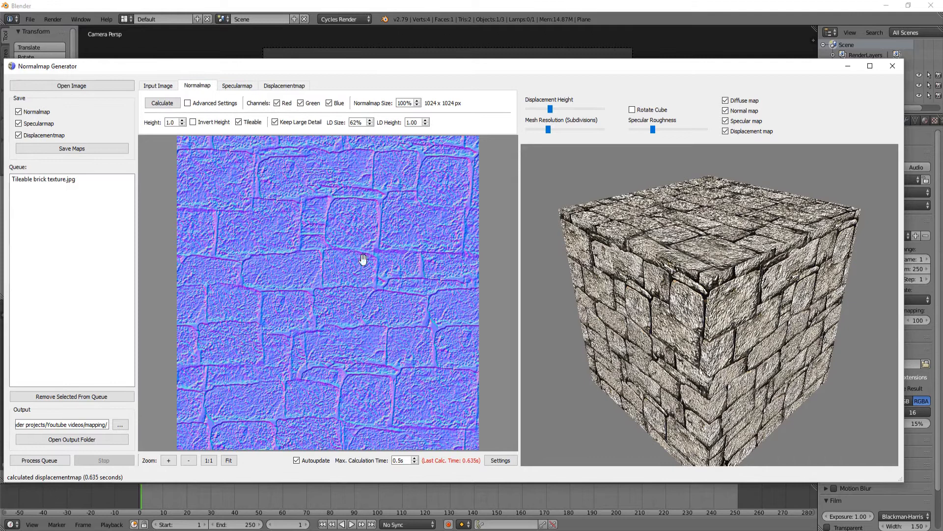
pyautogui.moveTo(437, 287)
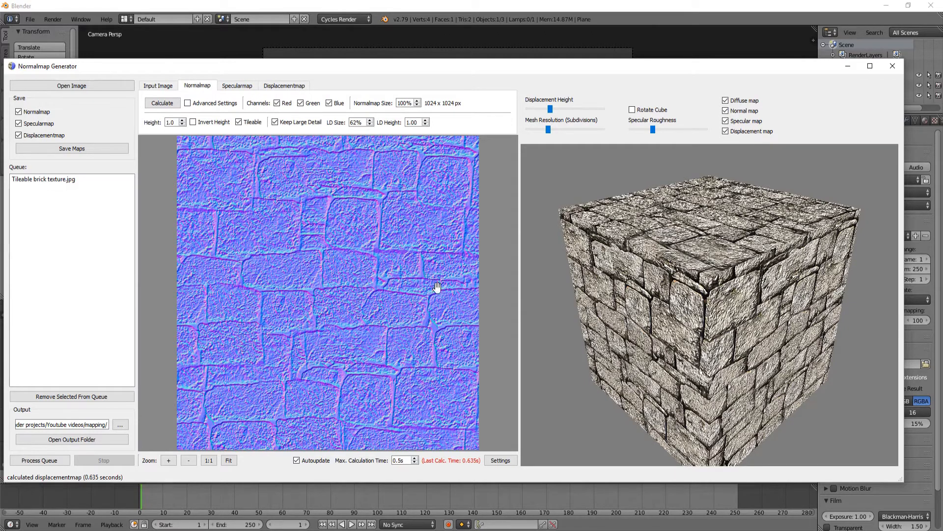
pyautogui.moveTo(217, 191)
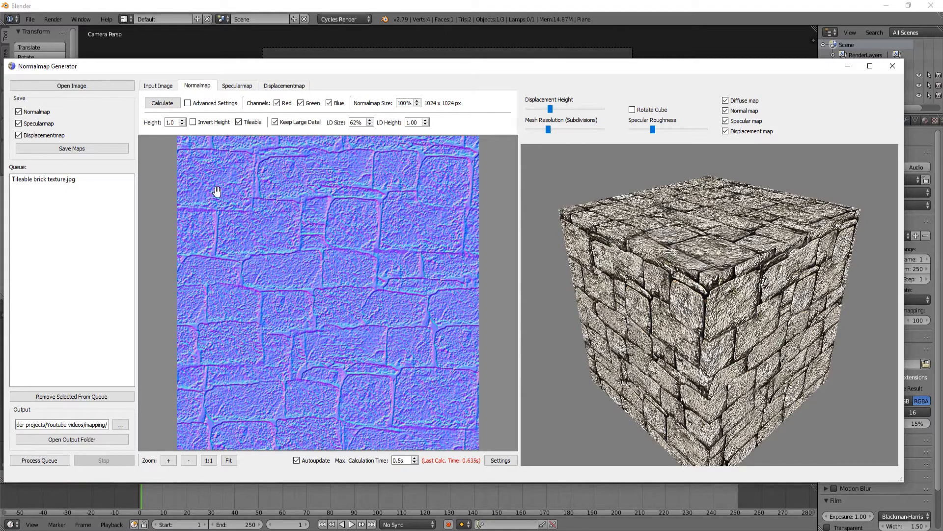
pyautogui.moveTo(436, 364)
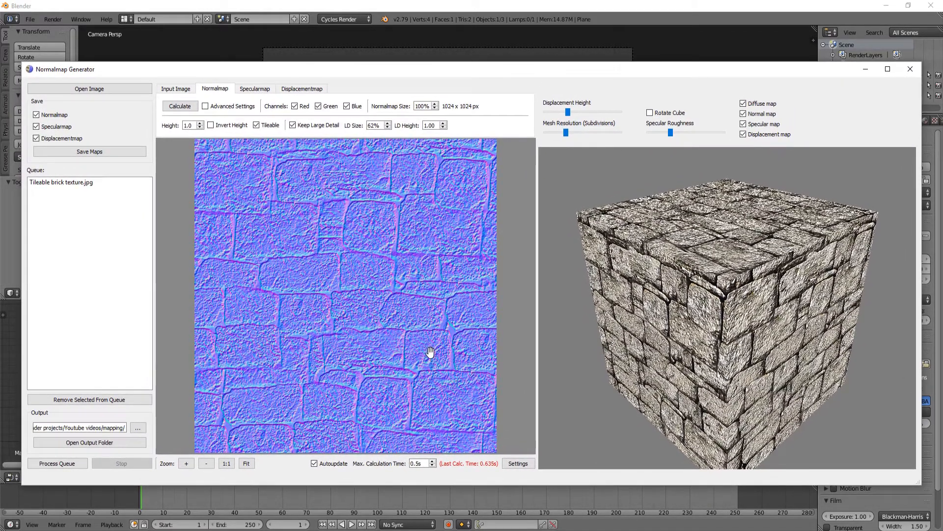
pyautogui.moveTo(349, 242)
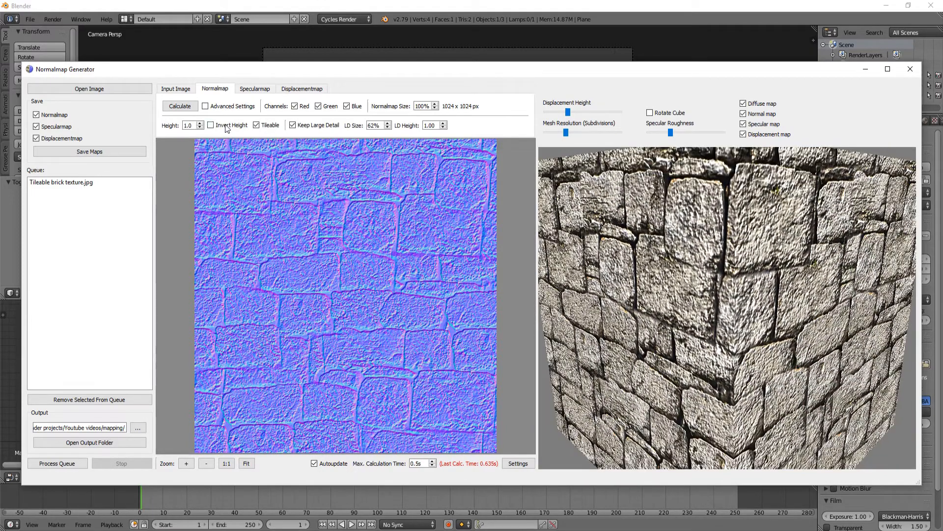
pyautogui.click(210, 125)
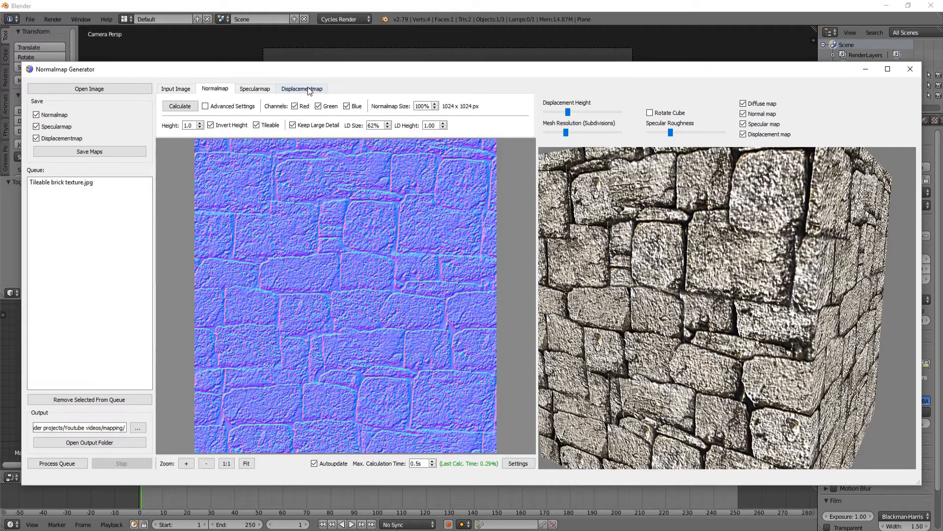
# - Show the blurred greyscale displacement map and its 3D preview
pyautogui.click(301, 89)
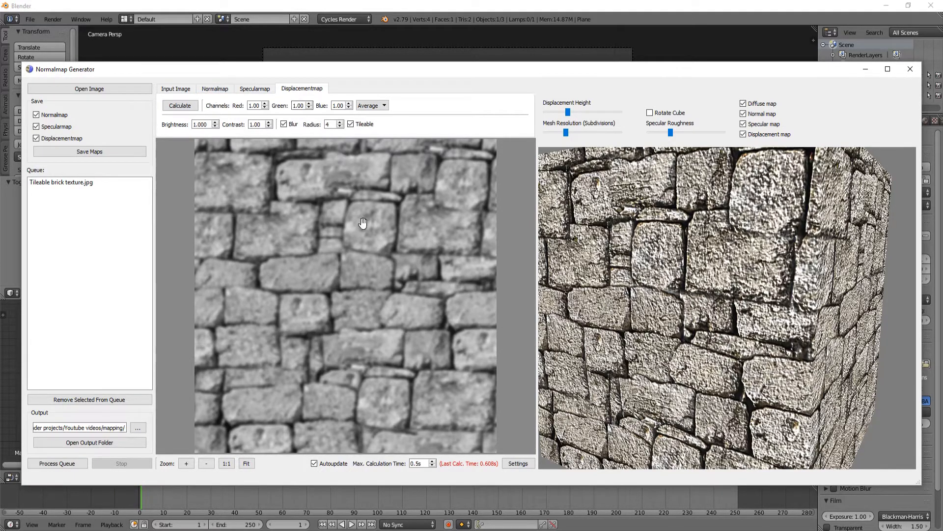
pyautogui.moveTo(388, 317)
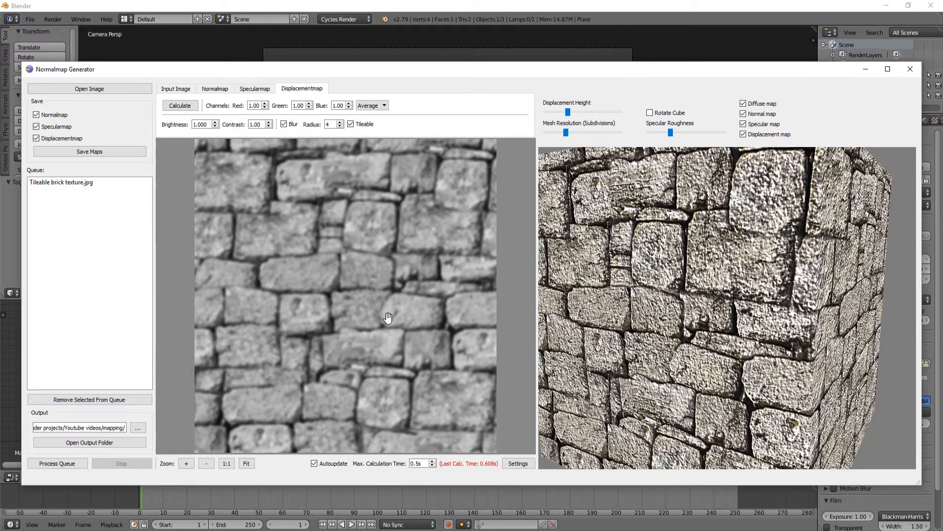
pyautogui.moveTo(437, 324)
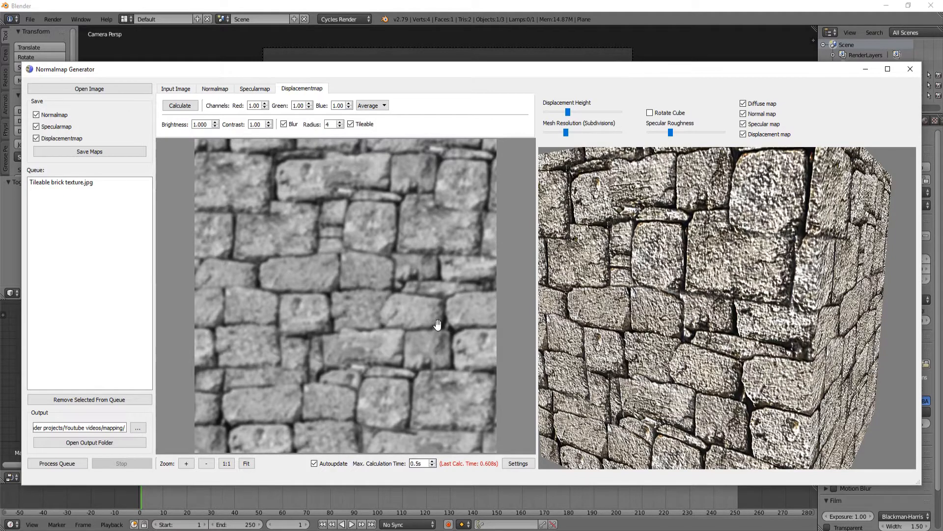
pyautogui.moveTo(457, 356)
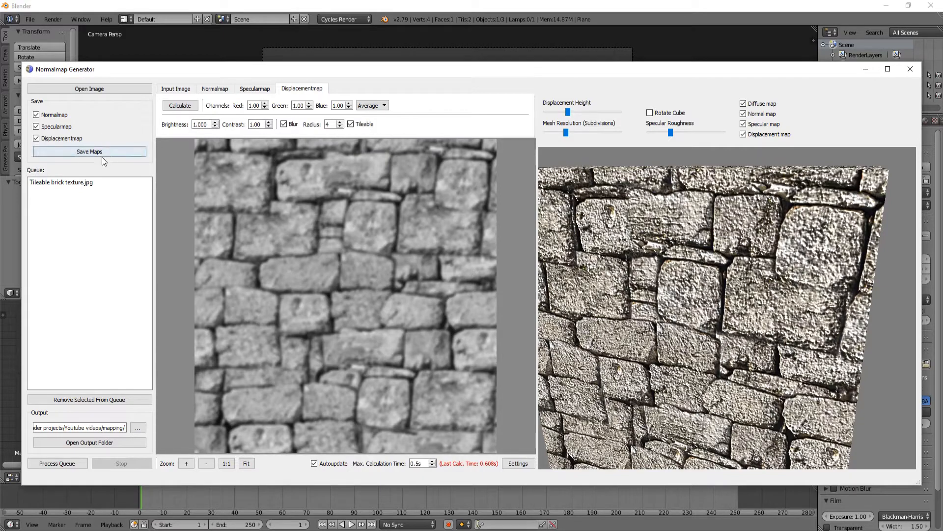
# - Save all maps as 'Tileable brick texture', then return to the original stone photo
pyautogui.click(89, 151)
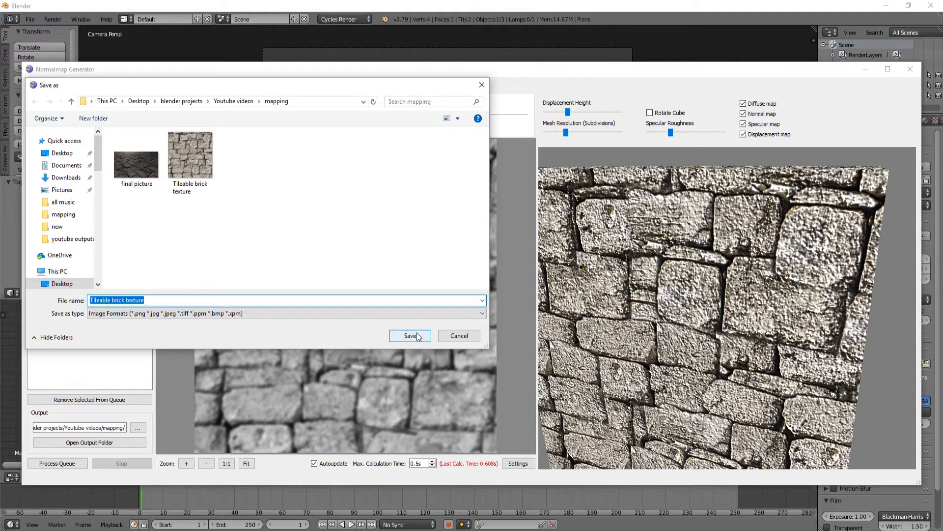
pyautogui.click(409, 336)
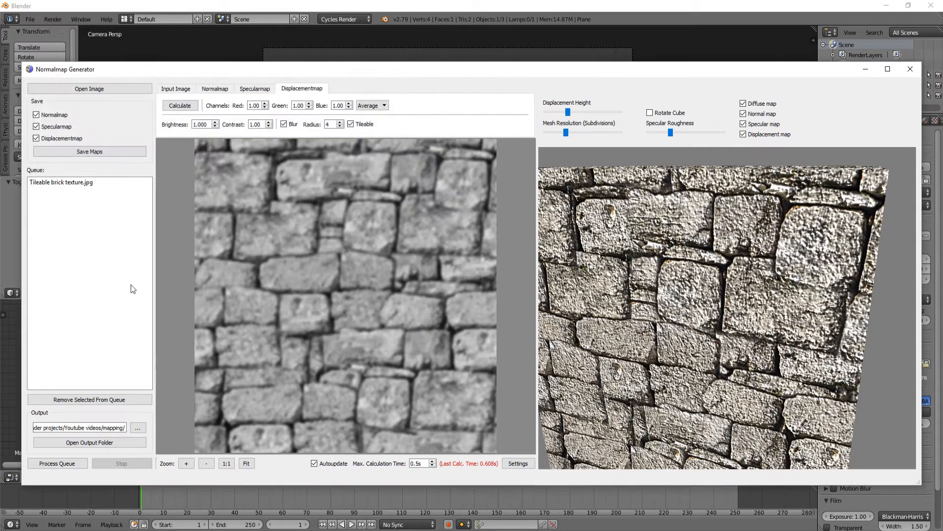
pyautogui.click(89, 151)
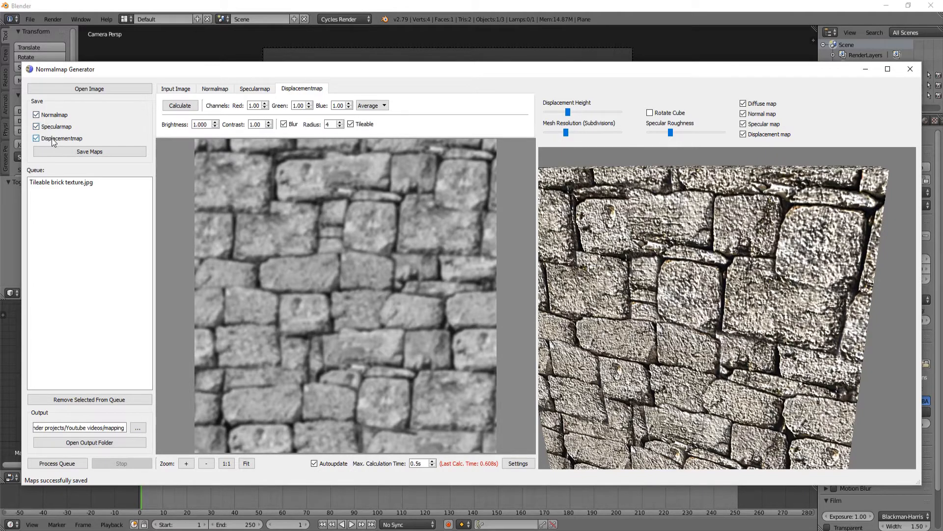
pyautogui.click(176, 88)
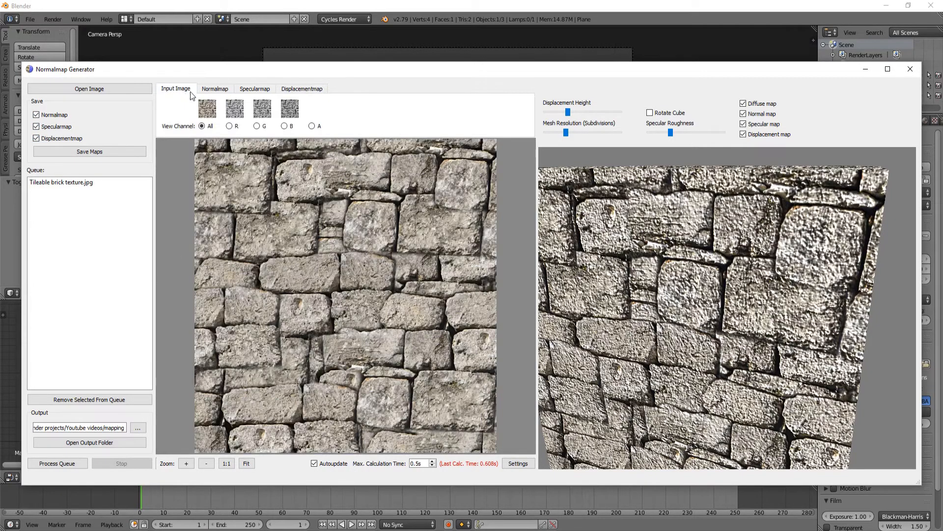
pyautogui.click(301, 89)
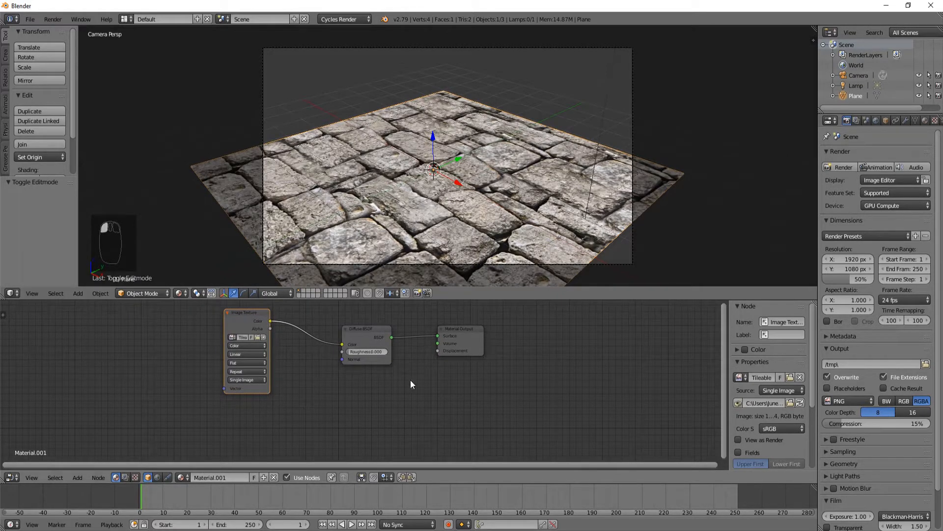
# - Add an Image Texture node and search 'ima' to add another
pyautogui.press('shift+a')
pyautogui.write('im')
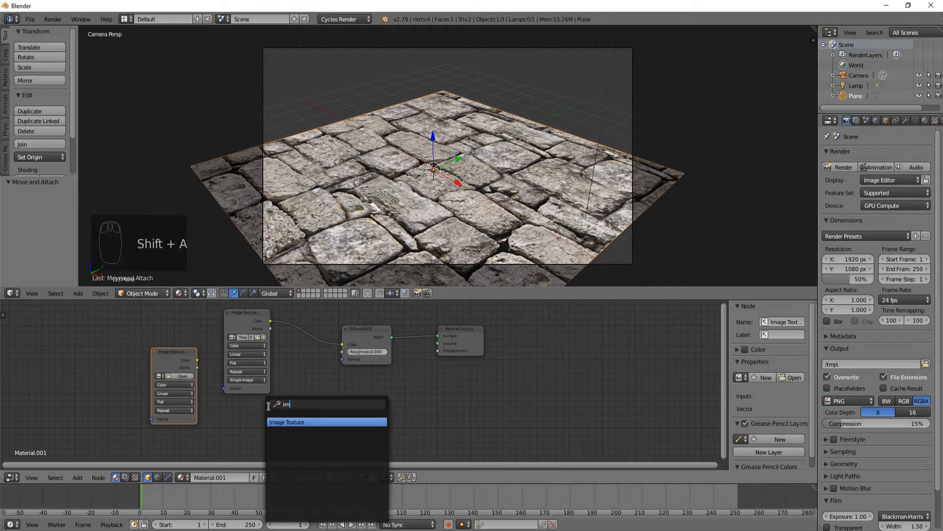
pyautogui.click(287, 421)
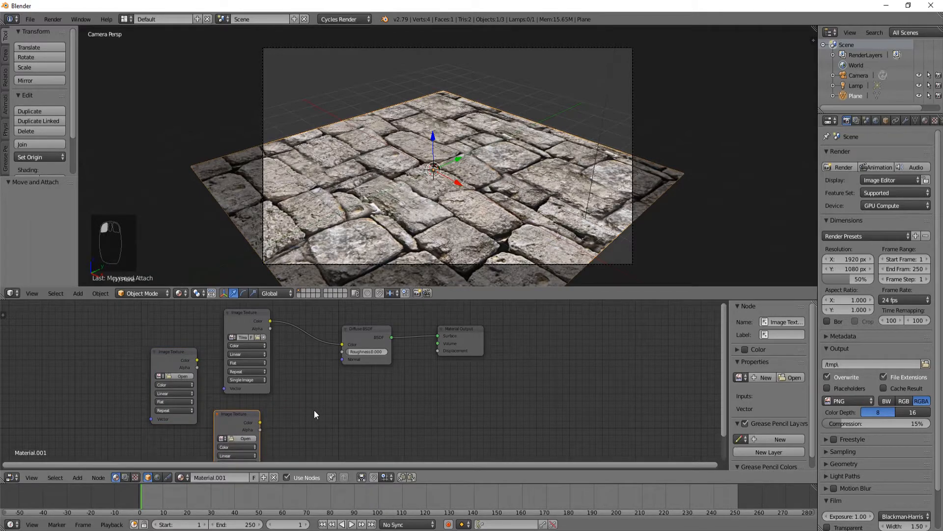
pyautogui.write('ima')
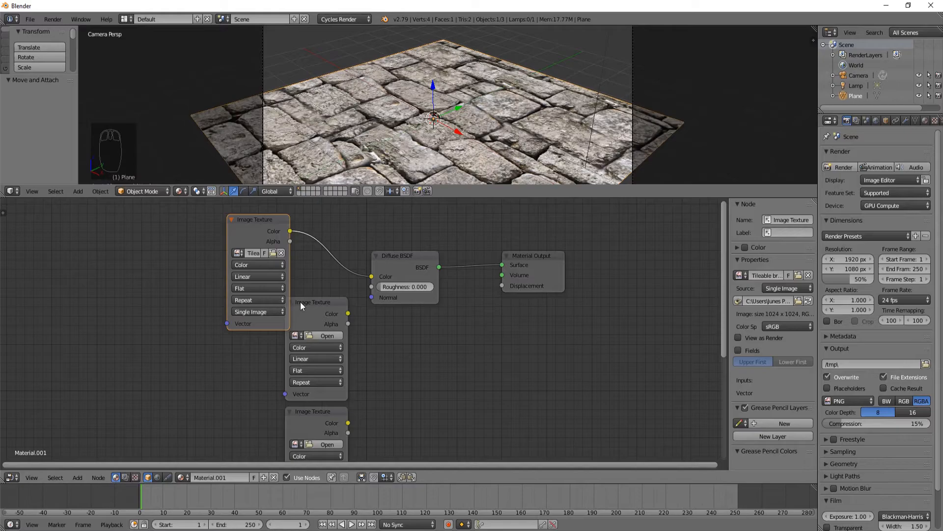
# - Load a brick texture map from the mapping folder into the new image node and label it displacement
pyautogui.click(327, 335)
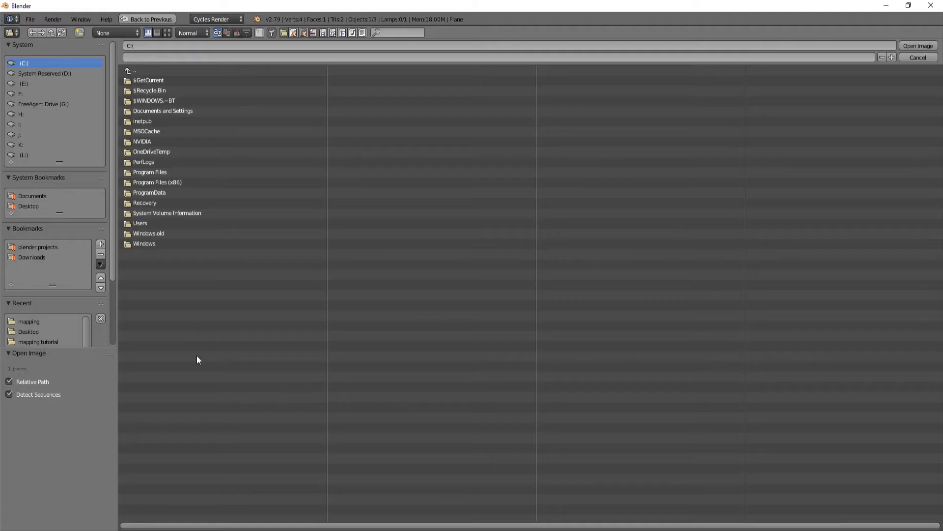
pyautogui.click(37, 247)
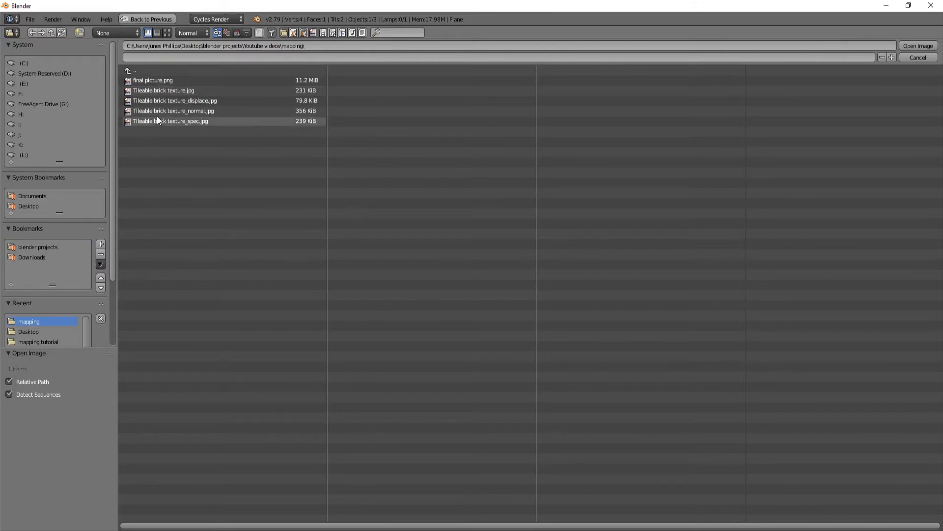
pyautogui.click(918, 45)
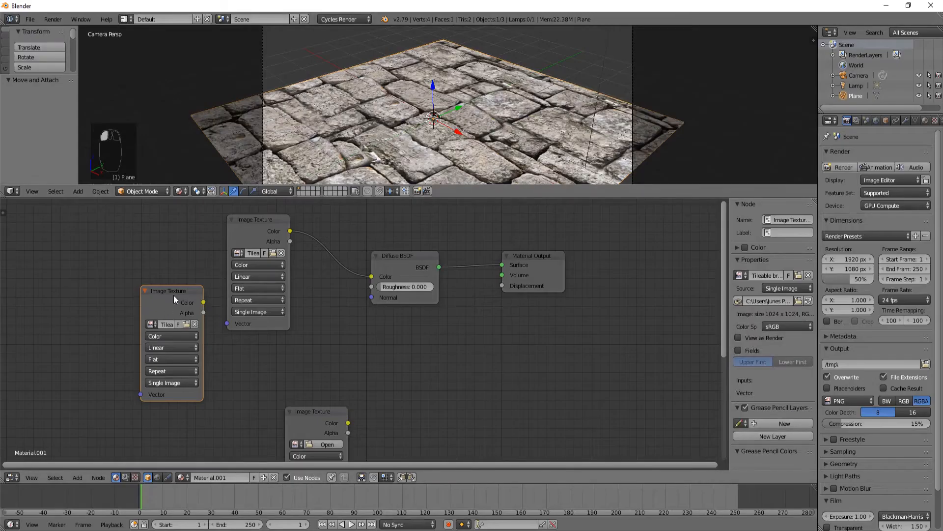
pyautogui.click(171, 291)
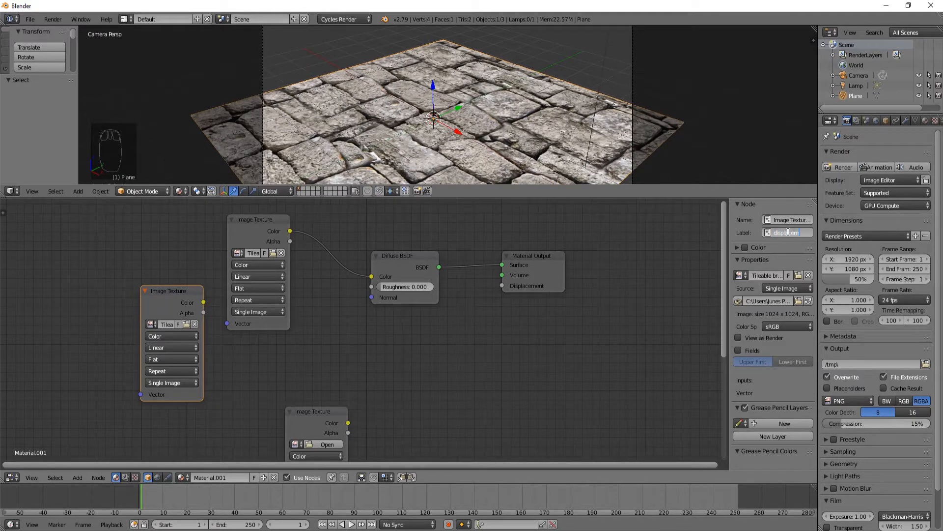
pyautogui.write('displacement')
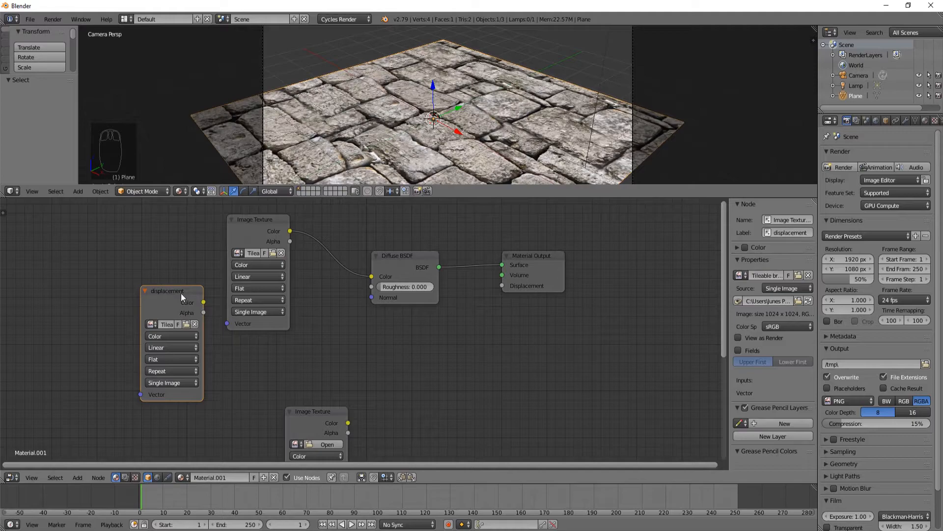
# - Add two more image texture nodes loaded with brick maps, labelling one normal
pyautogui.moveTo(316, 410); pyautogui.dragTo(321, 355)
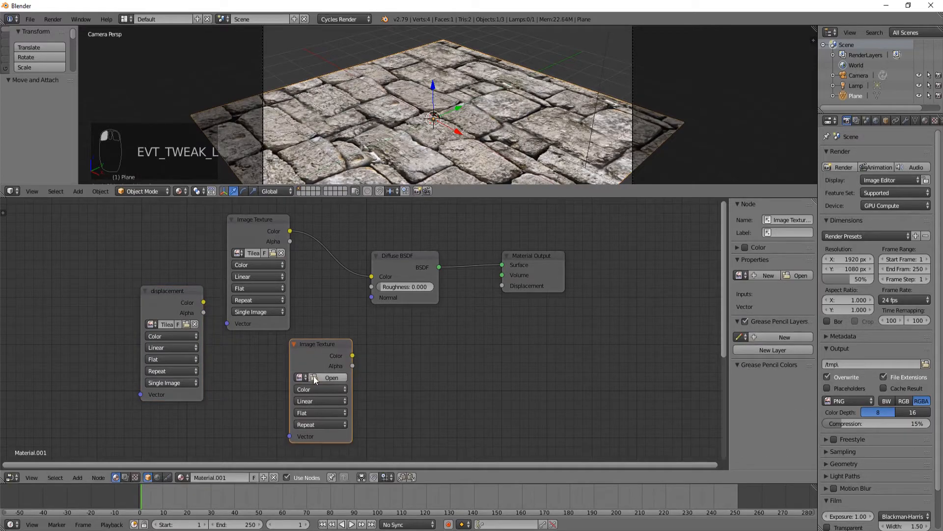
pyautogui.click(331, 378)
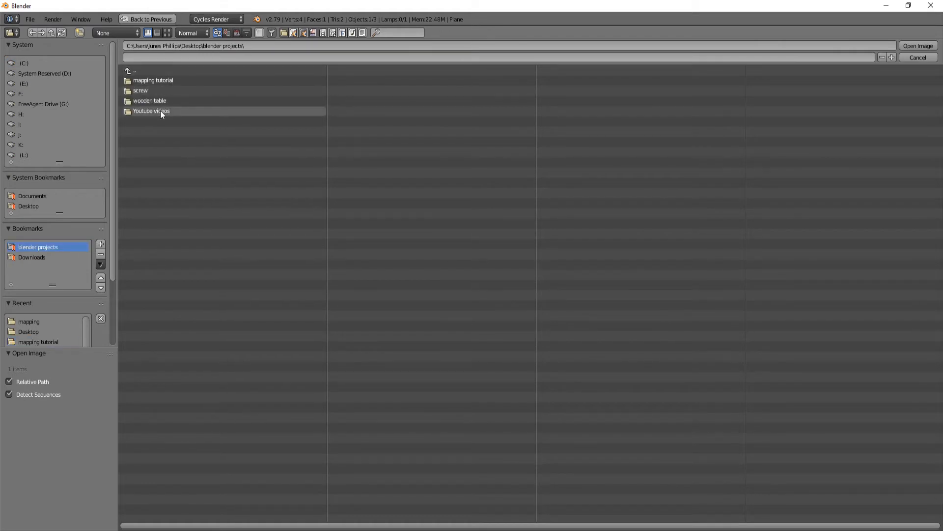
pyautogui.doubleClick(151, 110)
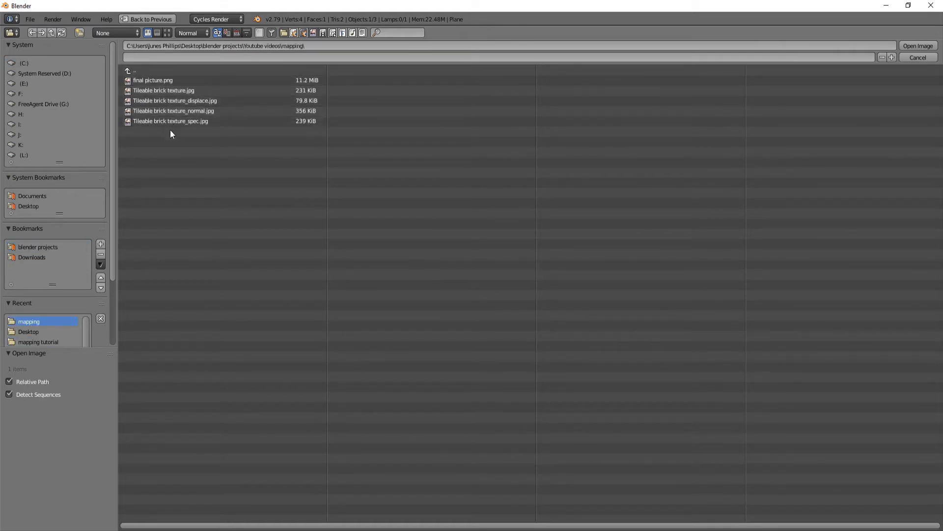
pyautogui.click(916, 46)
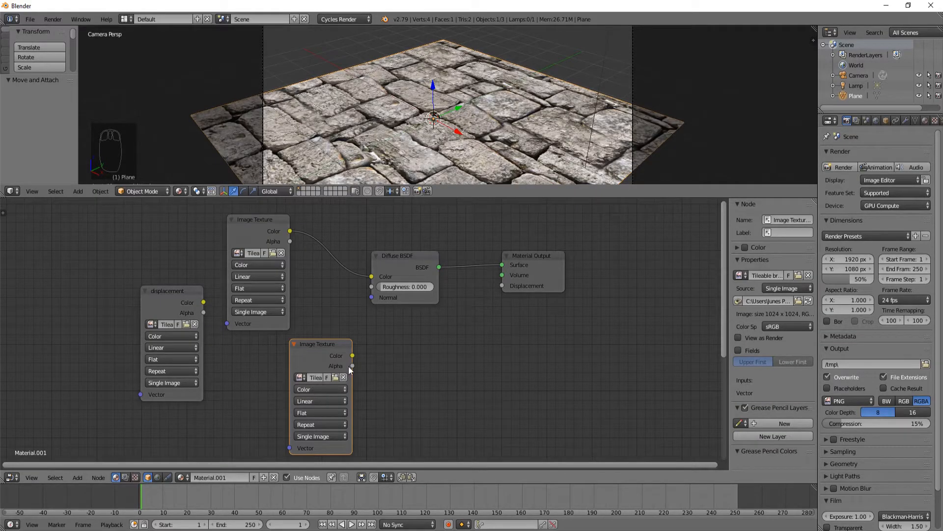
pyautogui.click(785, 232)
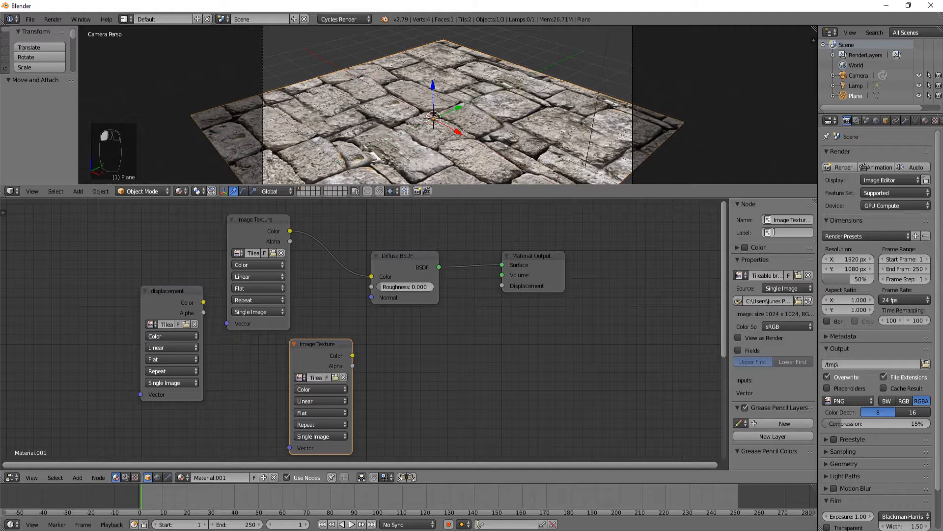
pyautogui.write('normal')
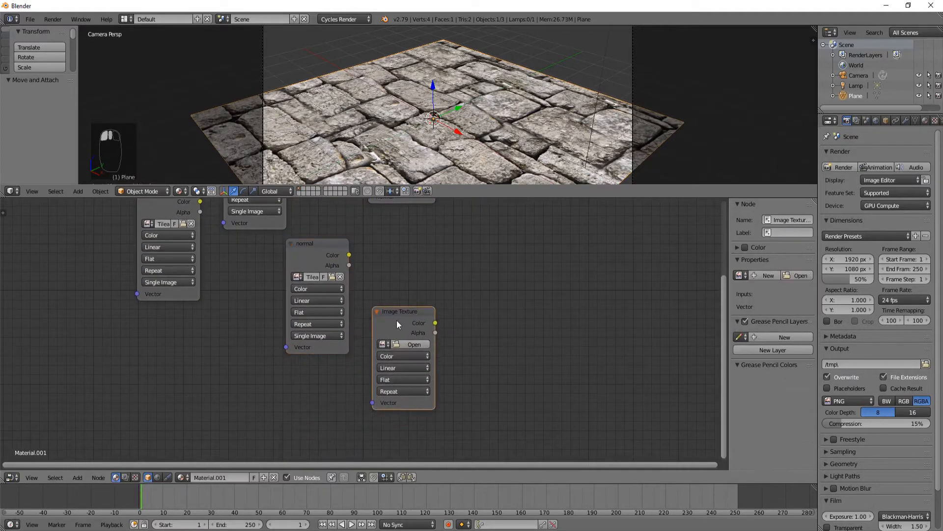
pyautogui.click(413, 344)
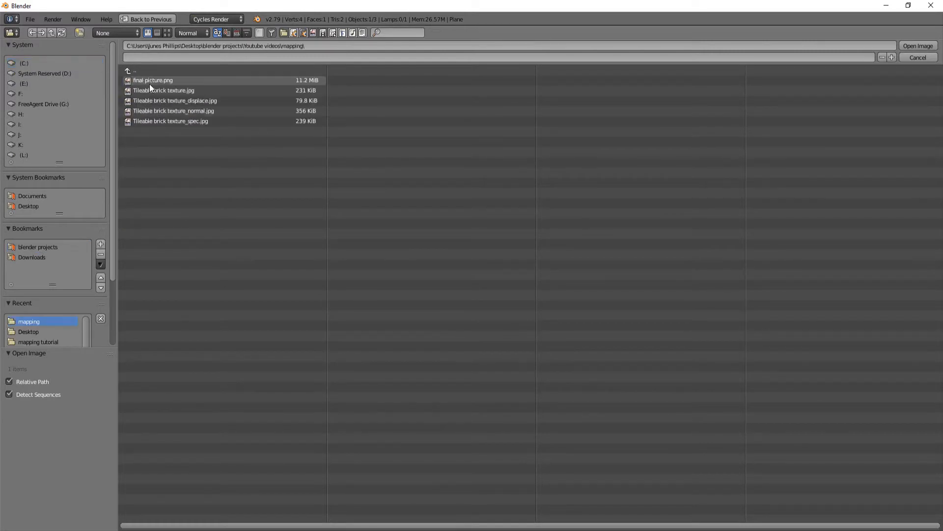
pyautogui.click(917, 45)
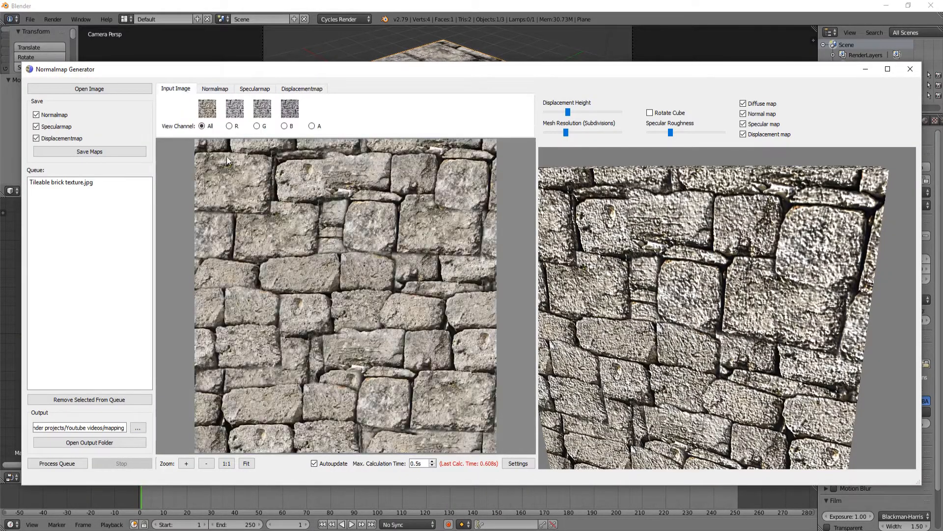
pyautogui.moveTo(426, 295)
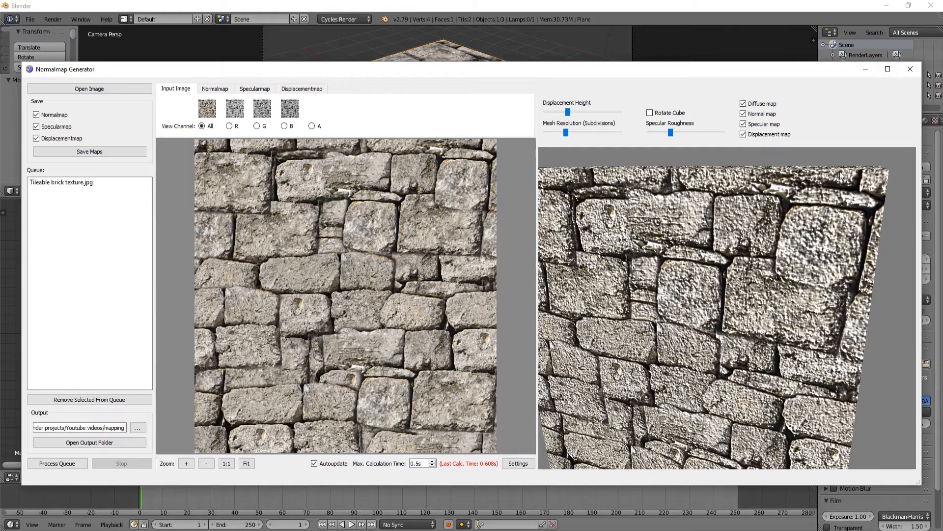
# - Close the NormalMap Generator brick texture preview window
pyautogui.click(910, 68)
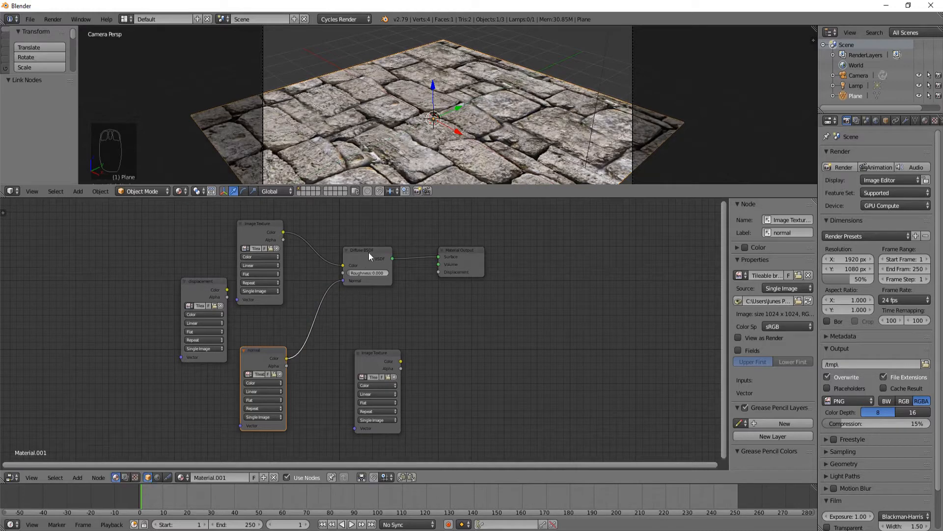
# - Switch the viewport to Rendered and link the displacement texture to the material's Displacement
pyautogui.click(367, 249)
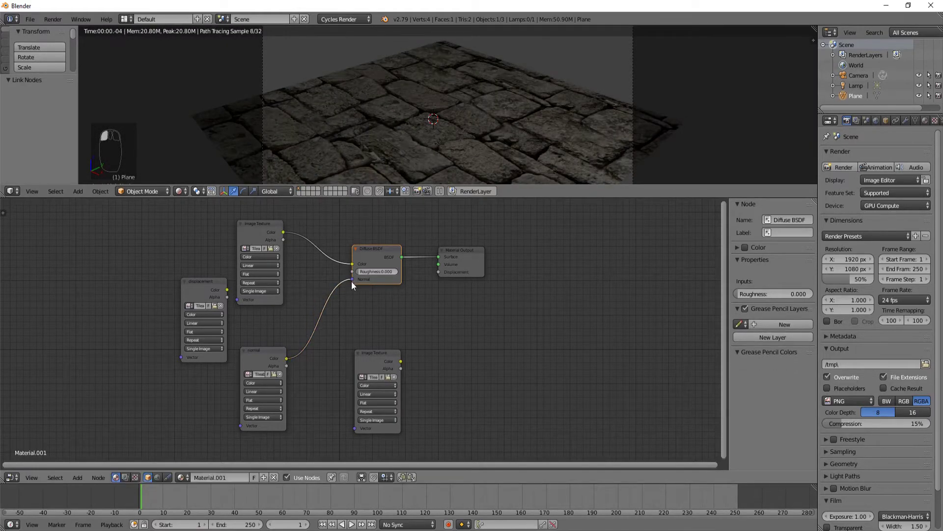
pyautogui.click(193, 287)
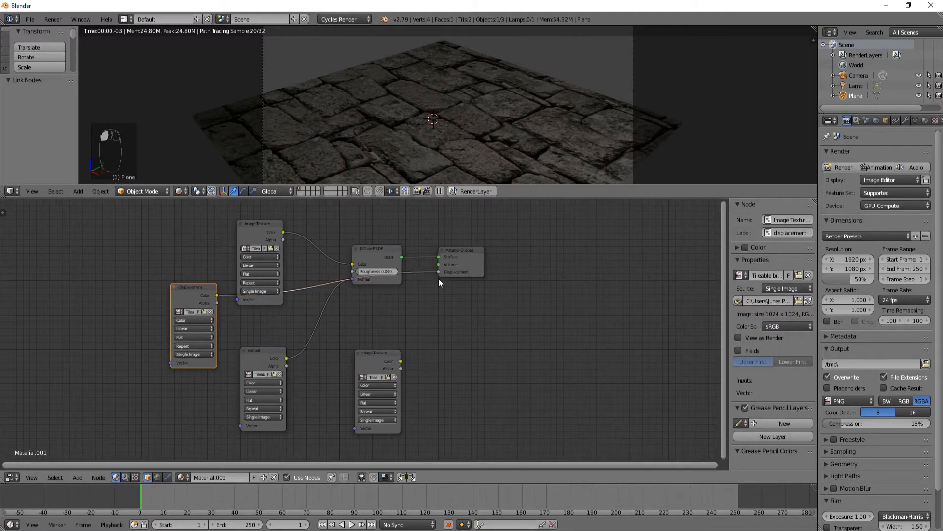
pyautogui.moveTo(375, 352); pyautogui.dragTo(371, 358)
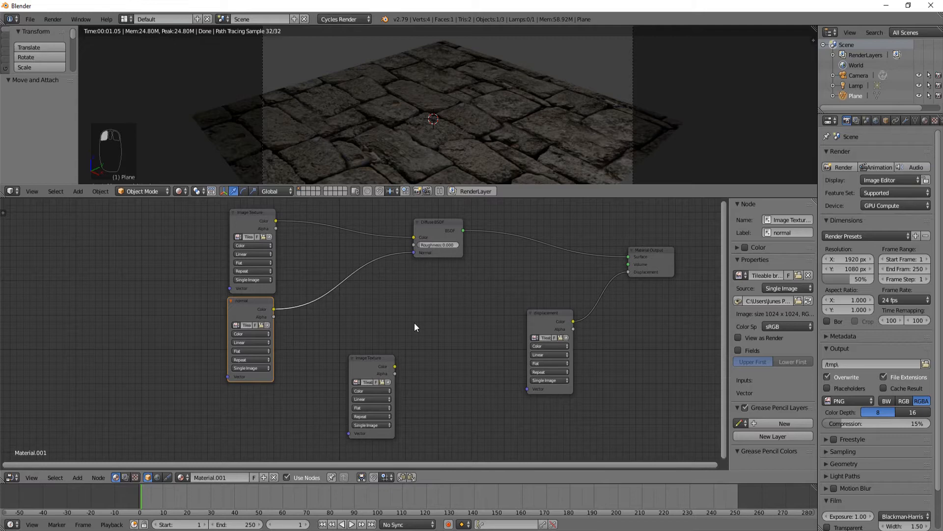
pyautogui.moveTo(442, 325)
pyautogui.write('u')
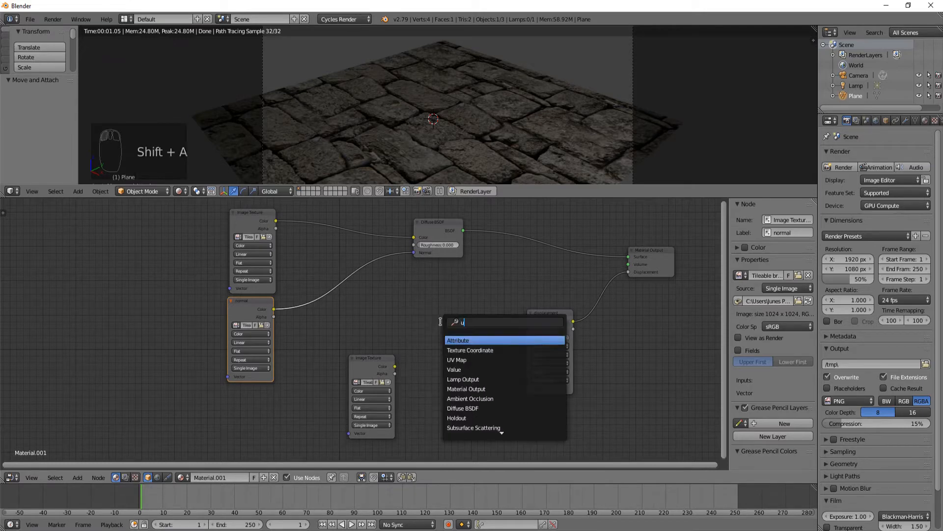
# - Add a UV Map node set to the UVMap layer
pyautogui.click(456, 359)
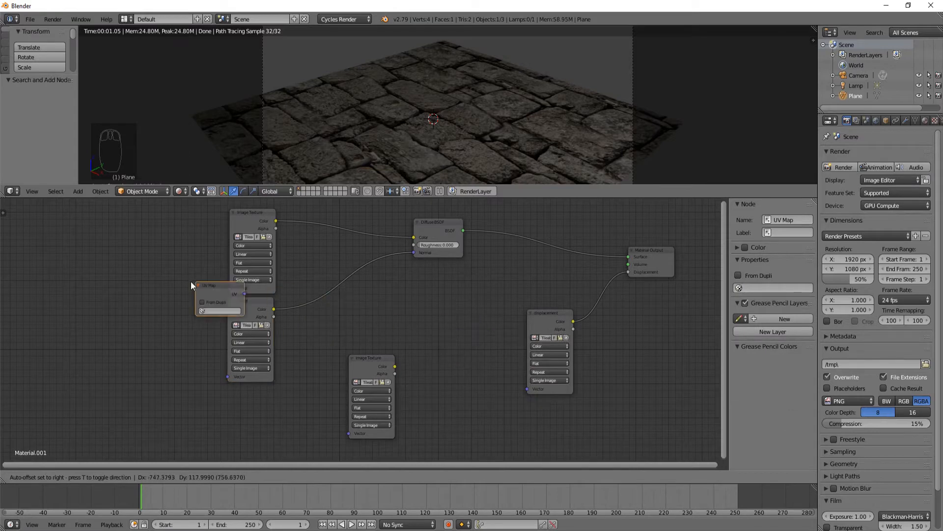
pyautogui.click(162, 327)
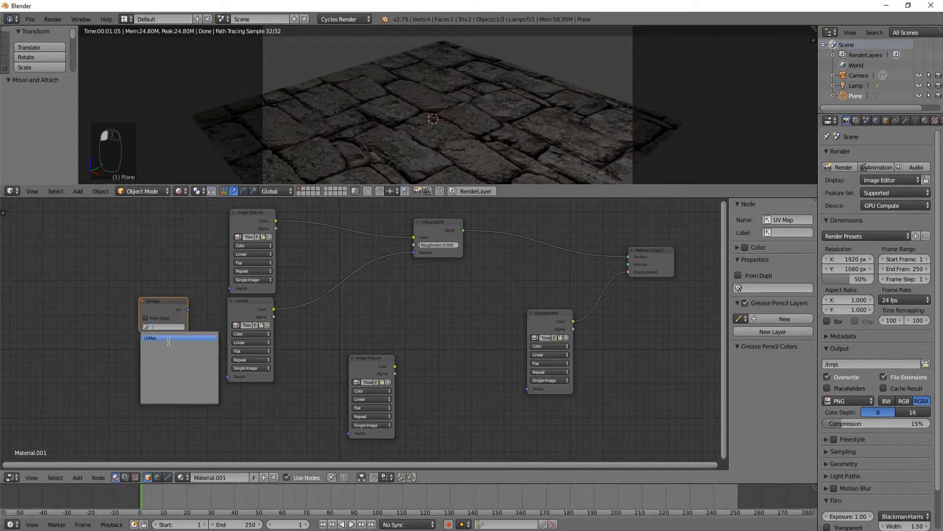
pyautogui.click(178, 338)
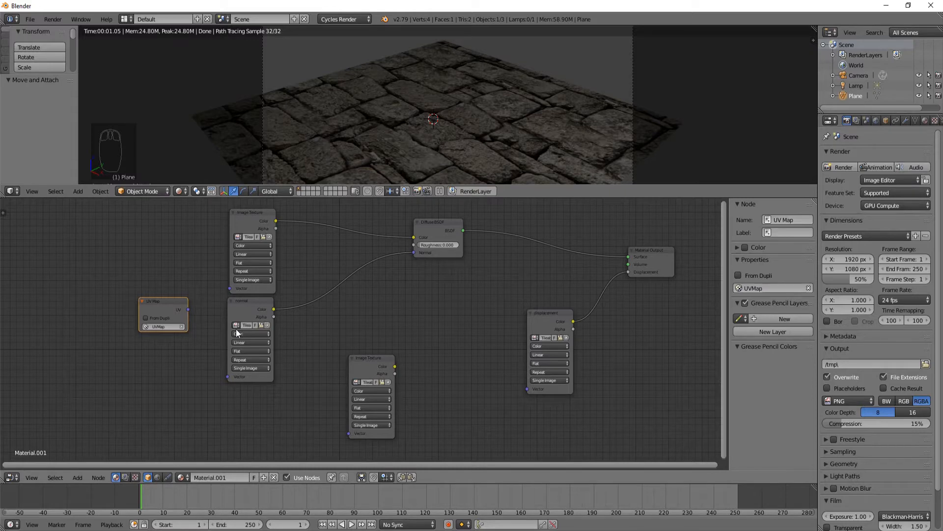
pyautogui.moveTo(471, 57)
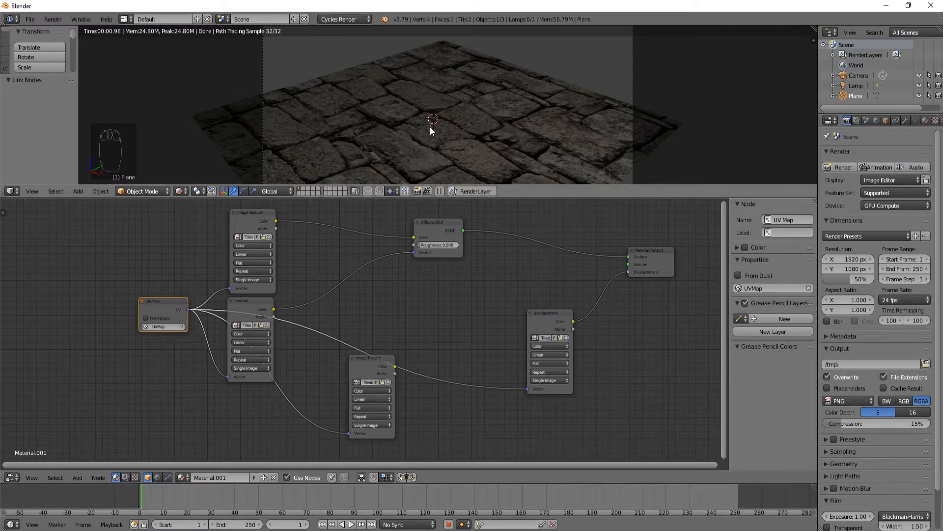
pyautogui.moveTo(541, 329)
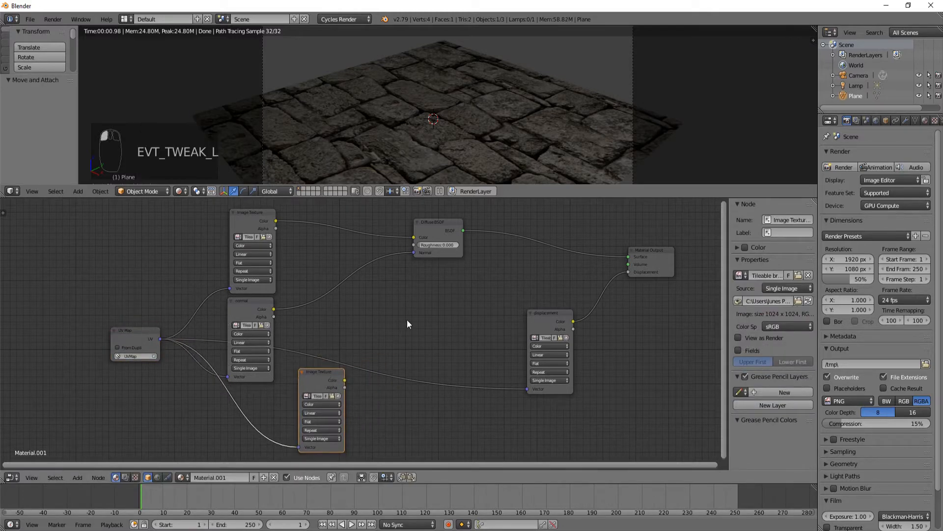
# - Add a Glossy BSDF, label a texture node specular, and add a Mix Shader
pyautogui.press('shift+a')
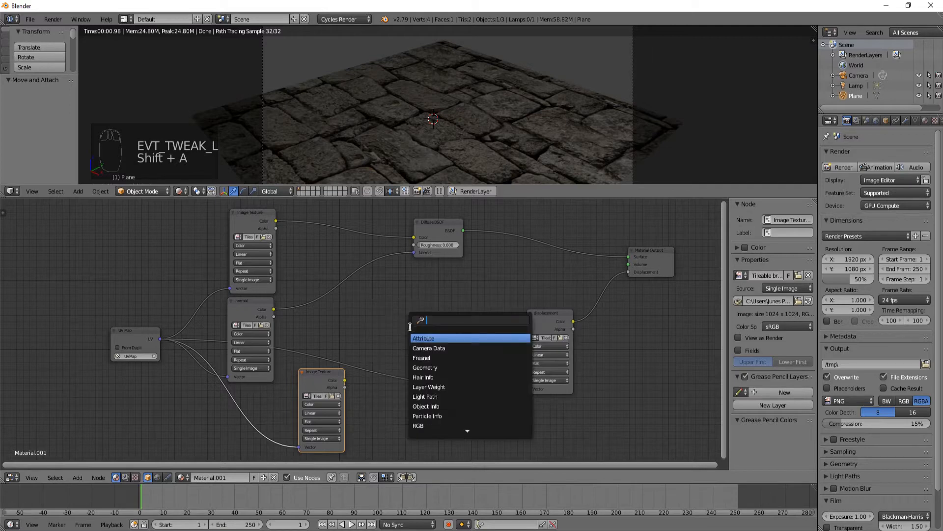
pyautogui.write('gl')
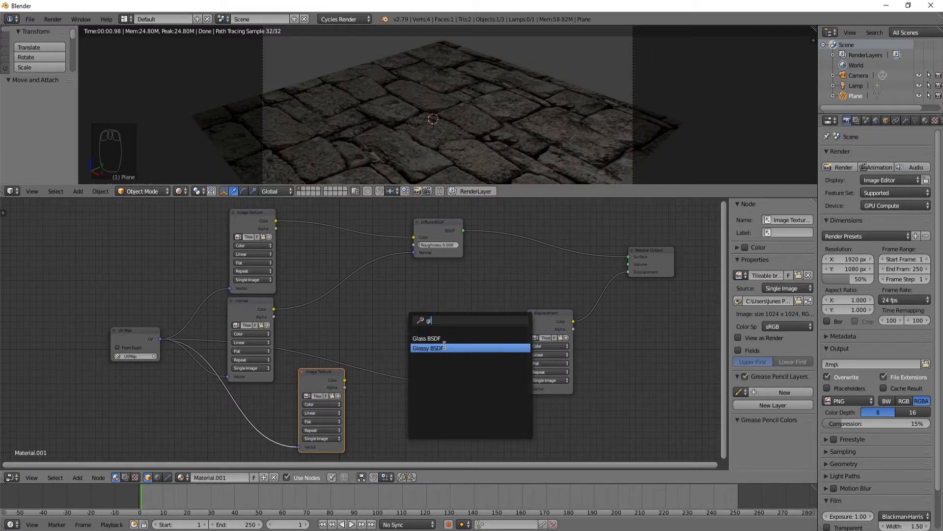
pyautogui.click(429, 348)
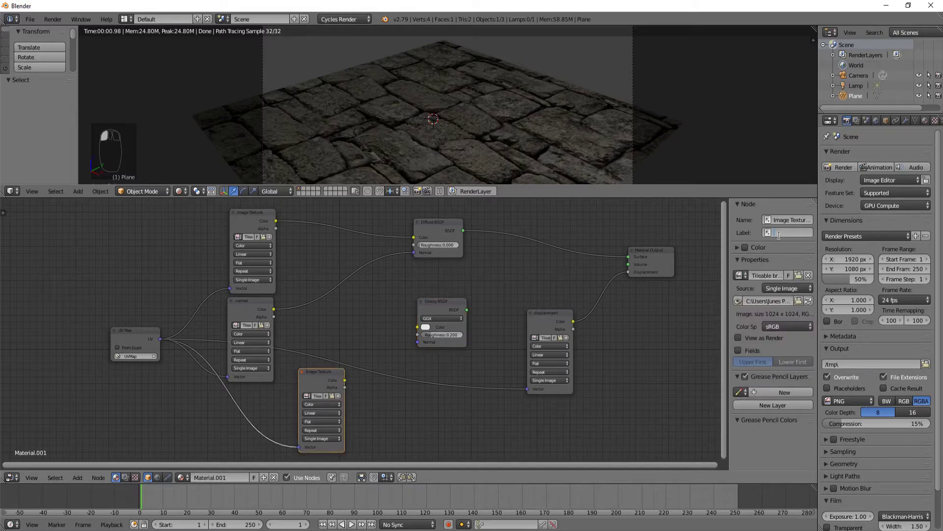
pyautogui.write('specular')
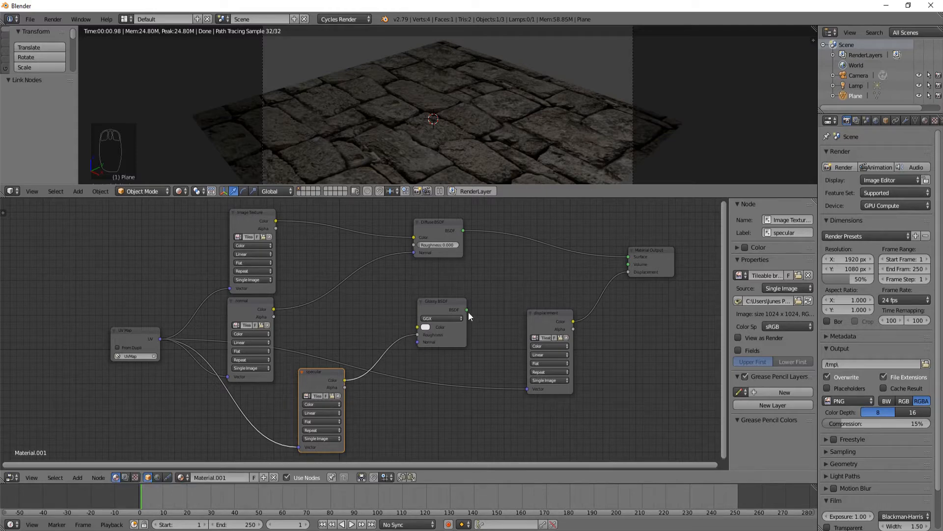
pyautogui.moveTo(468, 317)
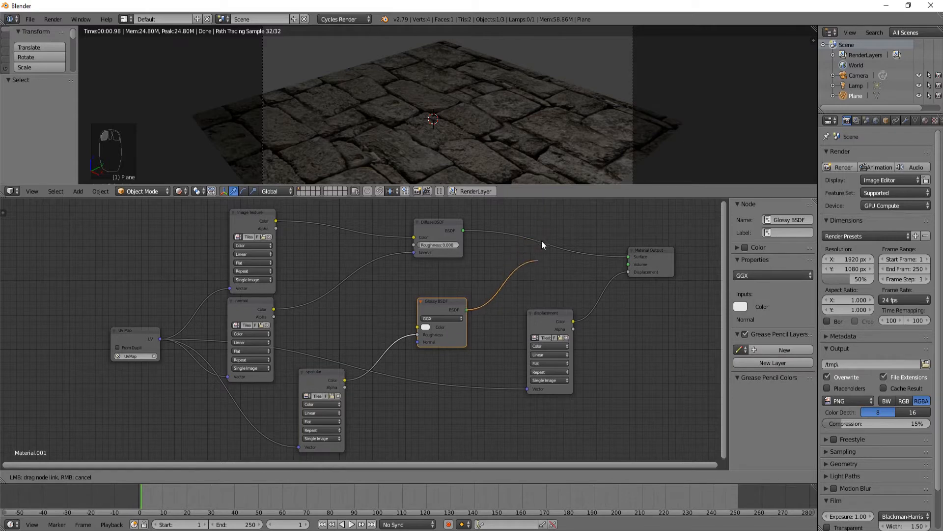
pyautogui.moveTo(445, 311)
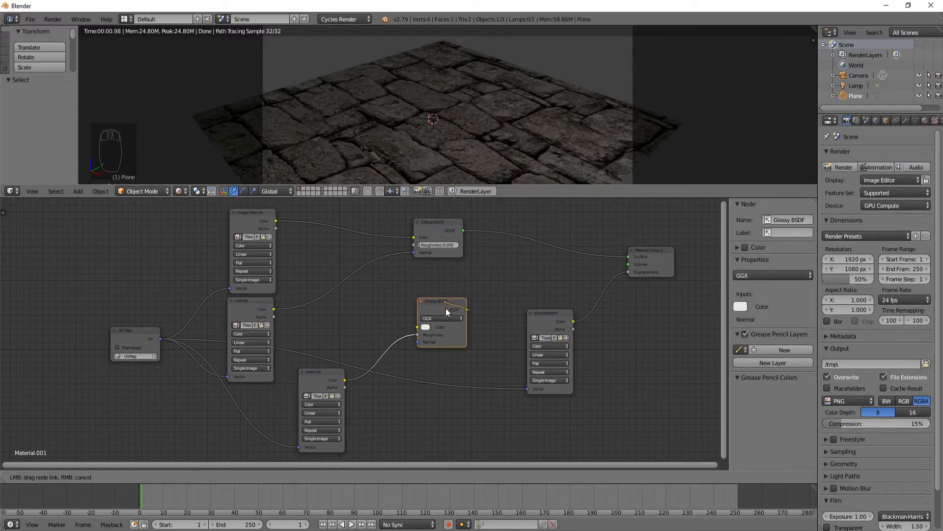
pyautogui.press('shift+a')
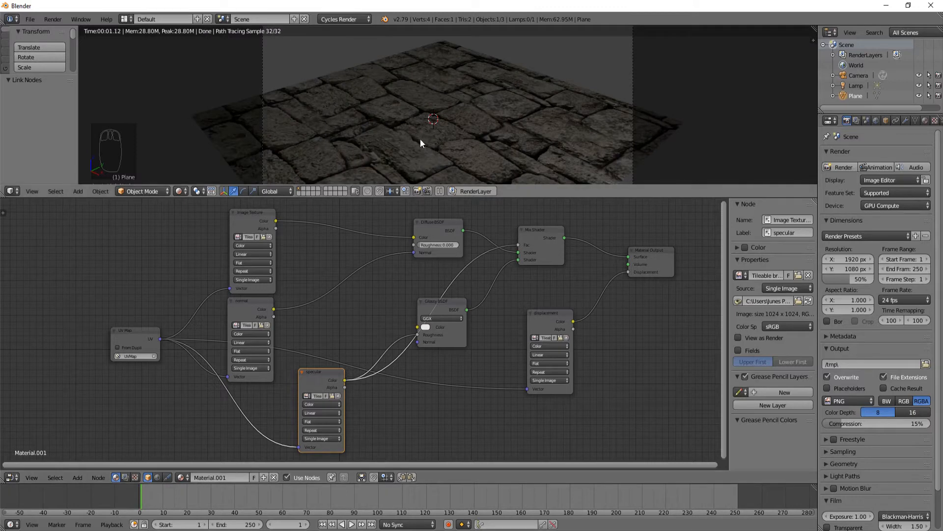
pyautogui.moveTo(469, 231)
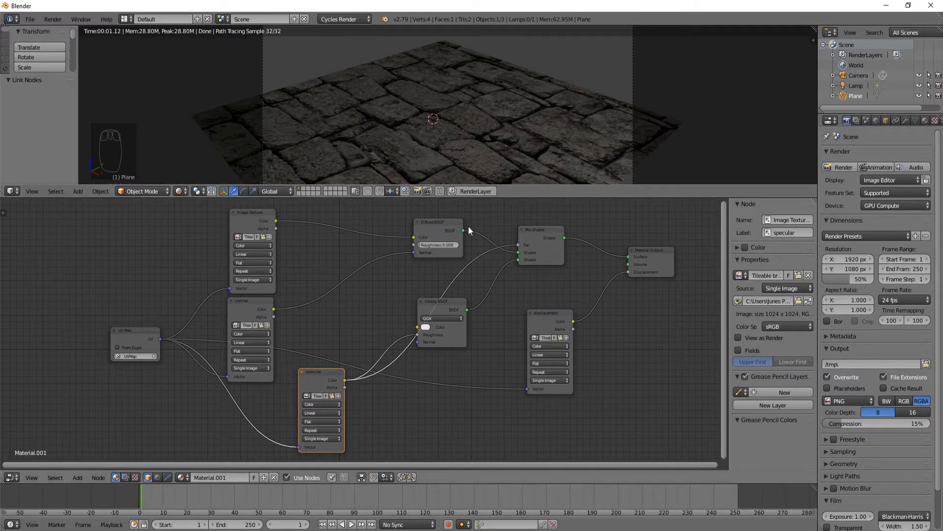
pyautogui.moveTo(370, 134)
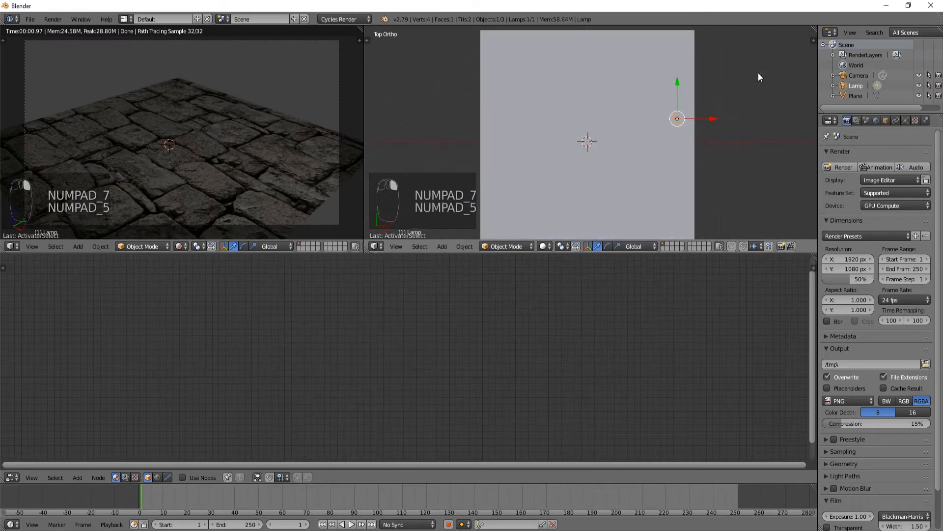
# - Delete the lamp and set the second plane's Surface shader to Emission
pyautogui.press('X')
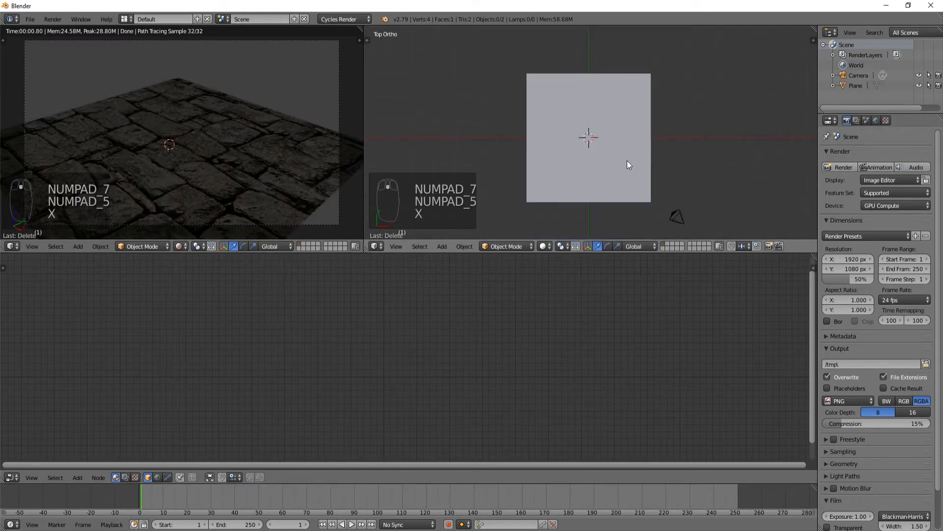
pyautogui.press('shift+a')
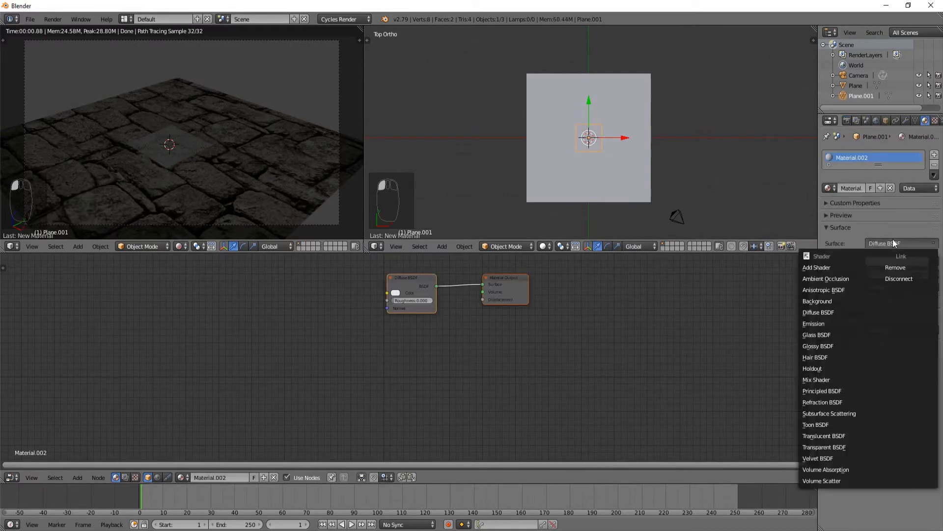
pyautogui.click(813, 323)
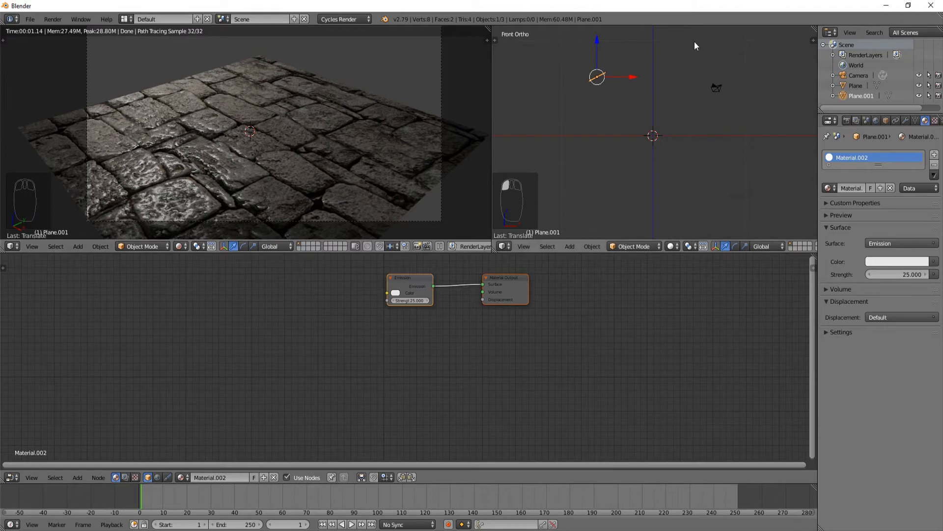
pyautogui.moveTo(163, 192)
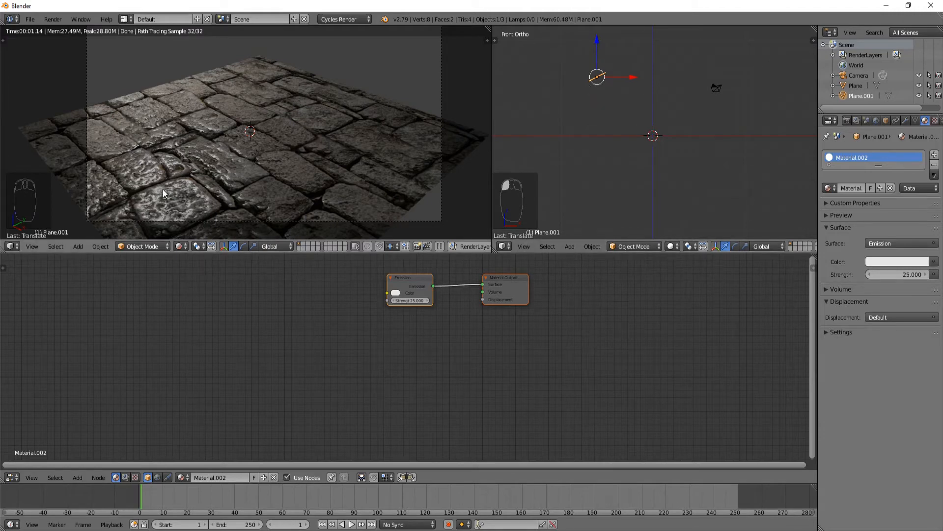
pyautogui.moveTo(182, 187)
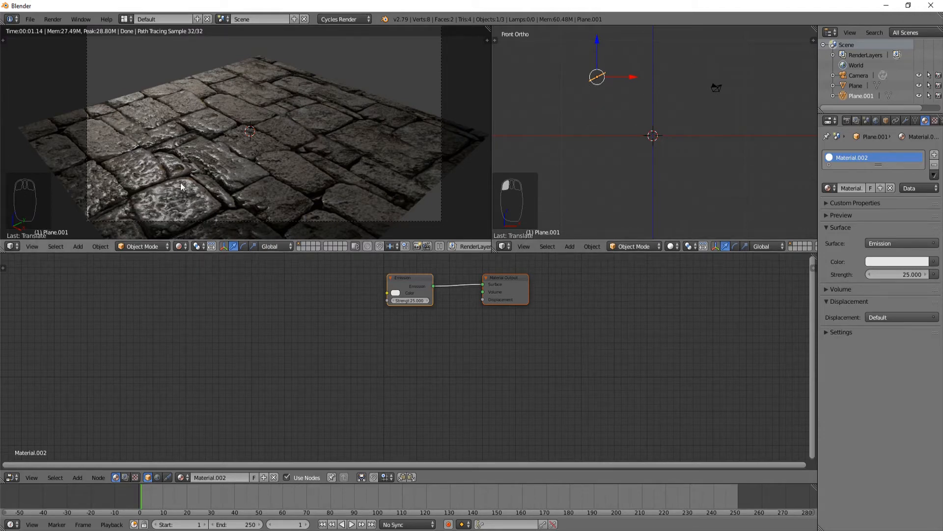
pyautogui.moveTo(185, 238)
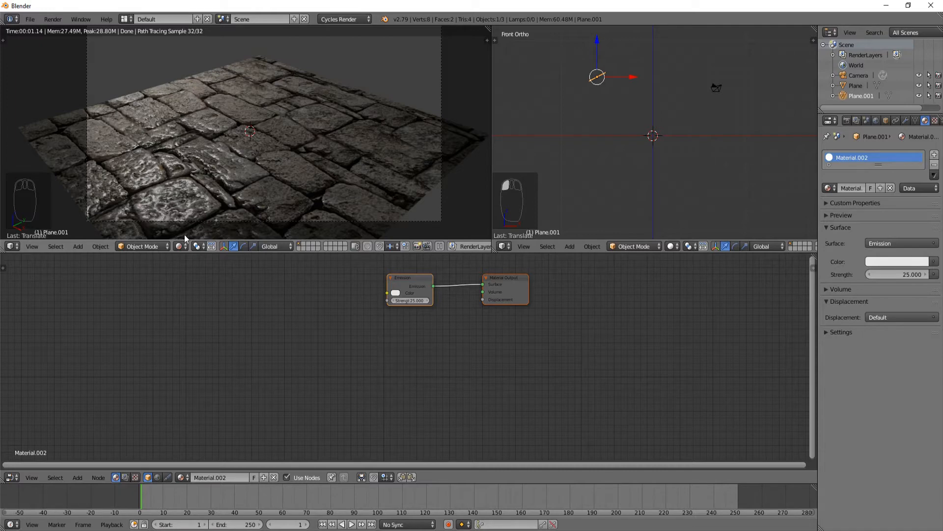
pyautogui.moveTo(474, 140)
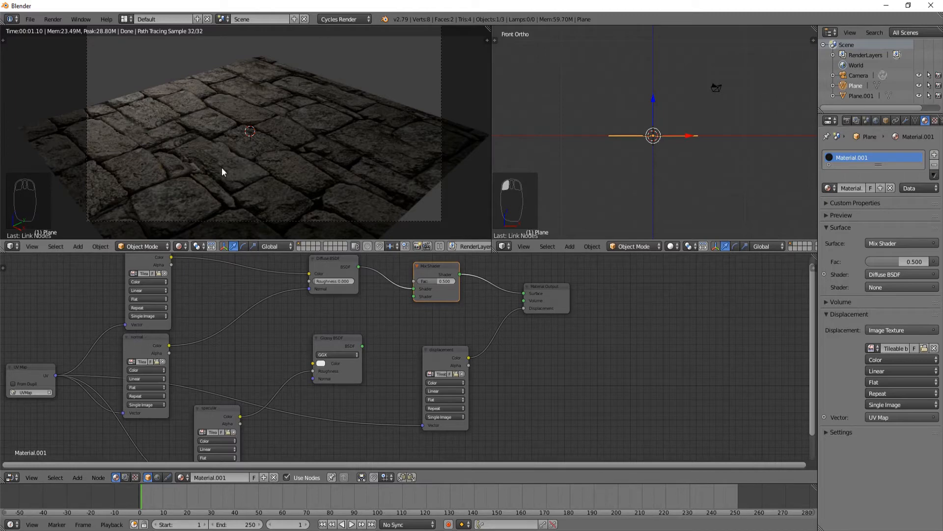
pyautogui.moveTo(240, 171)
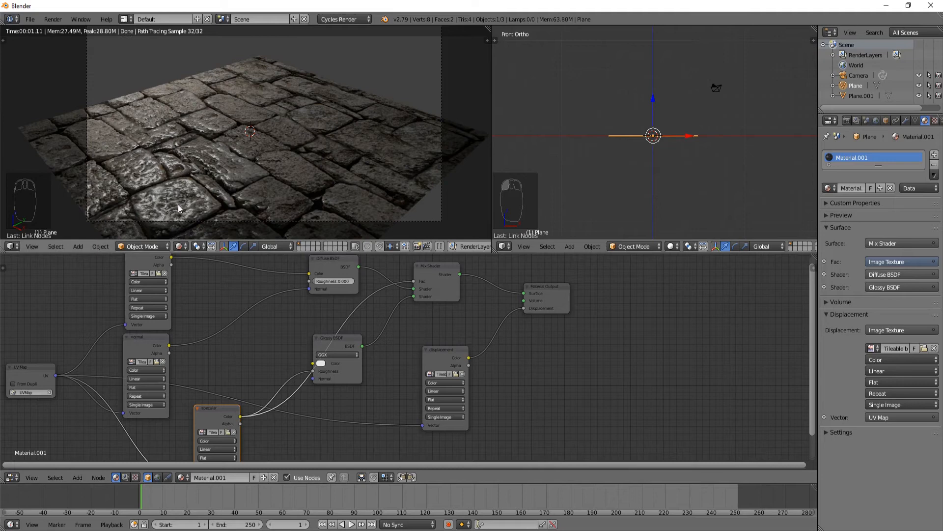
pyautogui.moveTo(263, 156)
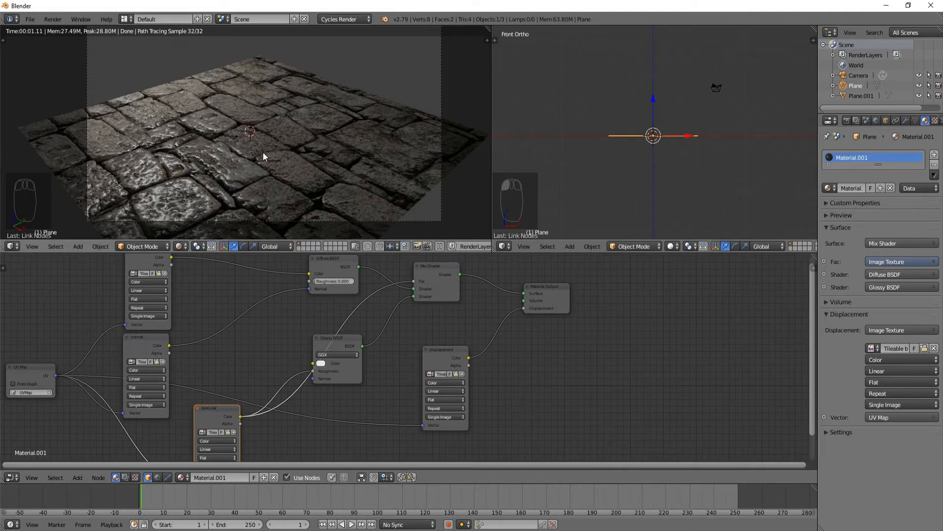
pyautogui.moveTo(242, 161)
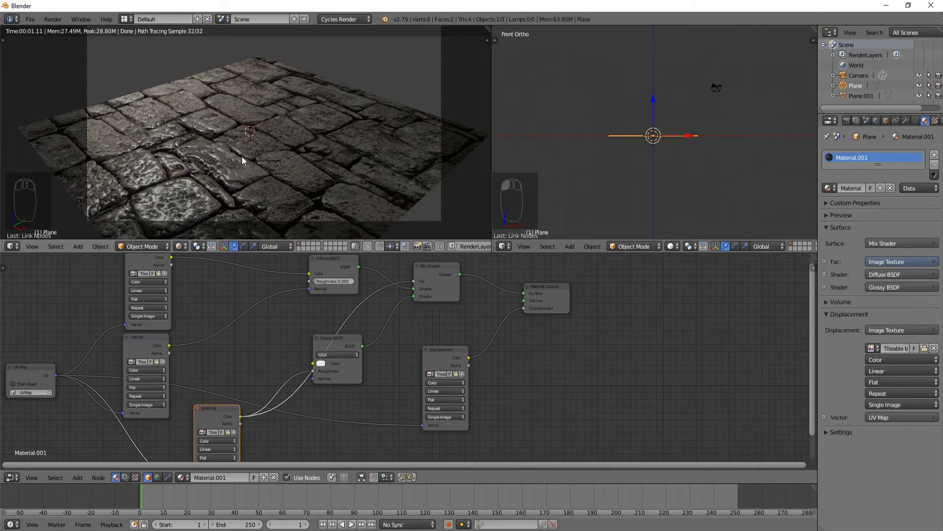
pyautogui.moveTo(204, 197)
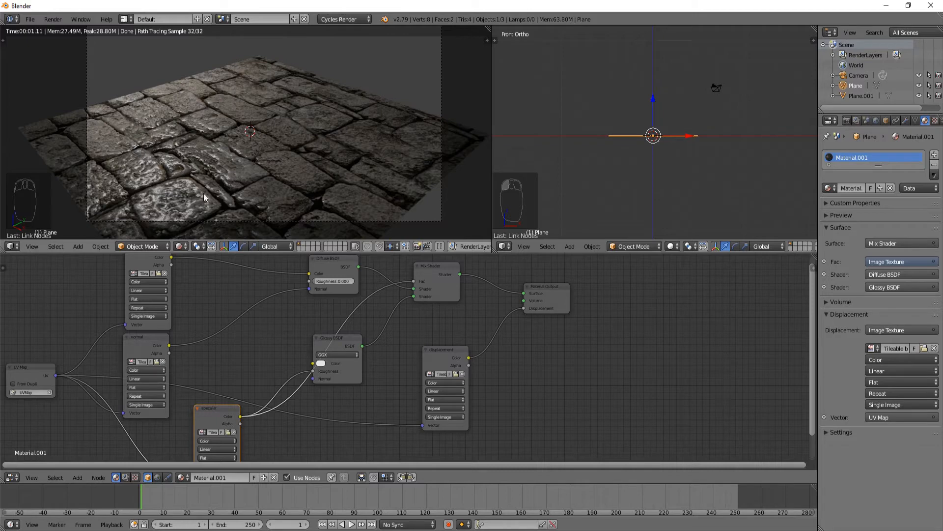
pyautogui.moveTo(281, 289)
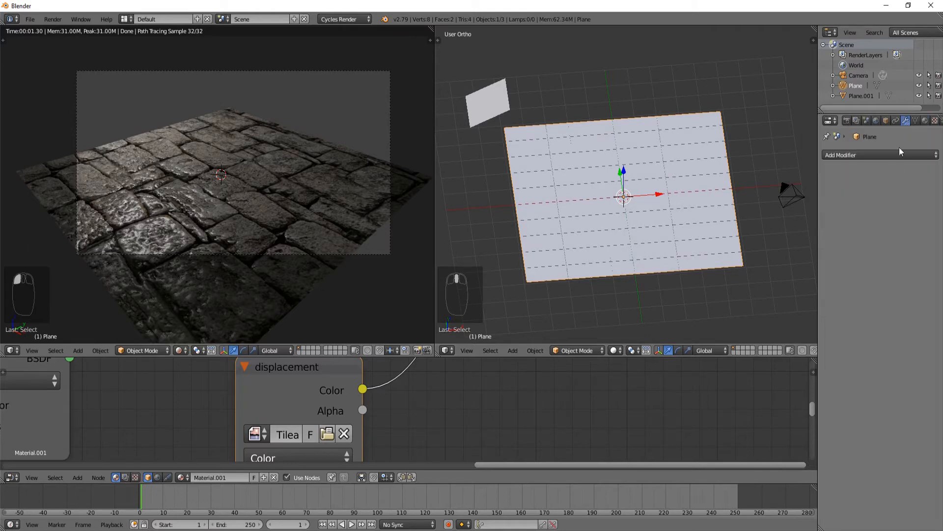
# - Add a Simple Subdivision Surface modifier with OpenSubdiv enabled and viewport level 6
pyautogui.click(878, 155)
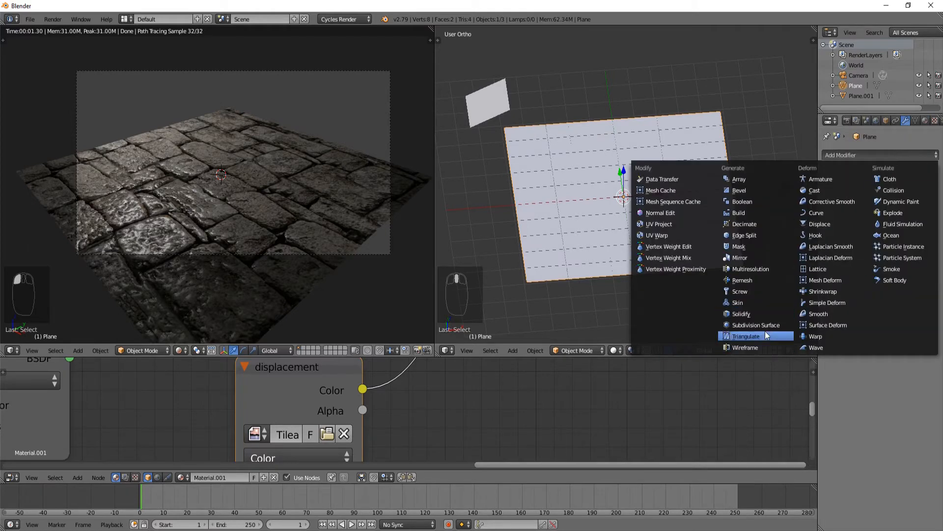
pyautogui.click(755, 324)
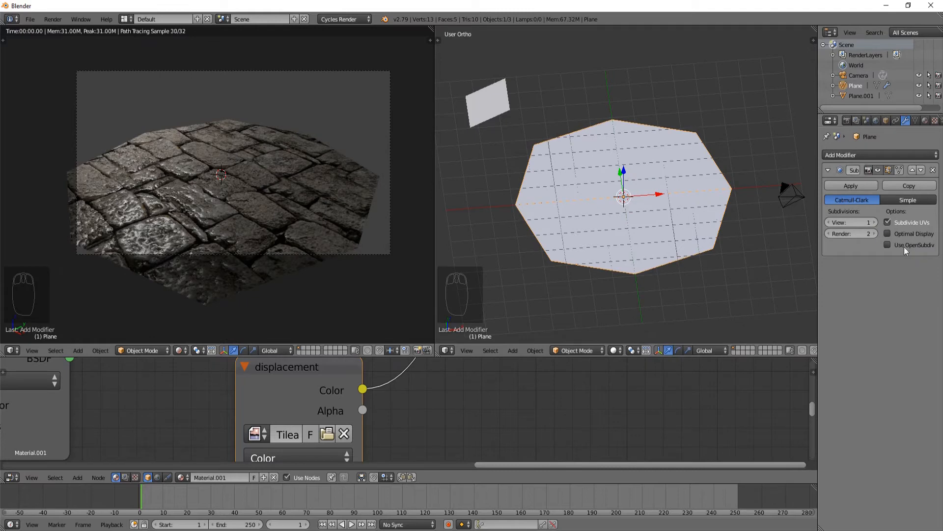
pyautogui.click(908, 199)
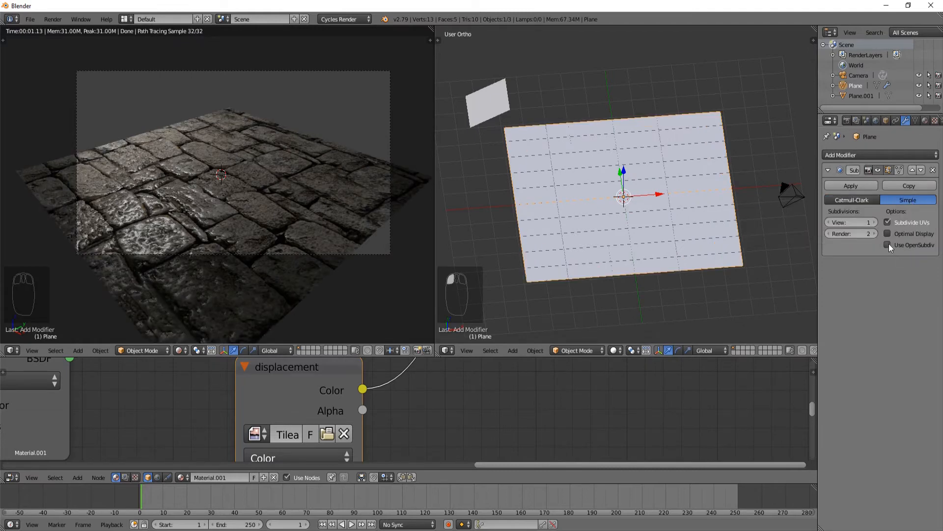
pyautogui.click(887, 245)
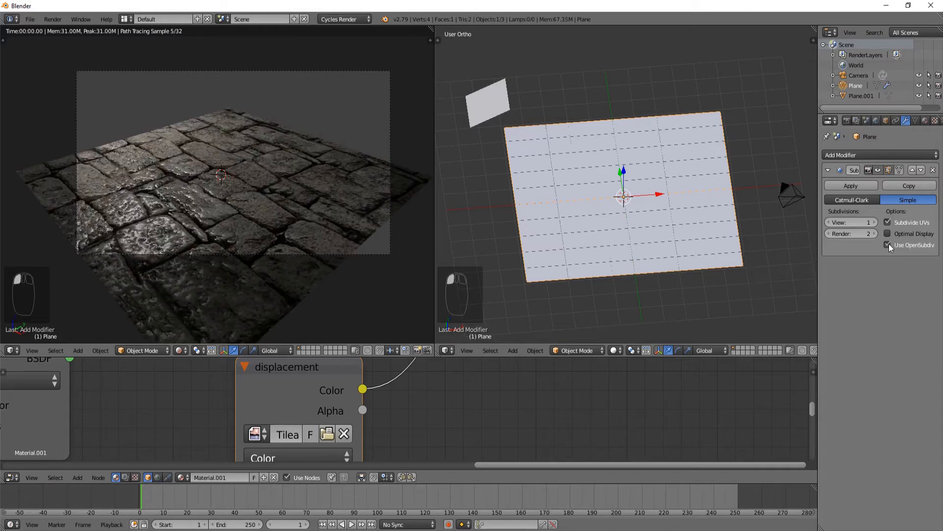
pyautogui.moveTo(890, 244)
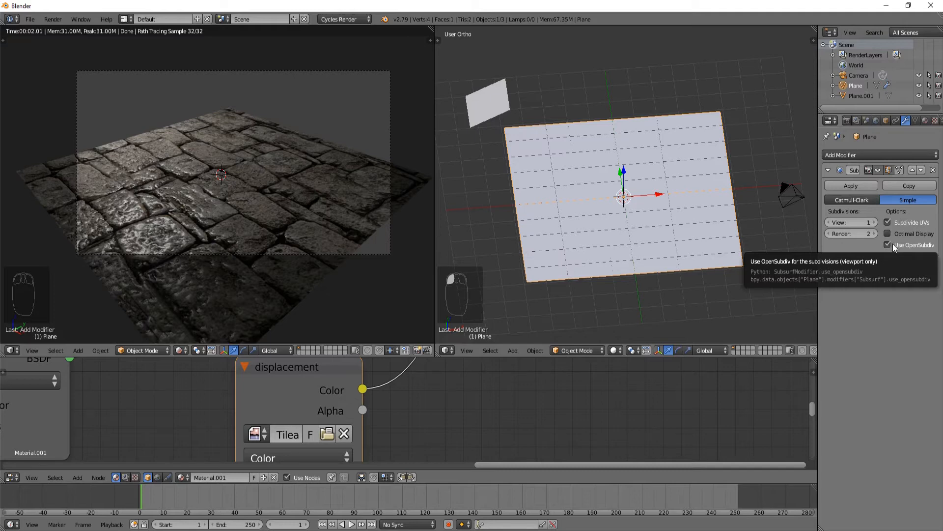
pyautogui.moveTo(893, 251)
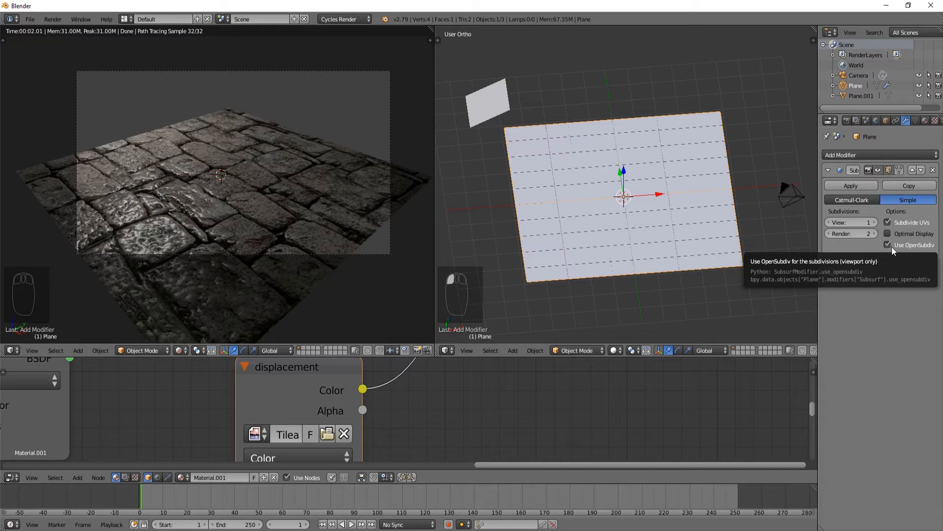
pyautogui.moveTo(914, 252)
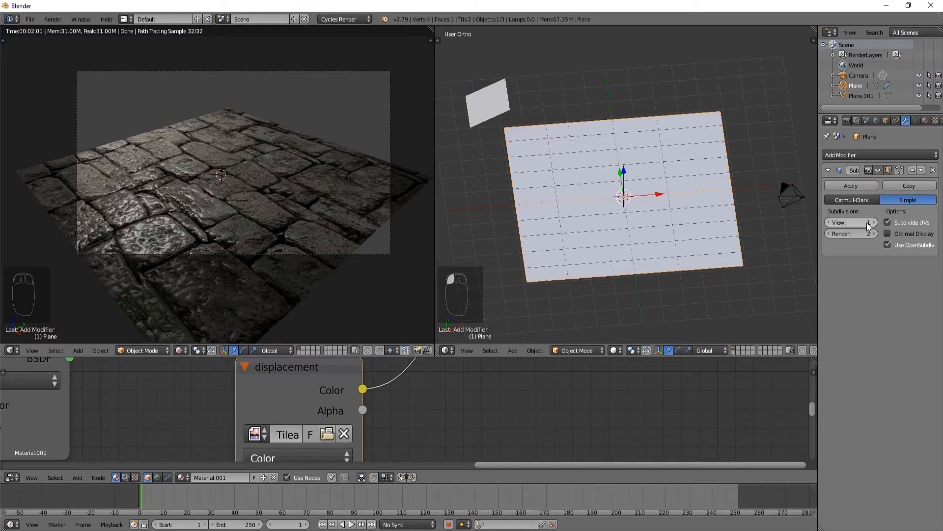
pyautogui.click(851, 222)
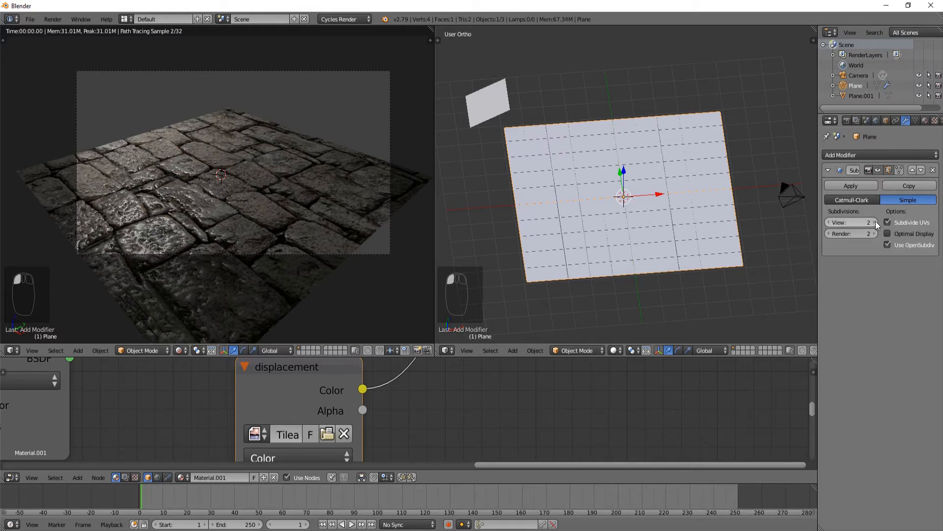
pyautogui.click(869, 222)
pyautogui.write('6')
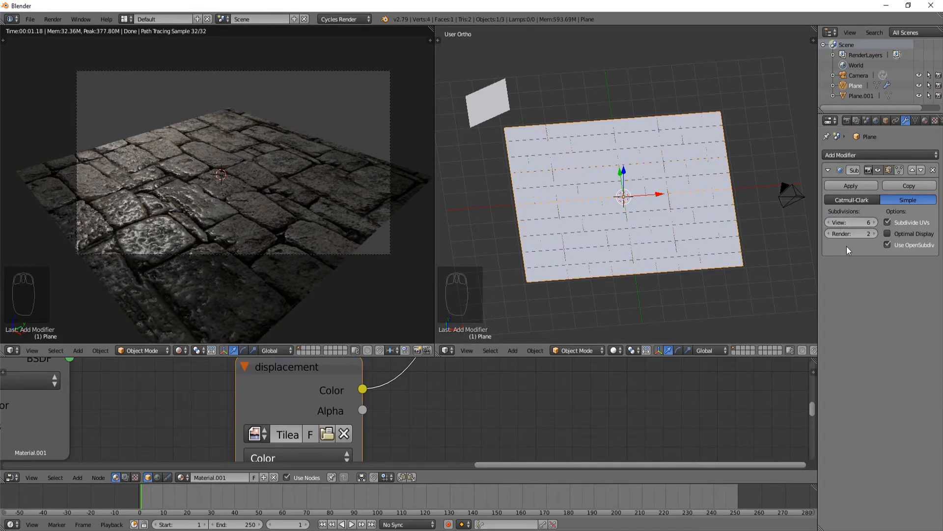
pyautogui.moveTo(876, 252)
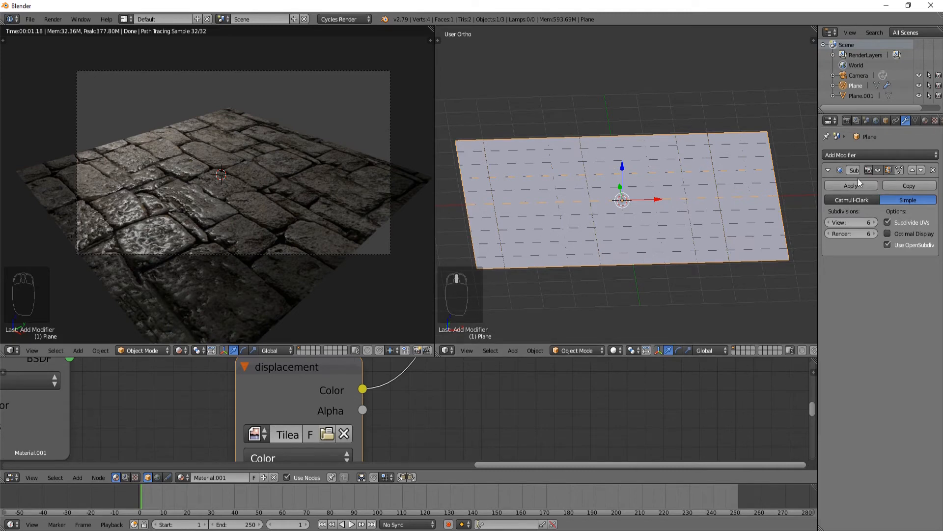
# - Toggle edit mode, undo, create a displacement texture, then remove that Displace modifier
pyautogui.press('Tab')
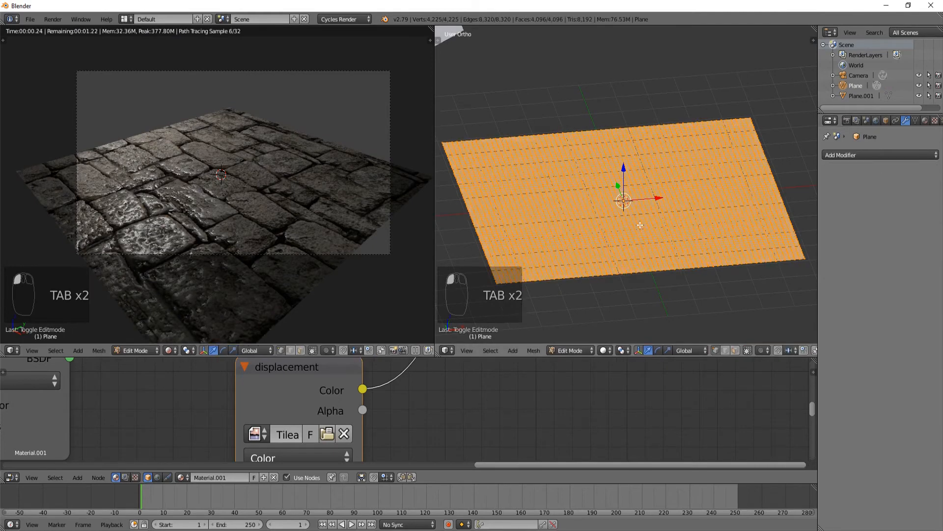
pyautogui.press('Tab')
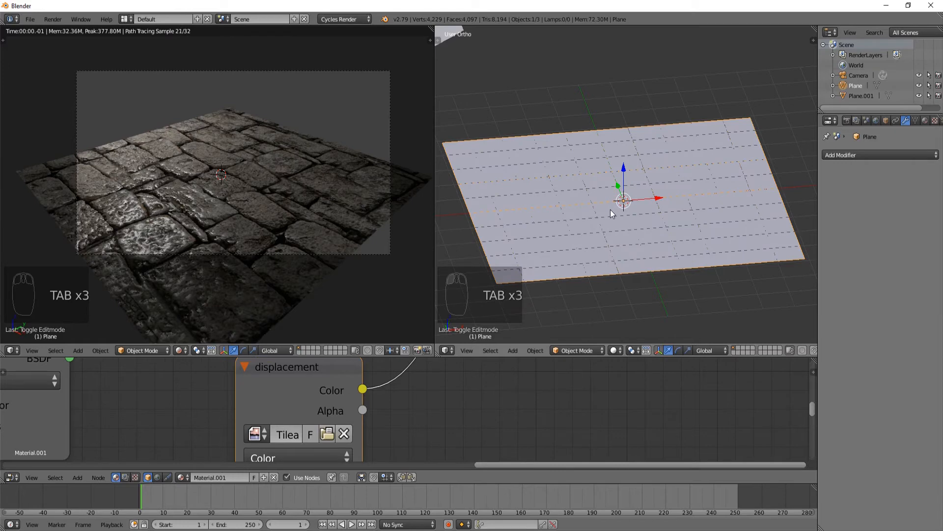
pyautogui.press('ctrl+z')
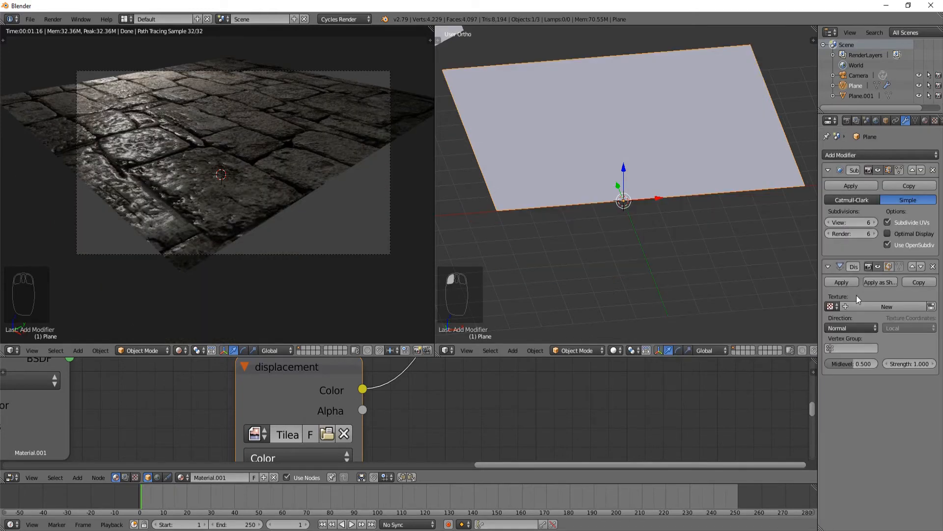
pyautogui.moveTo(896, 364)
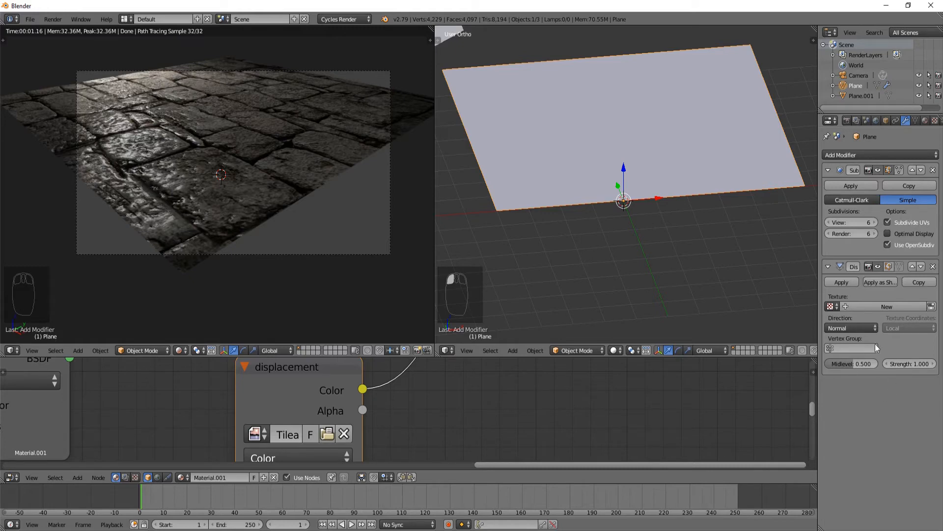
pyautogui.click(831, 306)
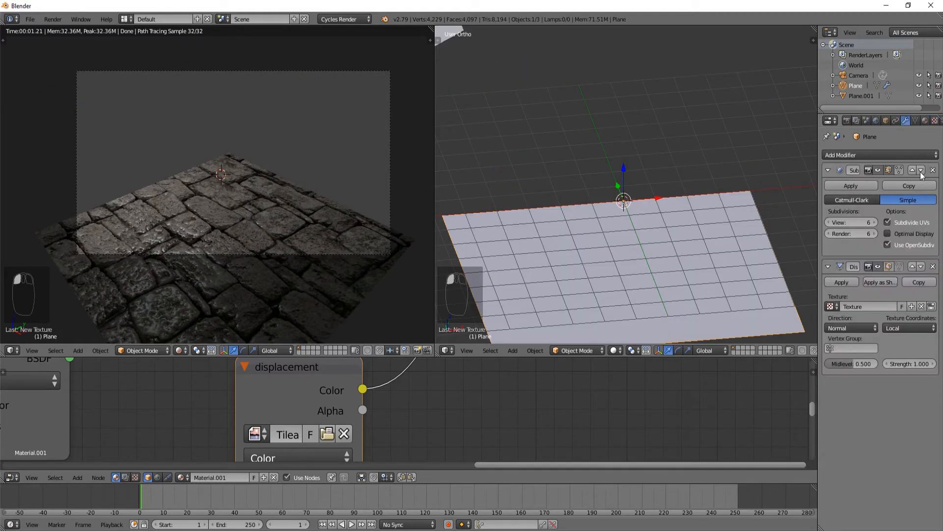
pyautogui.click(933, 266)
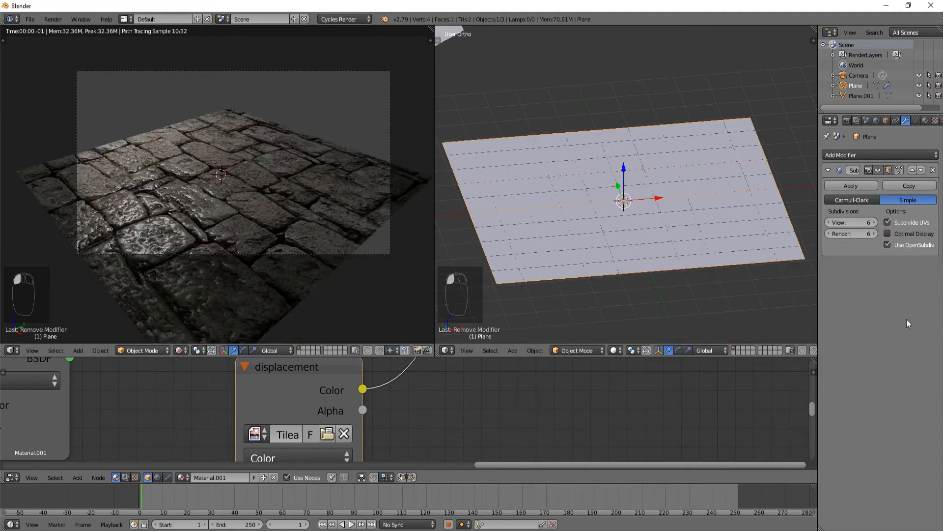
# - Add a new Displace modifier using the Tileable brick texture_displace.jpg image
pyautogui.click(879, 155)
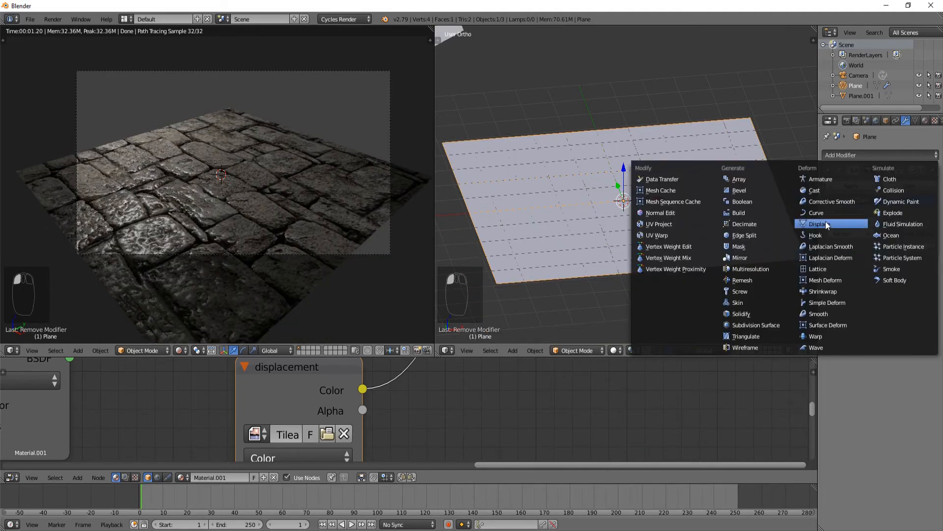
pyautogui.click(819, 223)
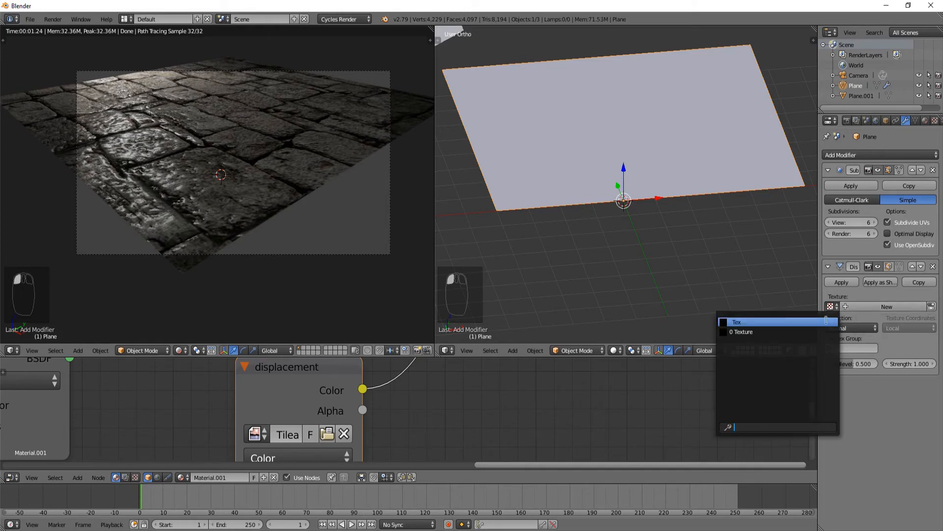
pyautogui.click(736, 321)
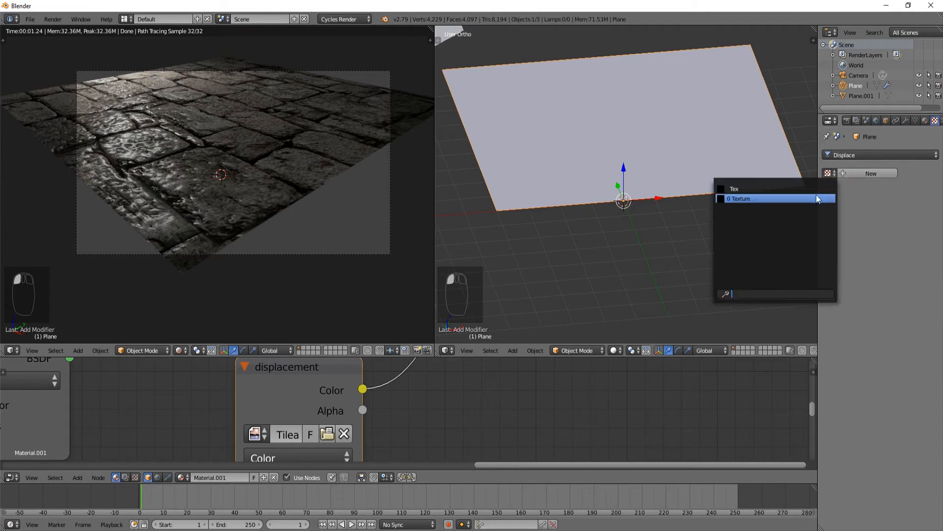
pyautogui.click(739, 198)
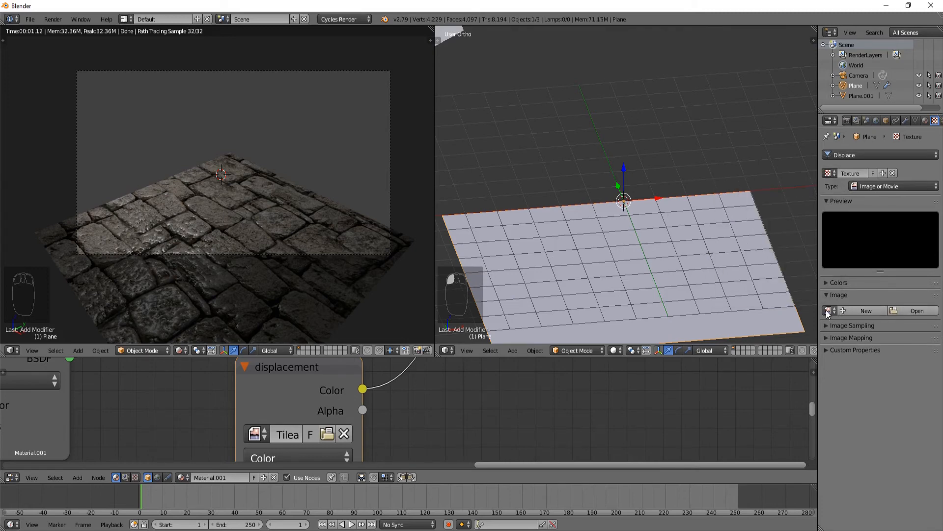
pyautogui.click(829, 310)
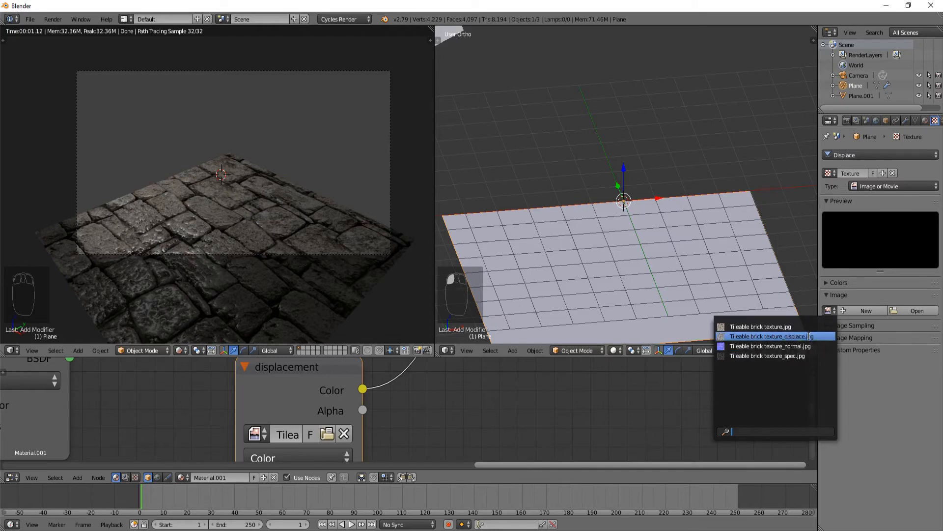
pyautogui.click(770, 335)
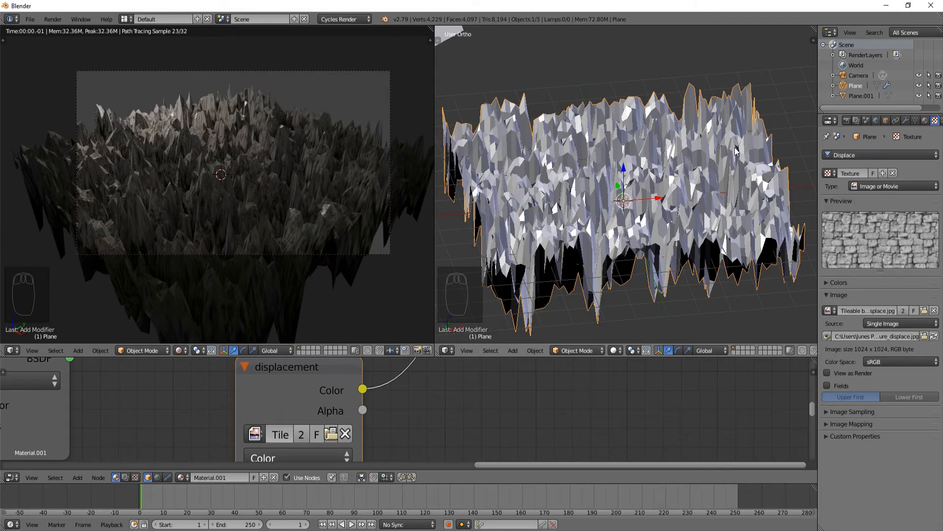
# - Show the plane's modifier settings to adjust the Displace strength
pyautogui.click(906, 121)
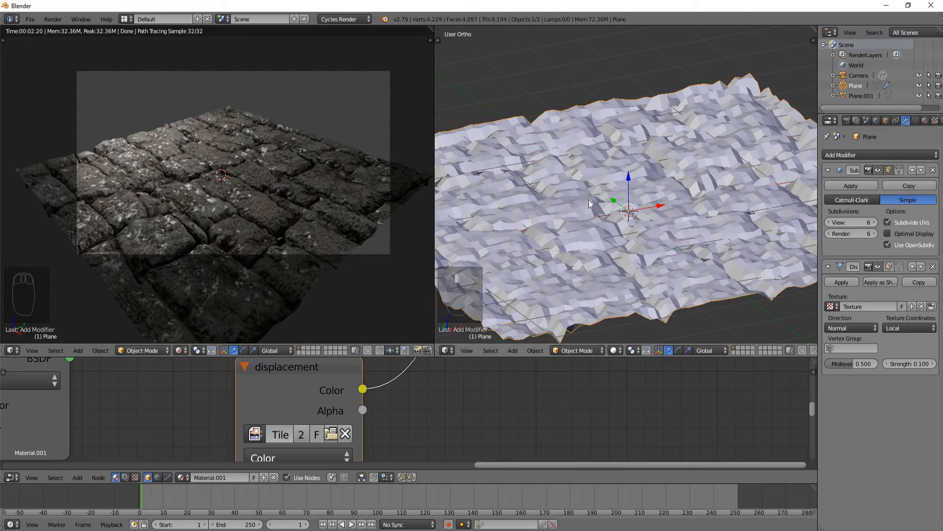
pyautogui.moveTo(857, 225)
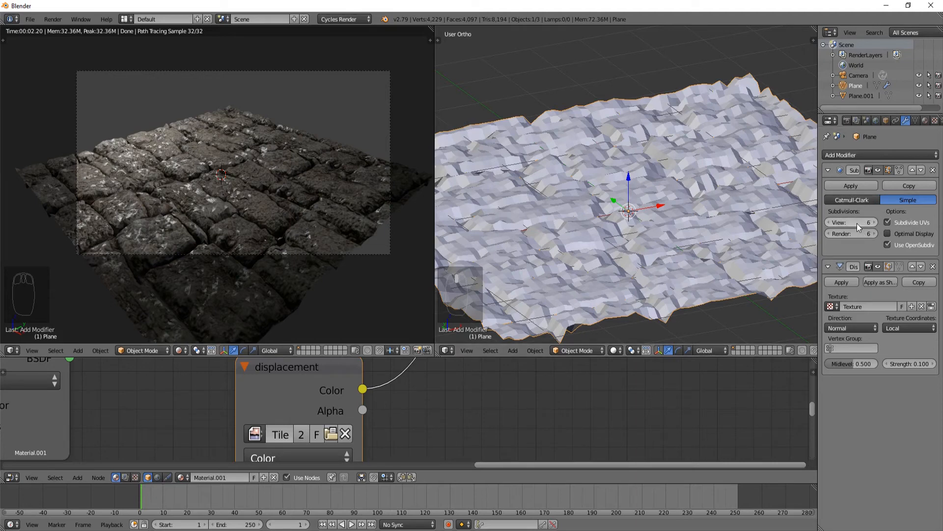
pyautogui.moveTo(896, 373)
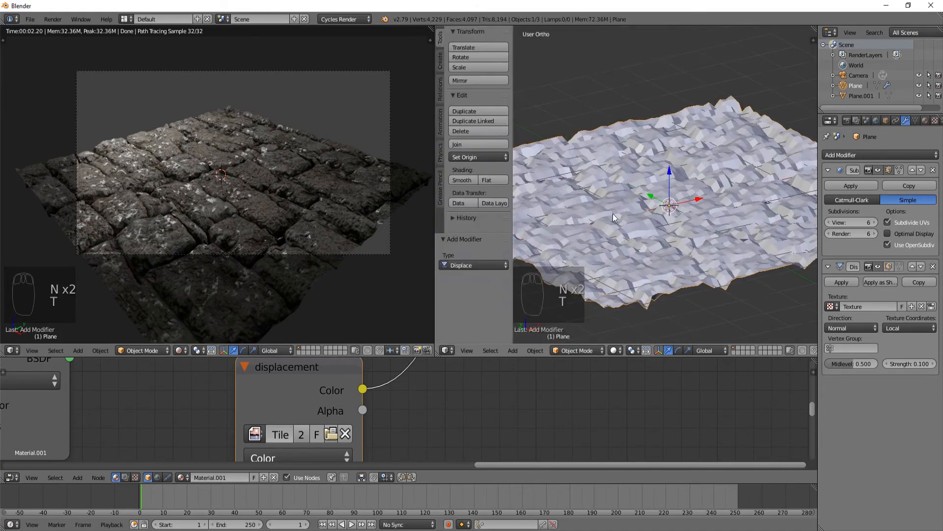
# - Compare Flat and Smooth shading on the plane, leaving it Smooth
pyautogui.click(462, 180)
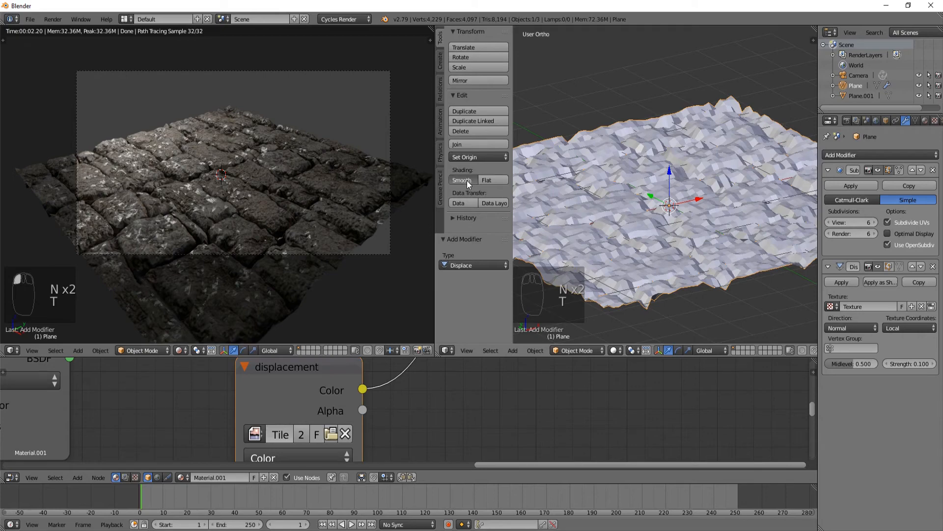
pyautogui.click(461, 180)
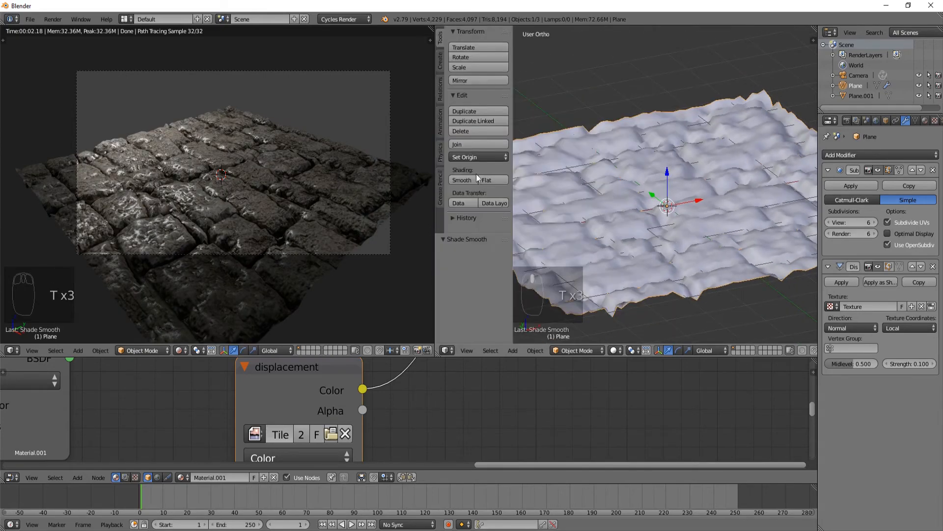
pyautogui.click(487, 179)
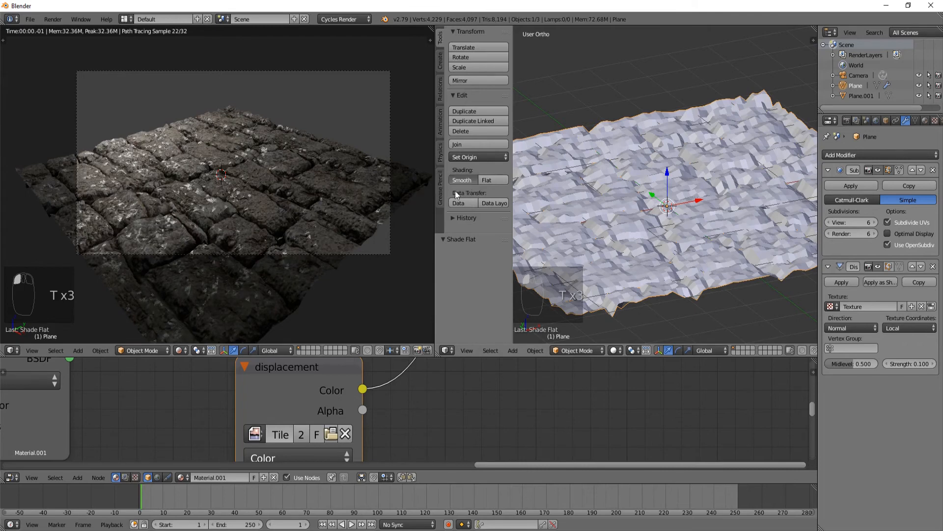
pyautogui.click(462, 180)
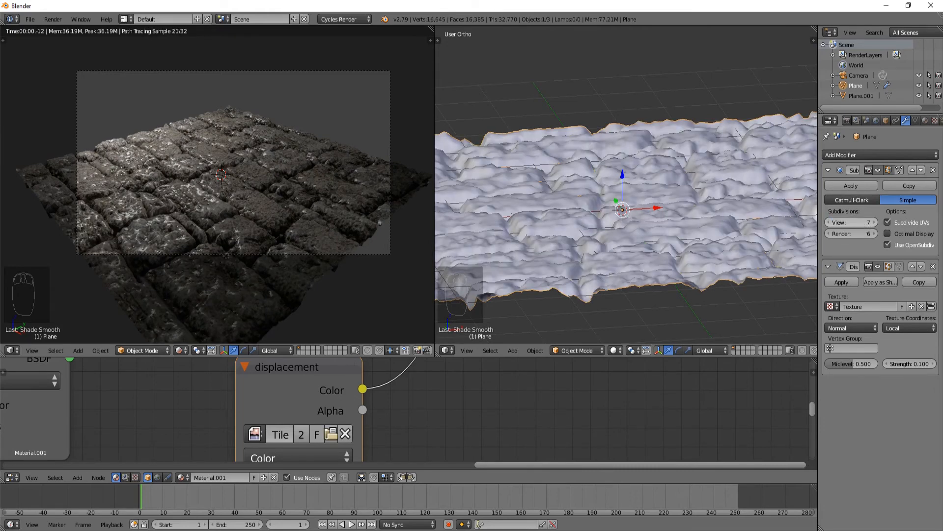
# - Raise Subdivision View to 8 and set Displace Strength to 0.05
pyautogui.click(869, 222)
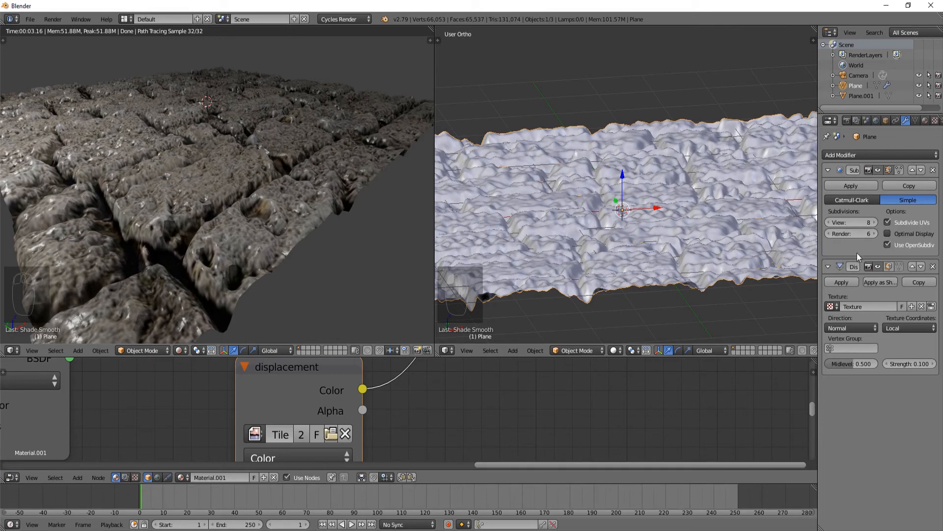
pyautogui.moveTo(865, 303)
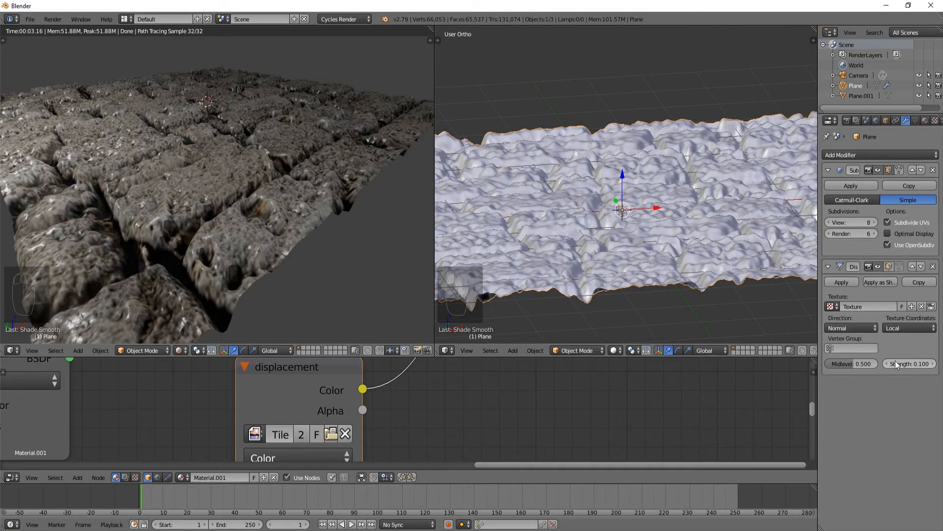
pyautogui.moveTo(180, 215)
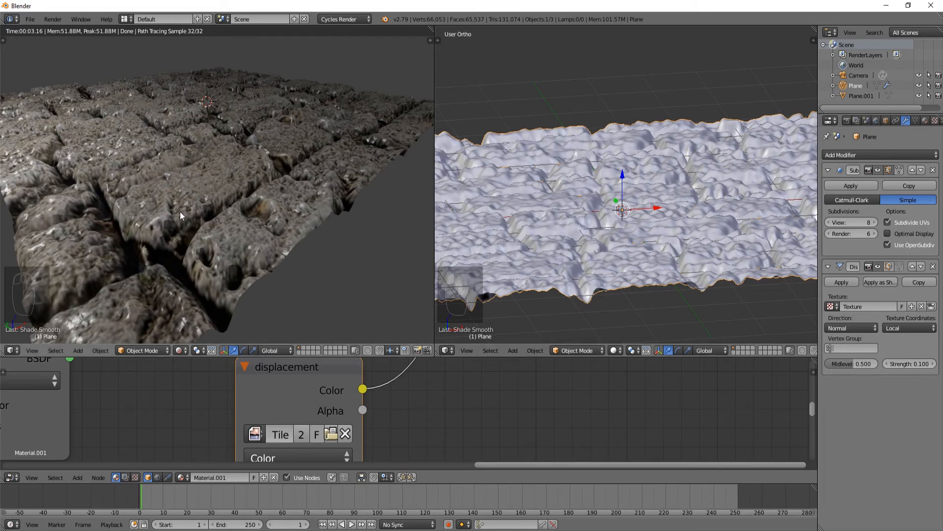
pyautogui.moveTo(855, 225)
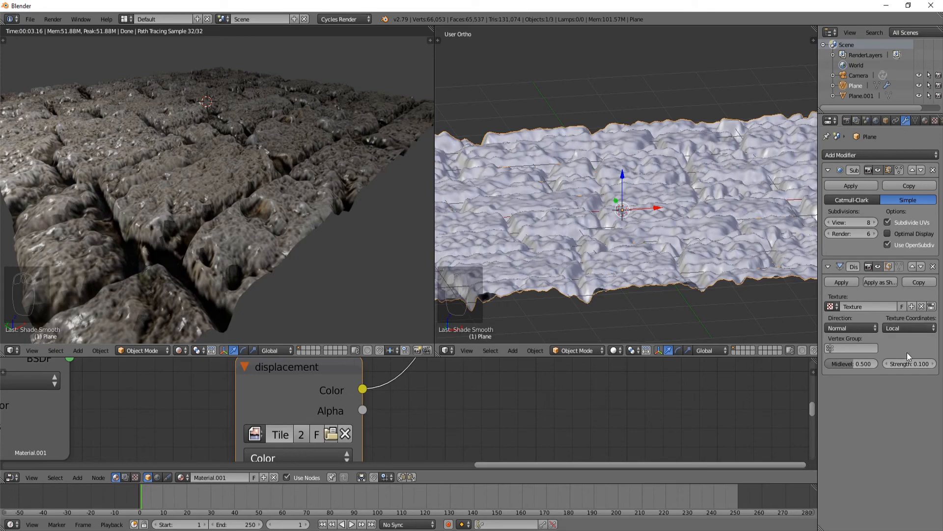
pyautogui.click(909, 363)
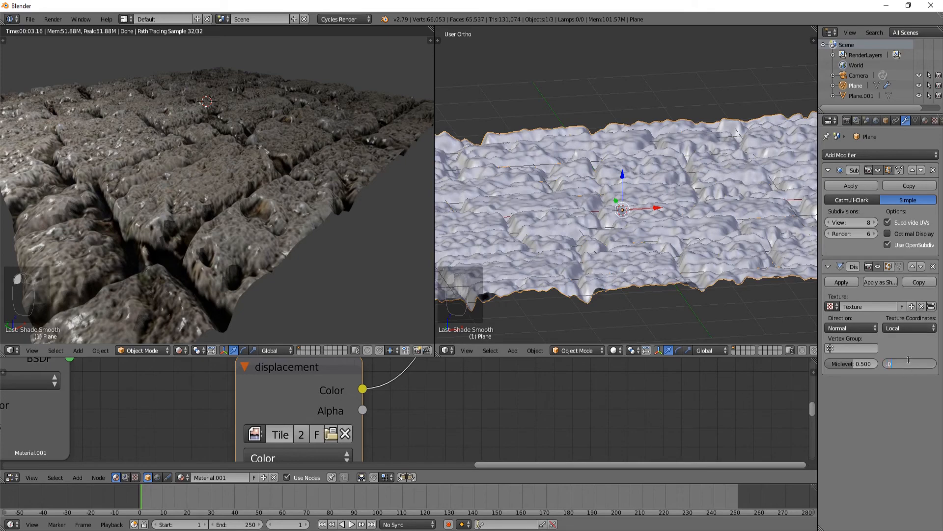
pyautogui.click(909, 363)
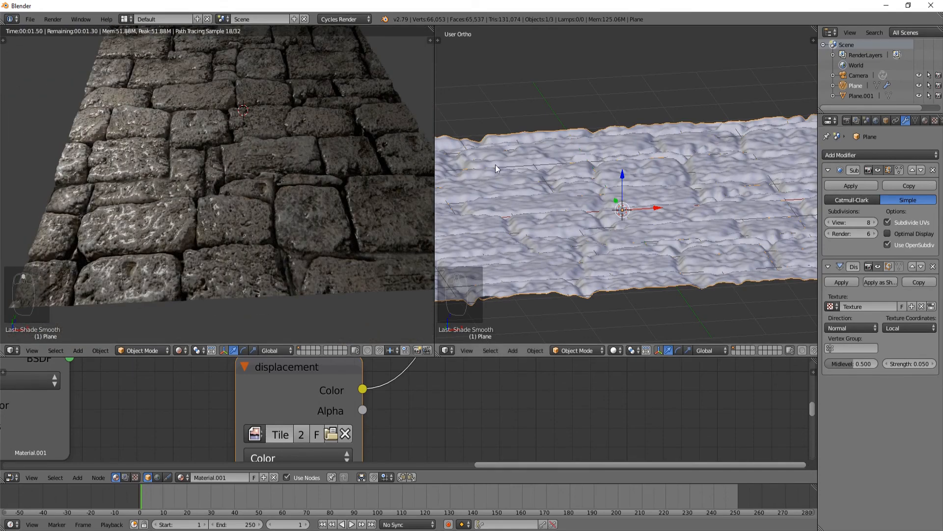
# - Add two Array modifiers to the paving plane, offsetting the second along Y, viewed from top
pyautogui.click(854, 154)
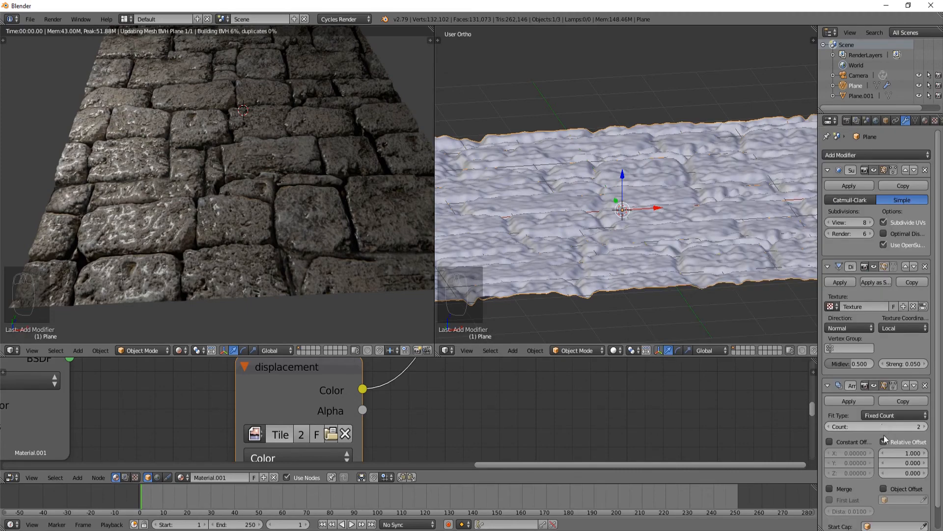
pyautogui.click(873, 155)
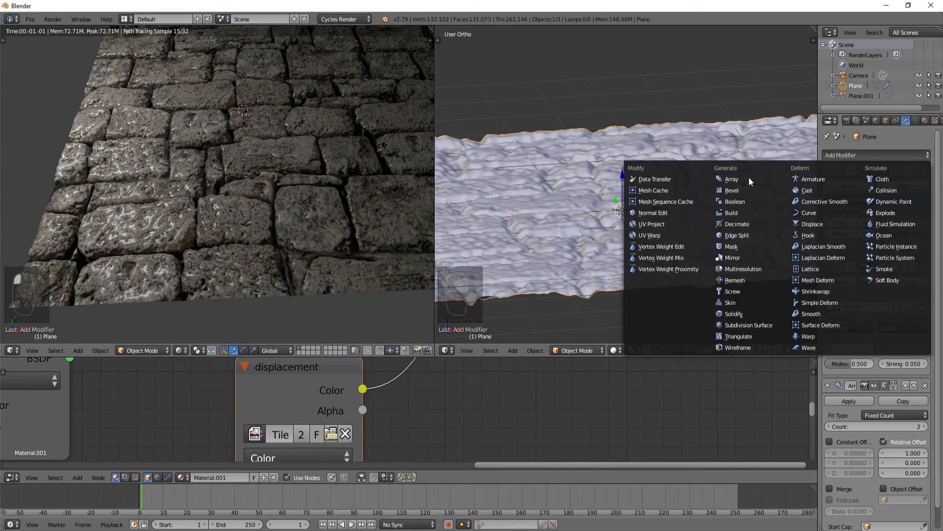
pyautogui.click(748, 324)
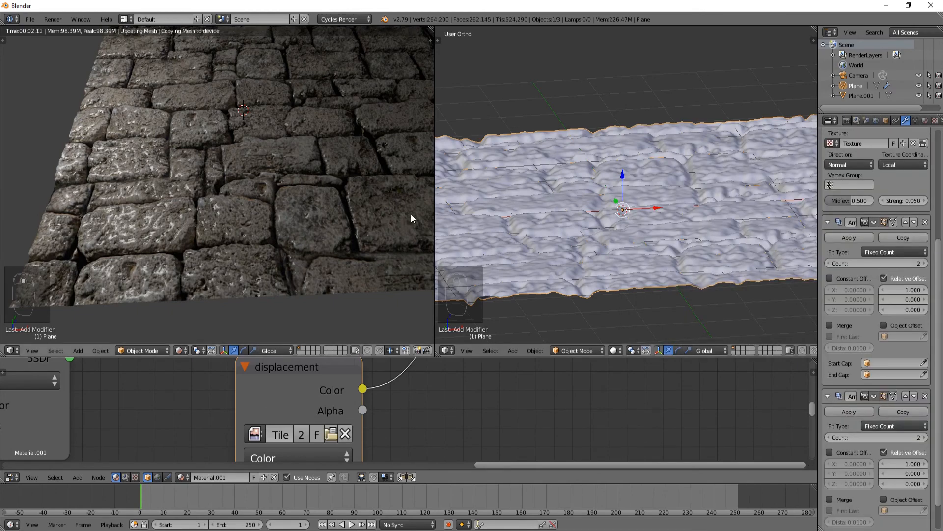
pyautogui.press('numpad_7')
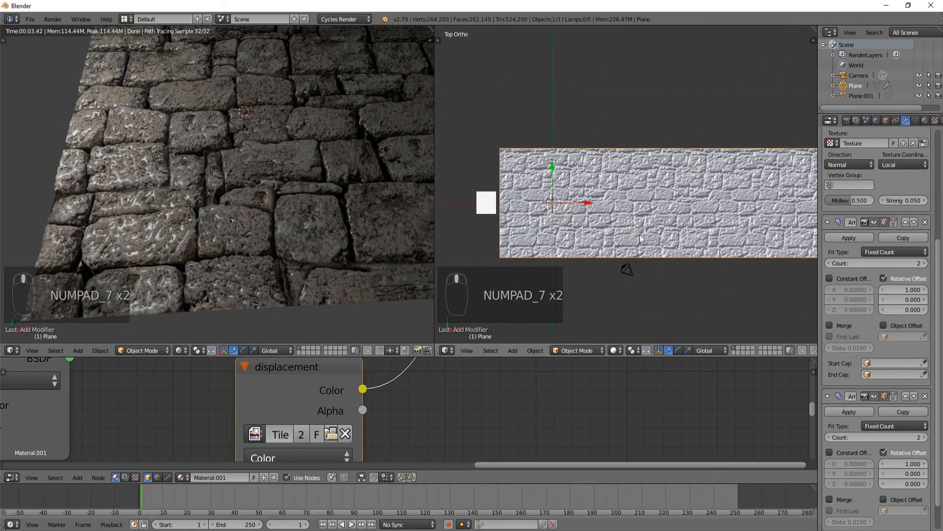
pyautogui.click(903, 463)
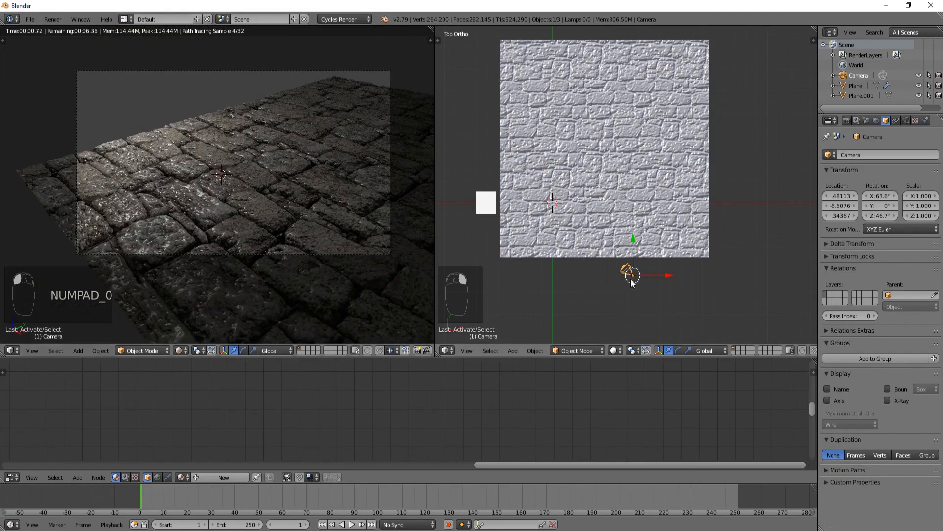
# - Grab the camera and move it low over the tiled cobblestone paving
pyautogui.press('g')
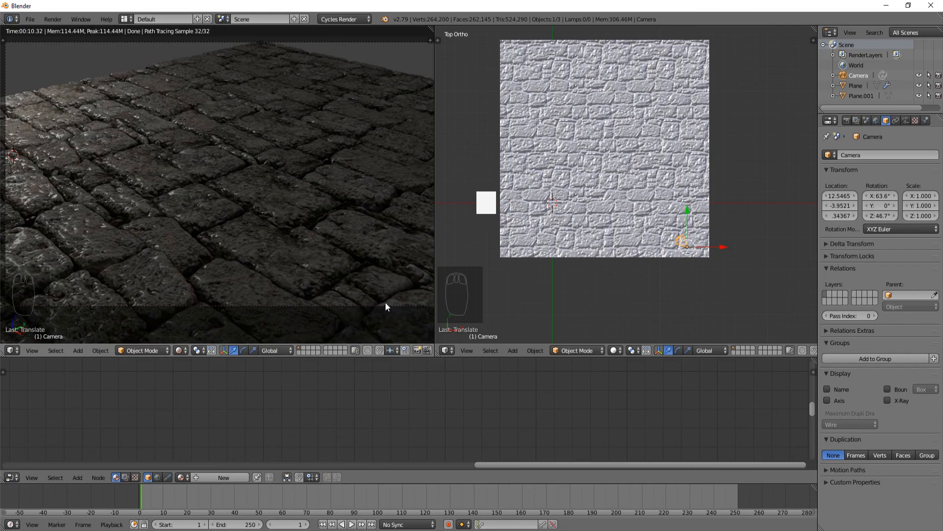
pyautogui.moveTo(273, 203)
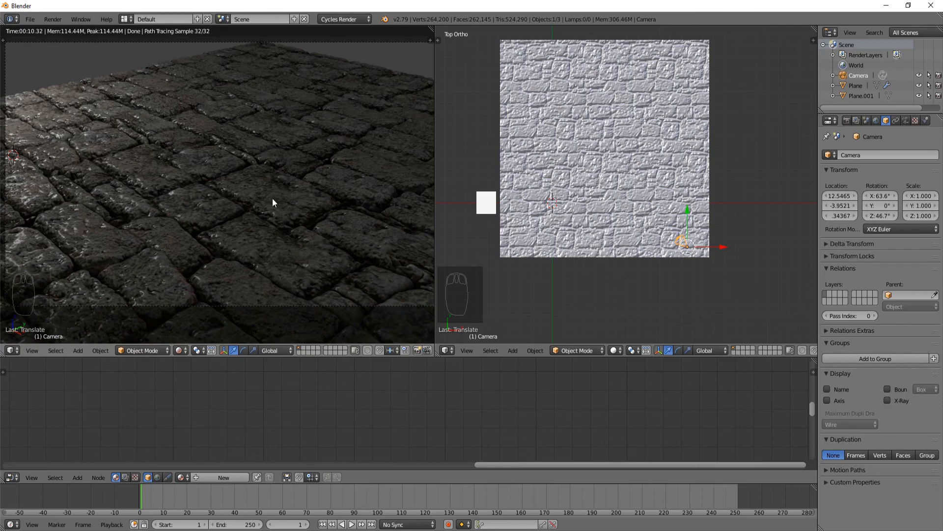
pyautogui.moveTo(233, 189)
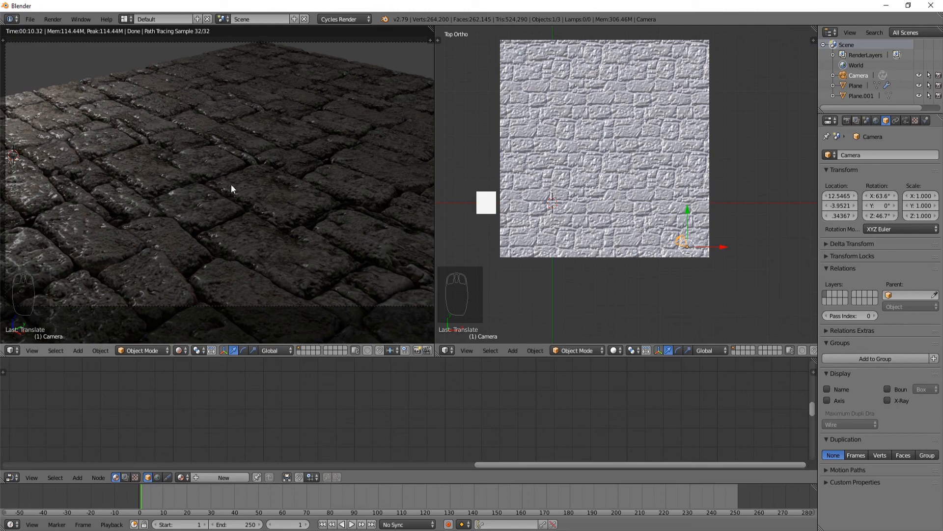
pyautogui.moveTo(202, 212)
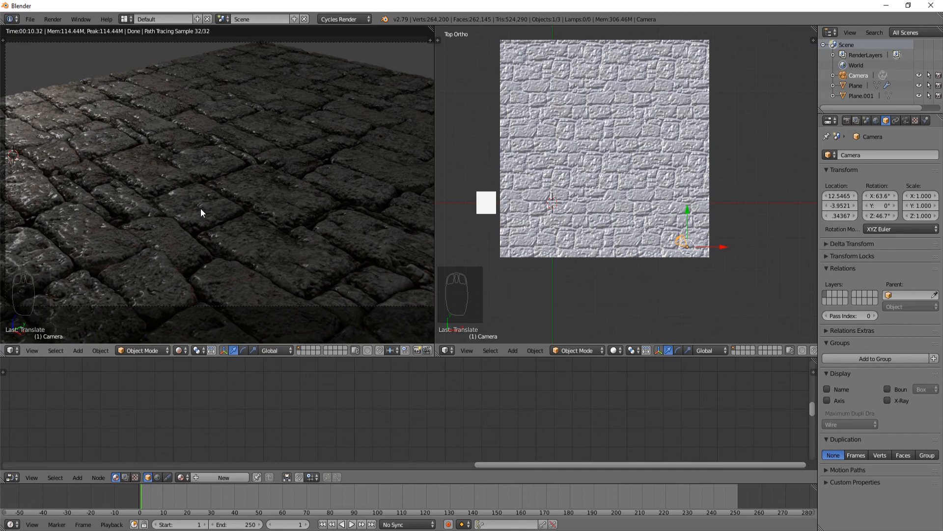
pyautogui.moveTo(286, 203)
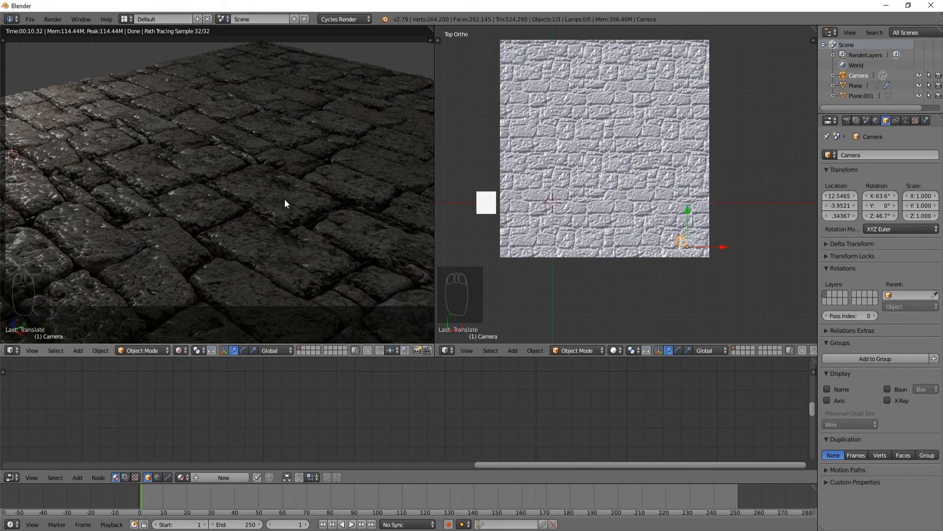
pyautogui.moveTo(292, 214)
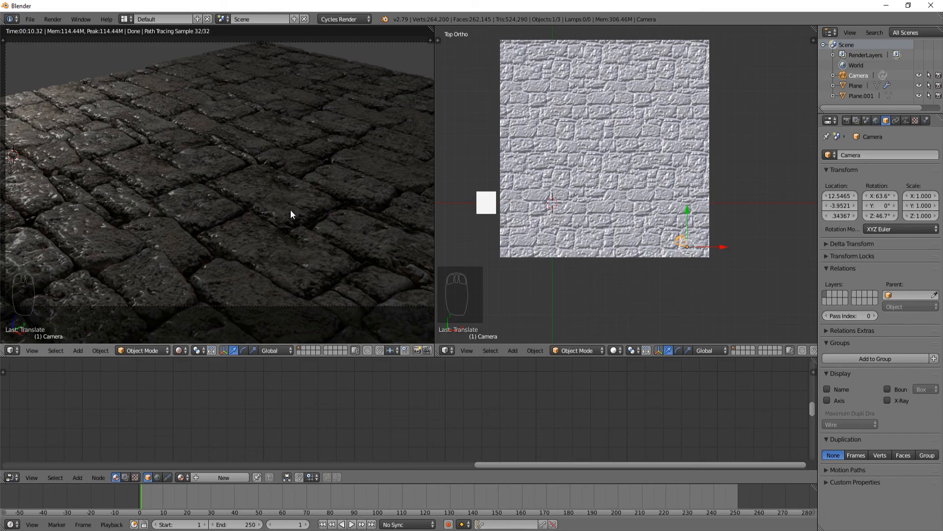
pyautogui.moveTo(286, 226)
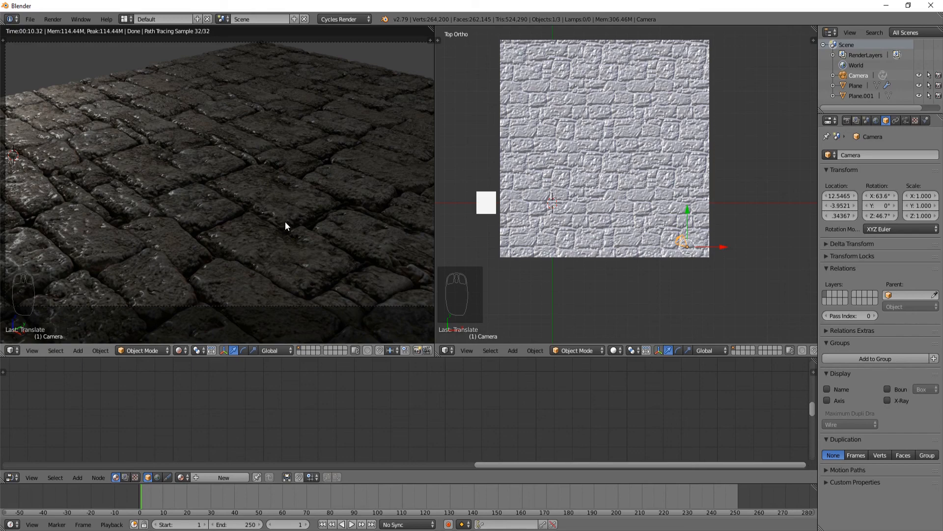
pyautogui.moveTo(271, 269)
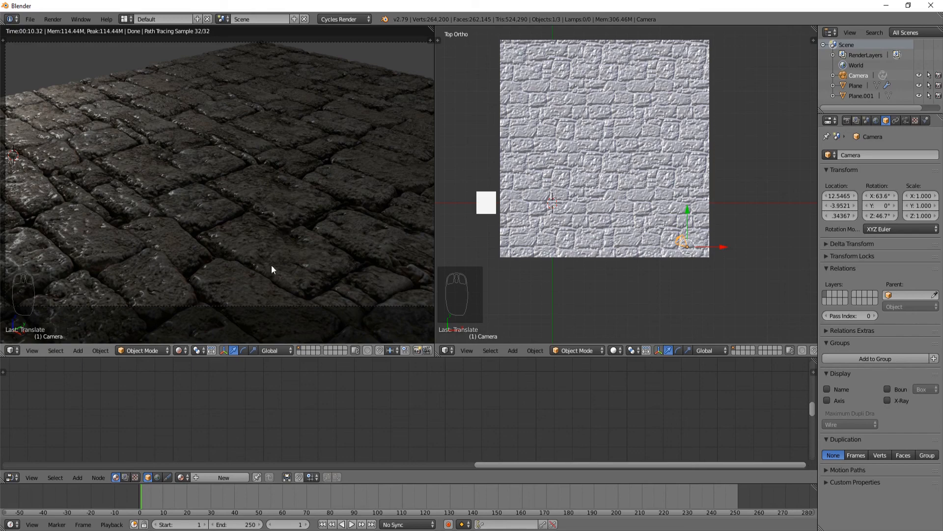